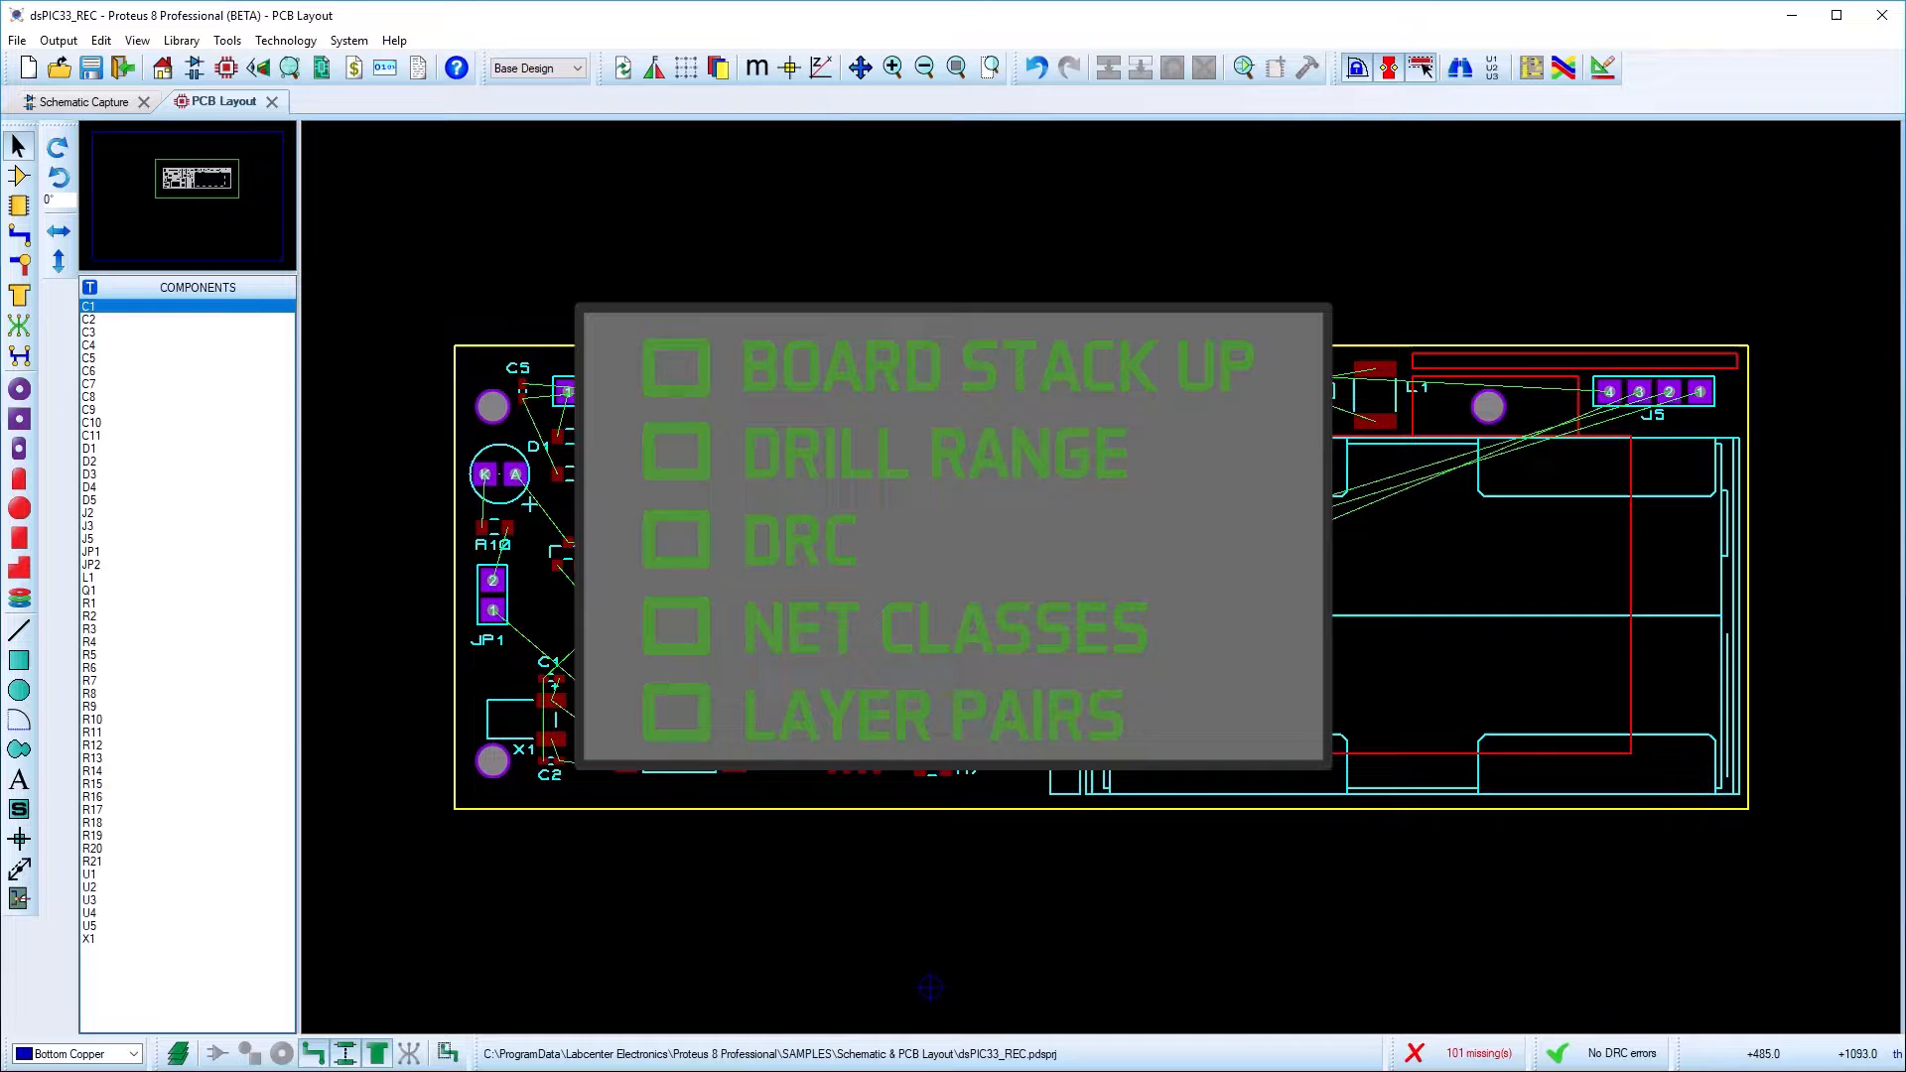
Create drill spans from cores in the Layer Stackup dialog, preview in Board View and confirm
left_click(286, 40)
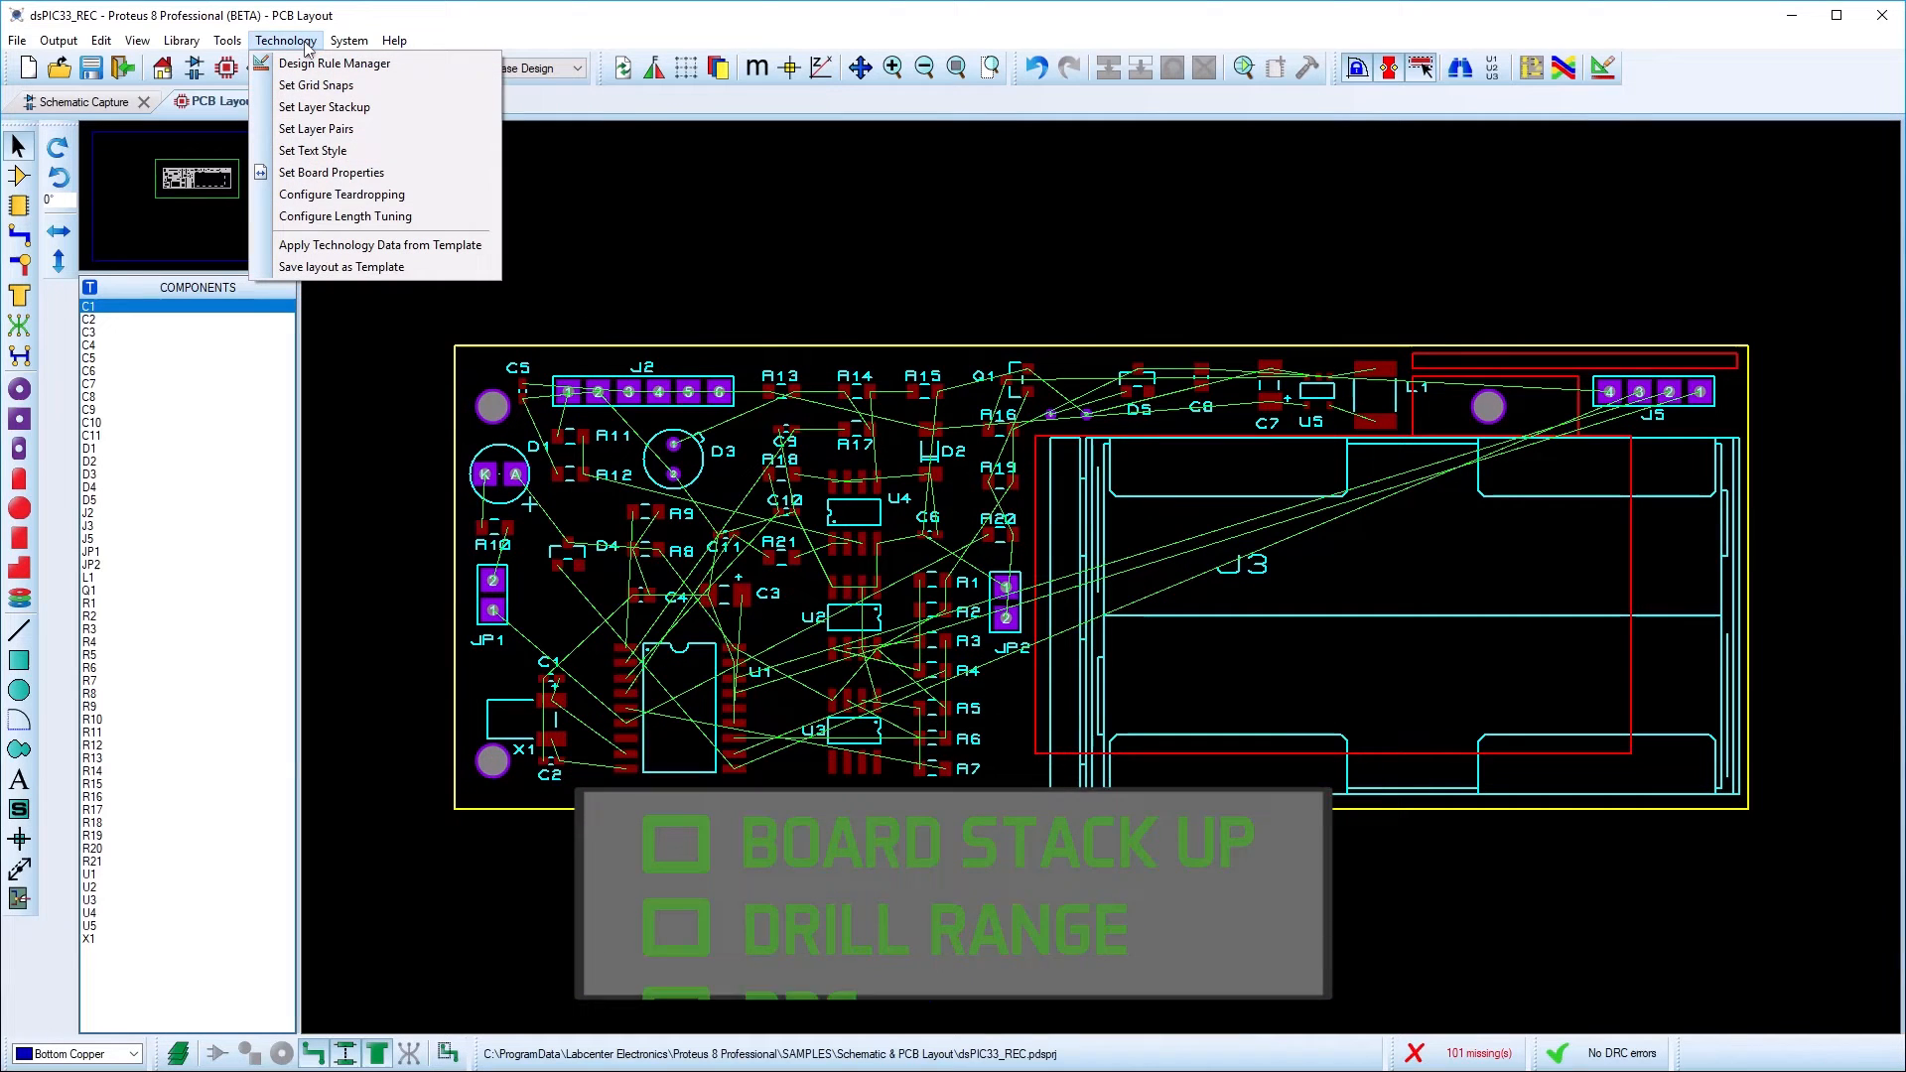
left_click(324, 107)
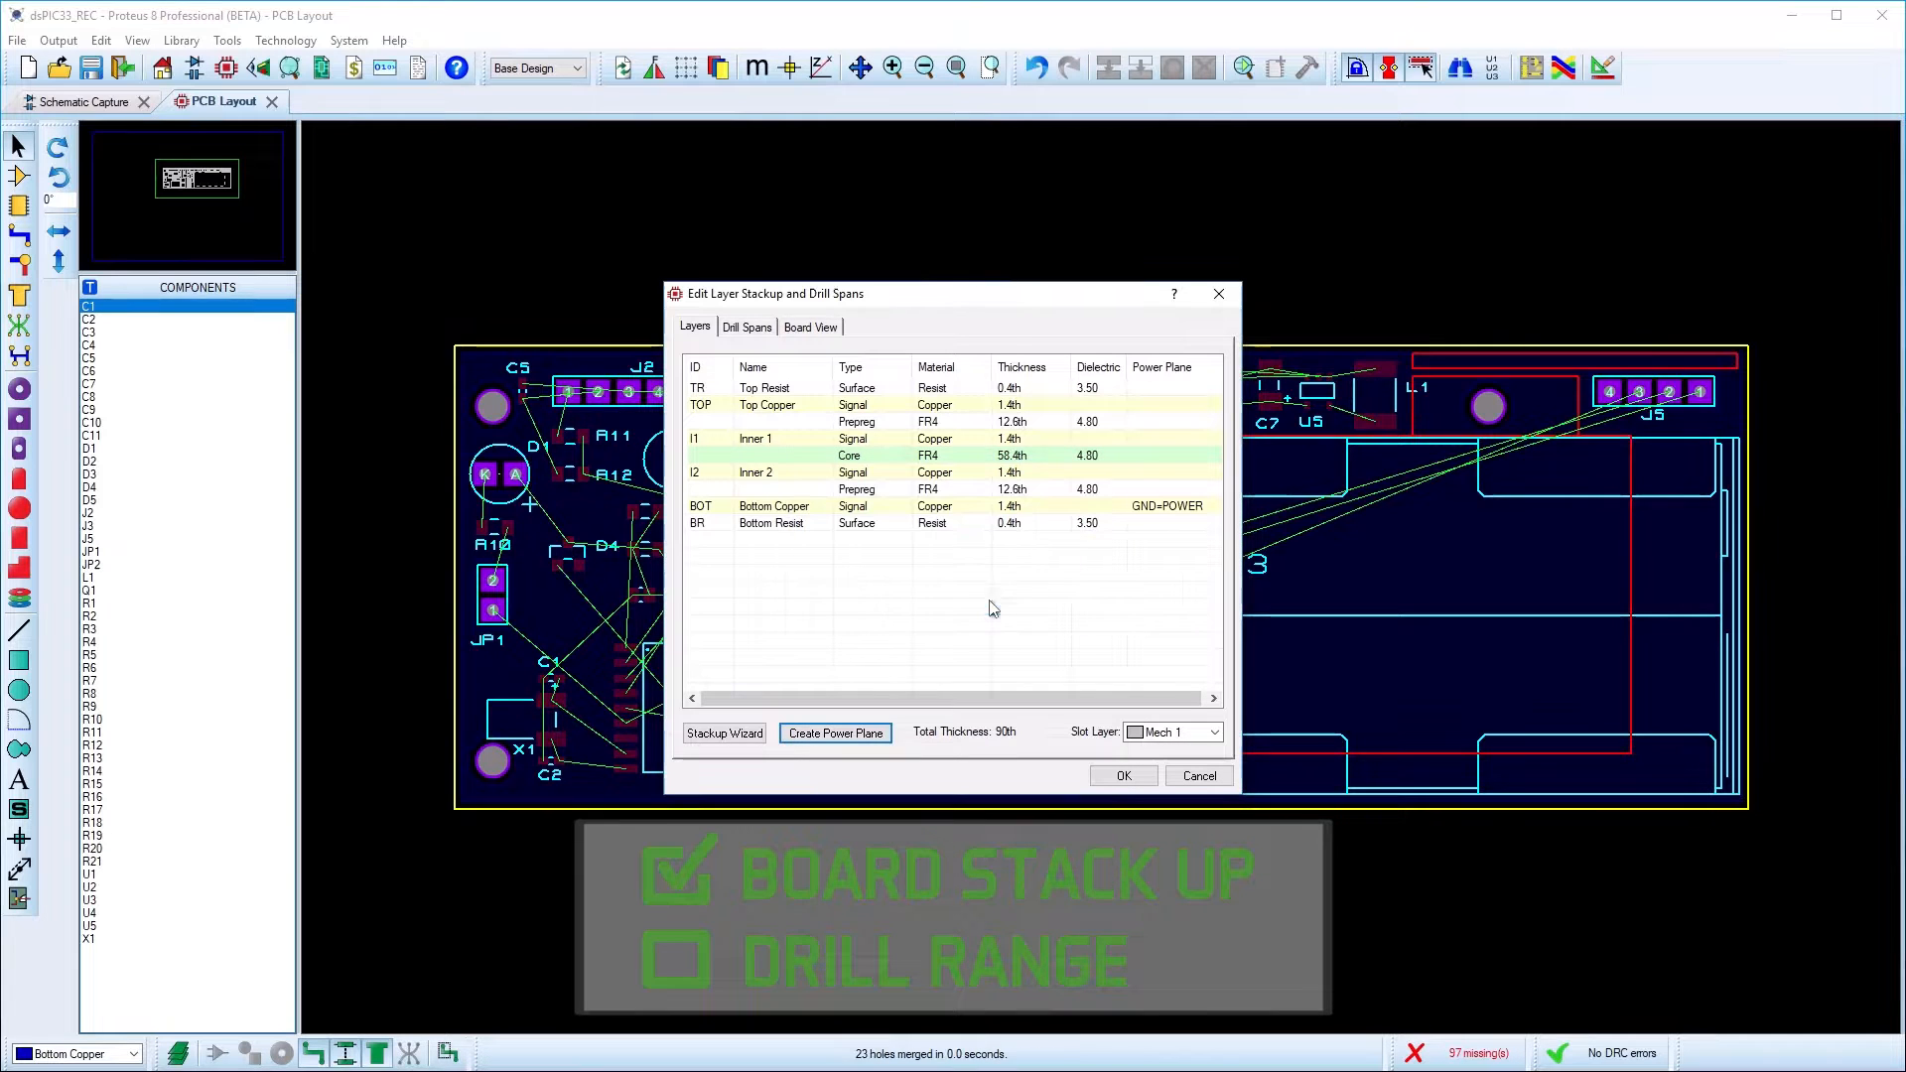
left_click(747, 326)
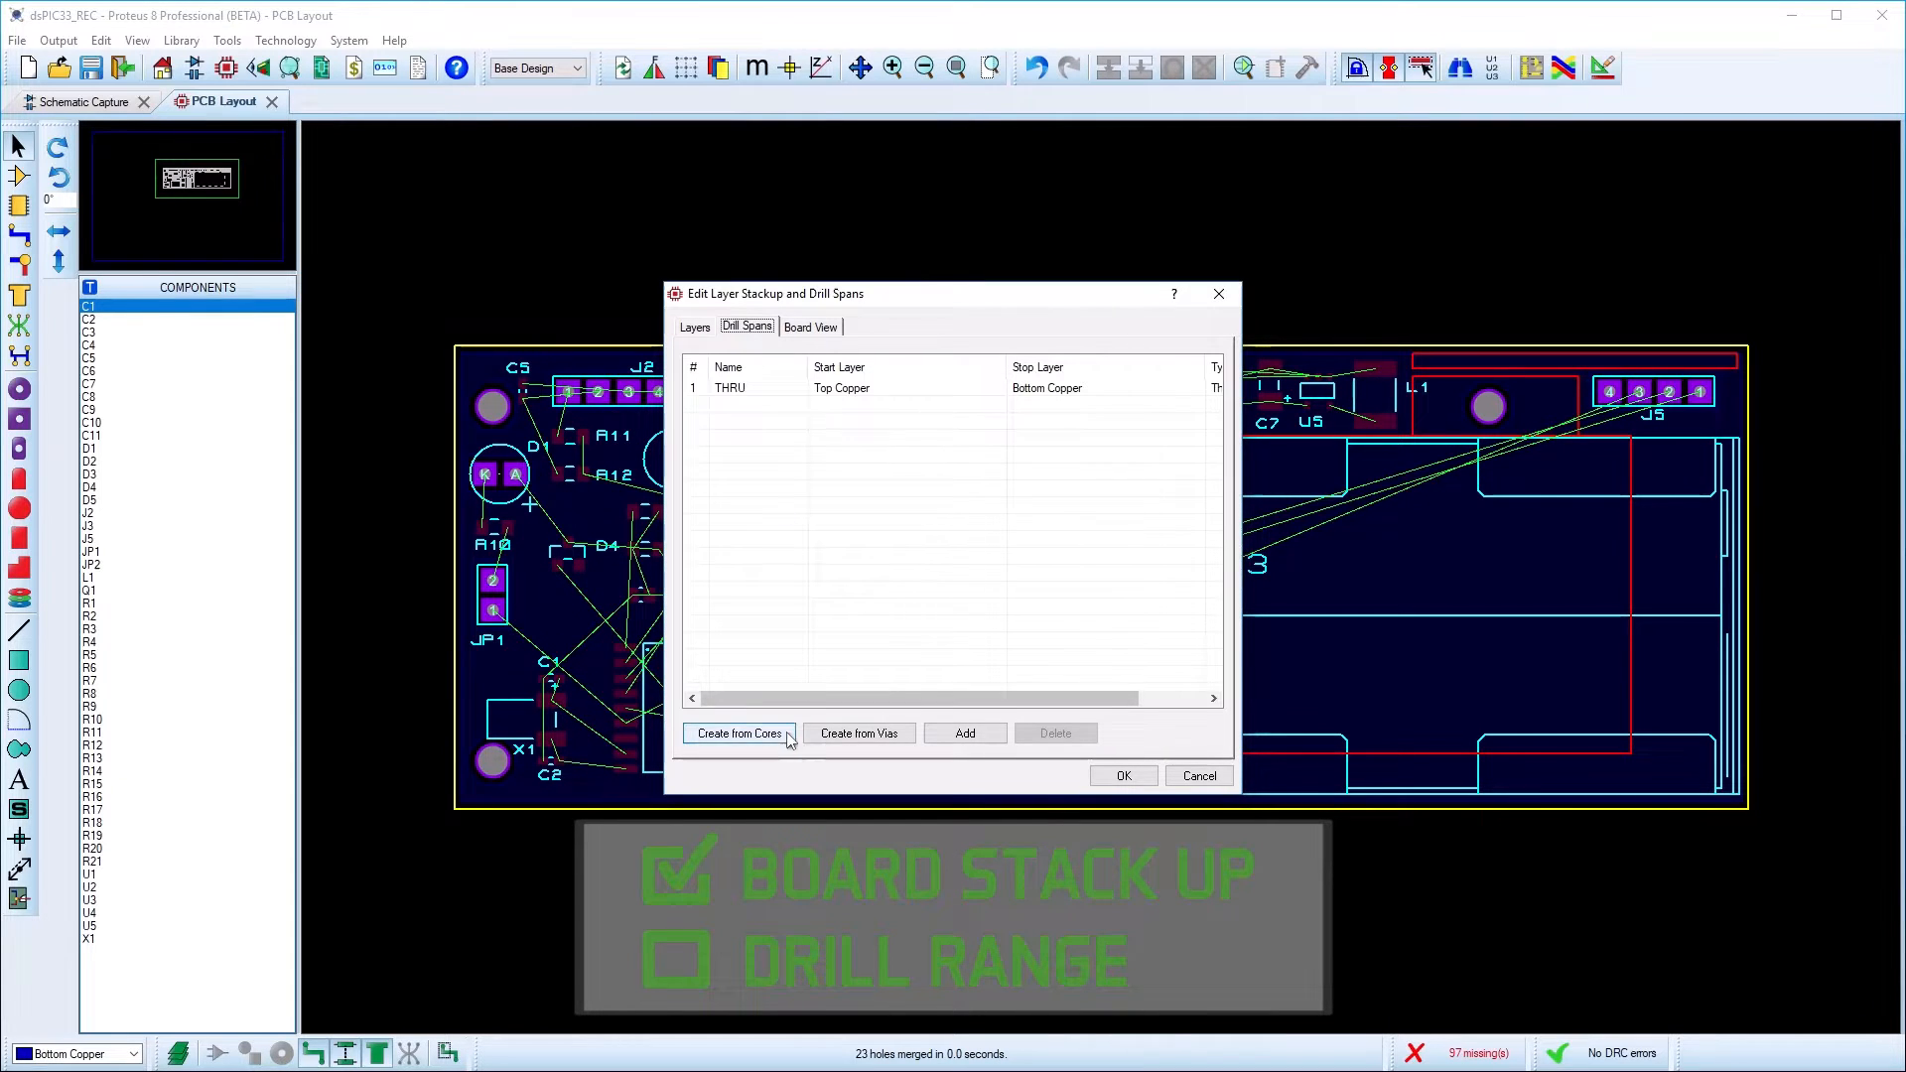
left_click(965, 733)
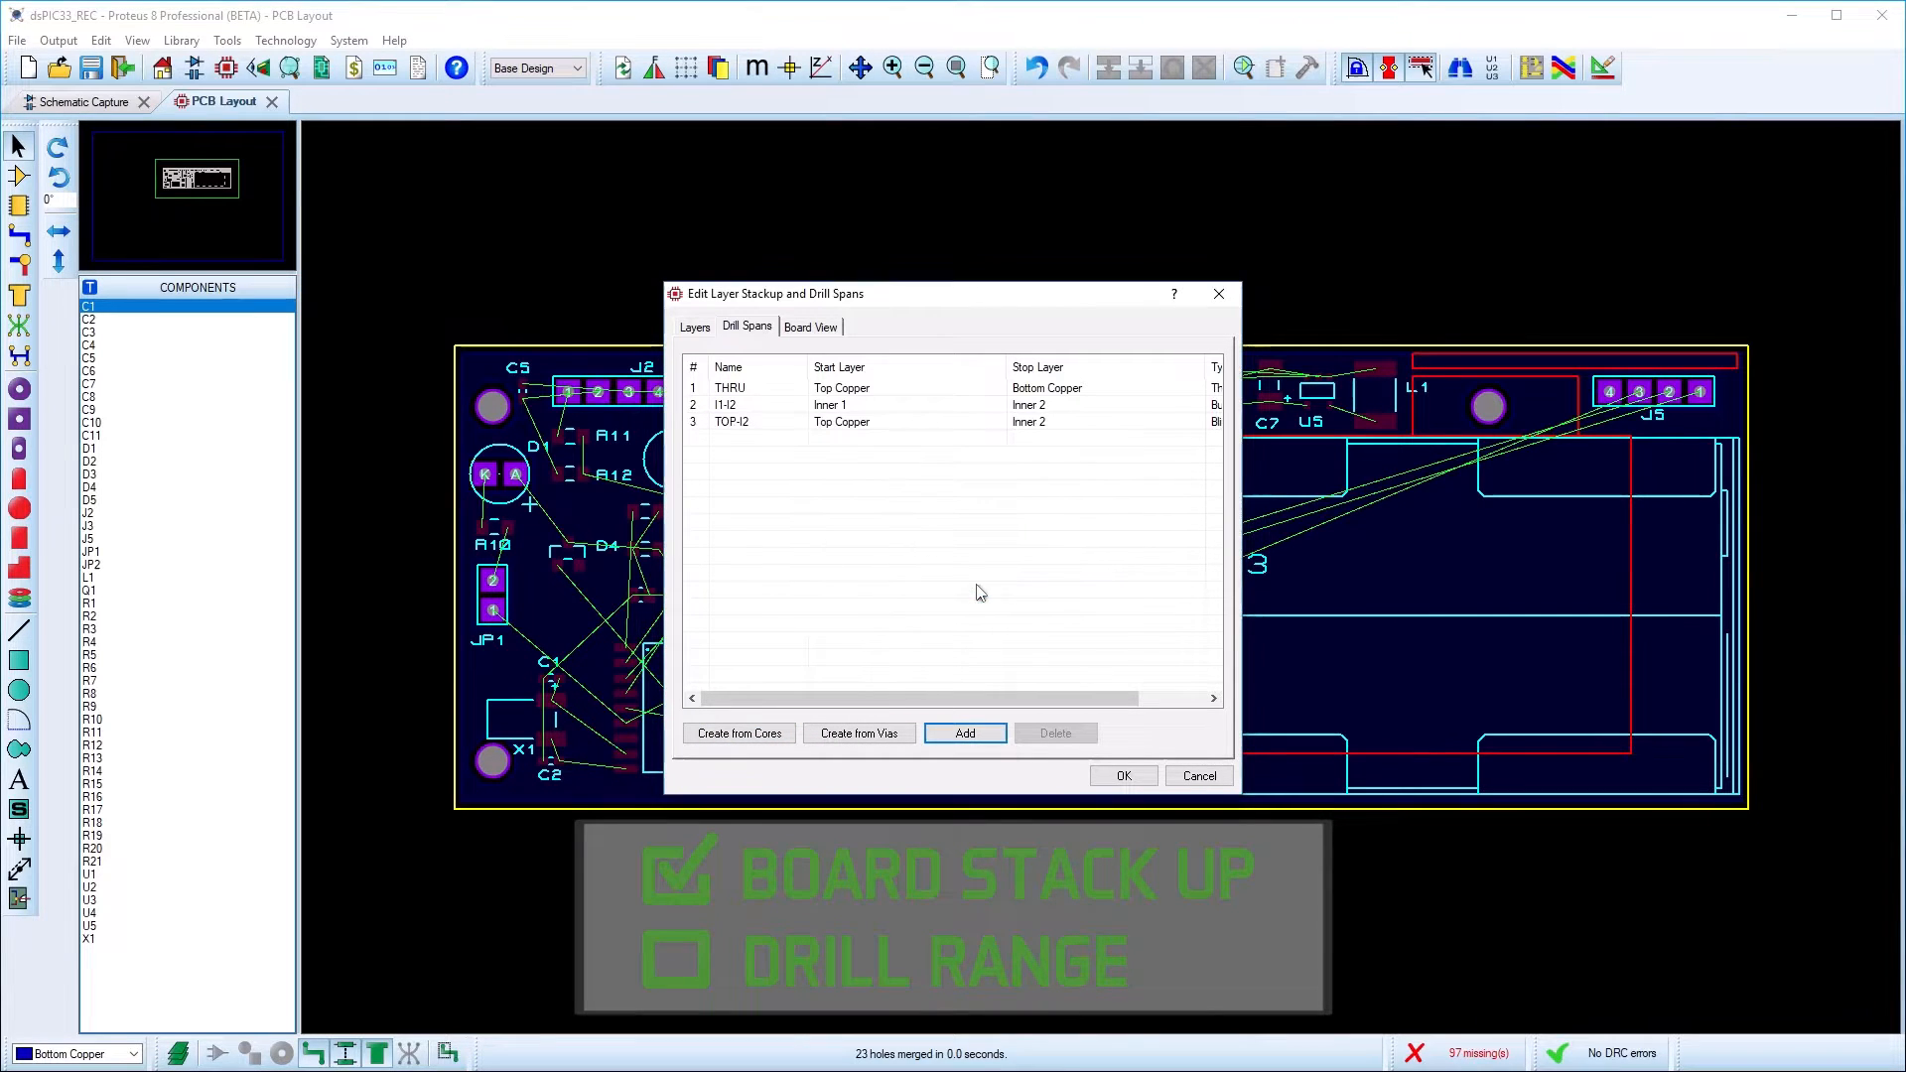
left_click(810, 326)
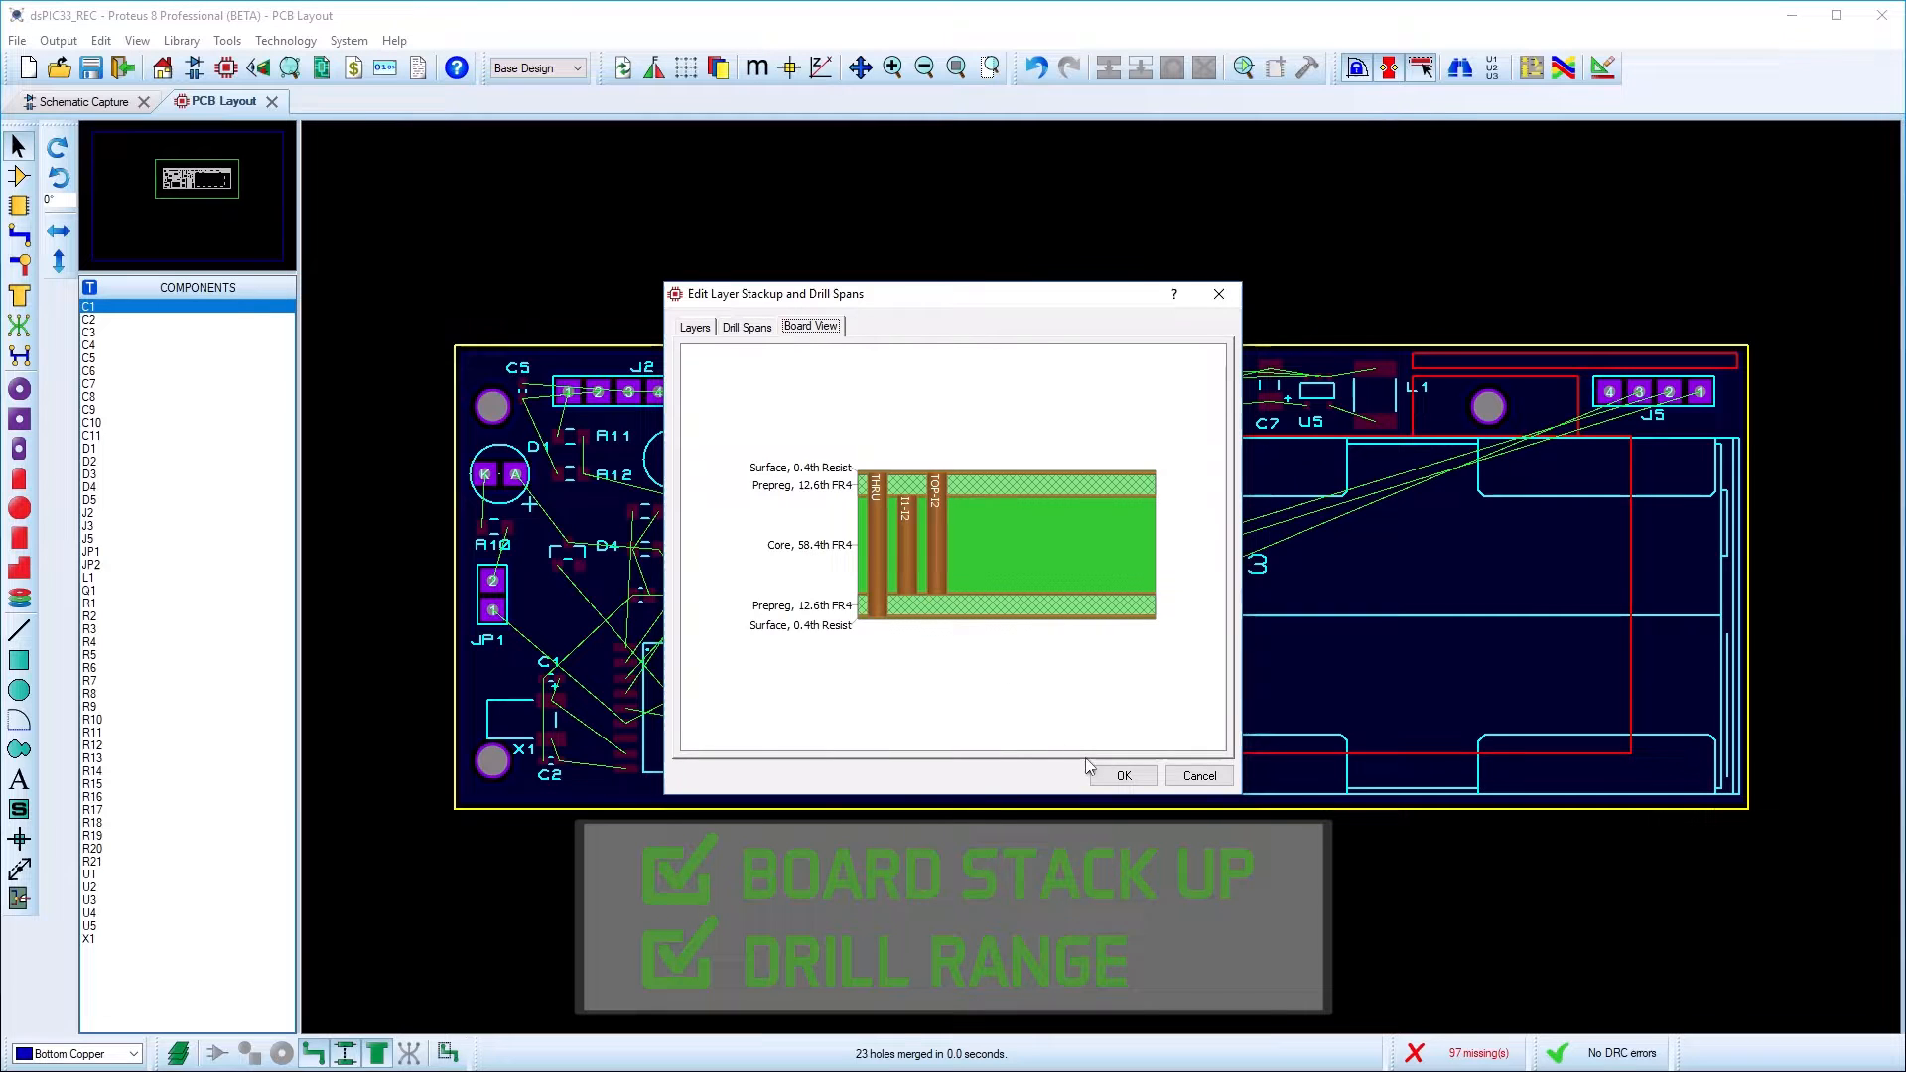
left_click(1122, 776)
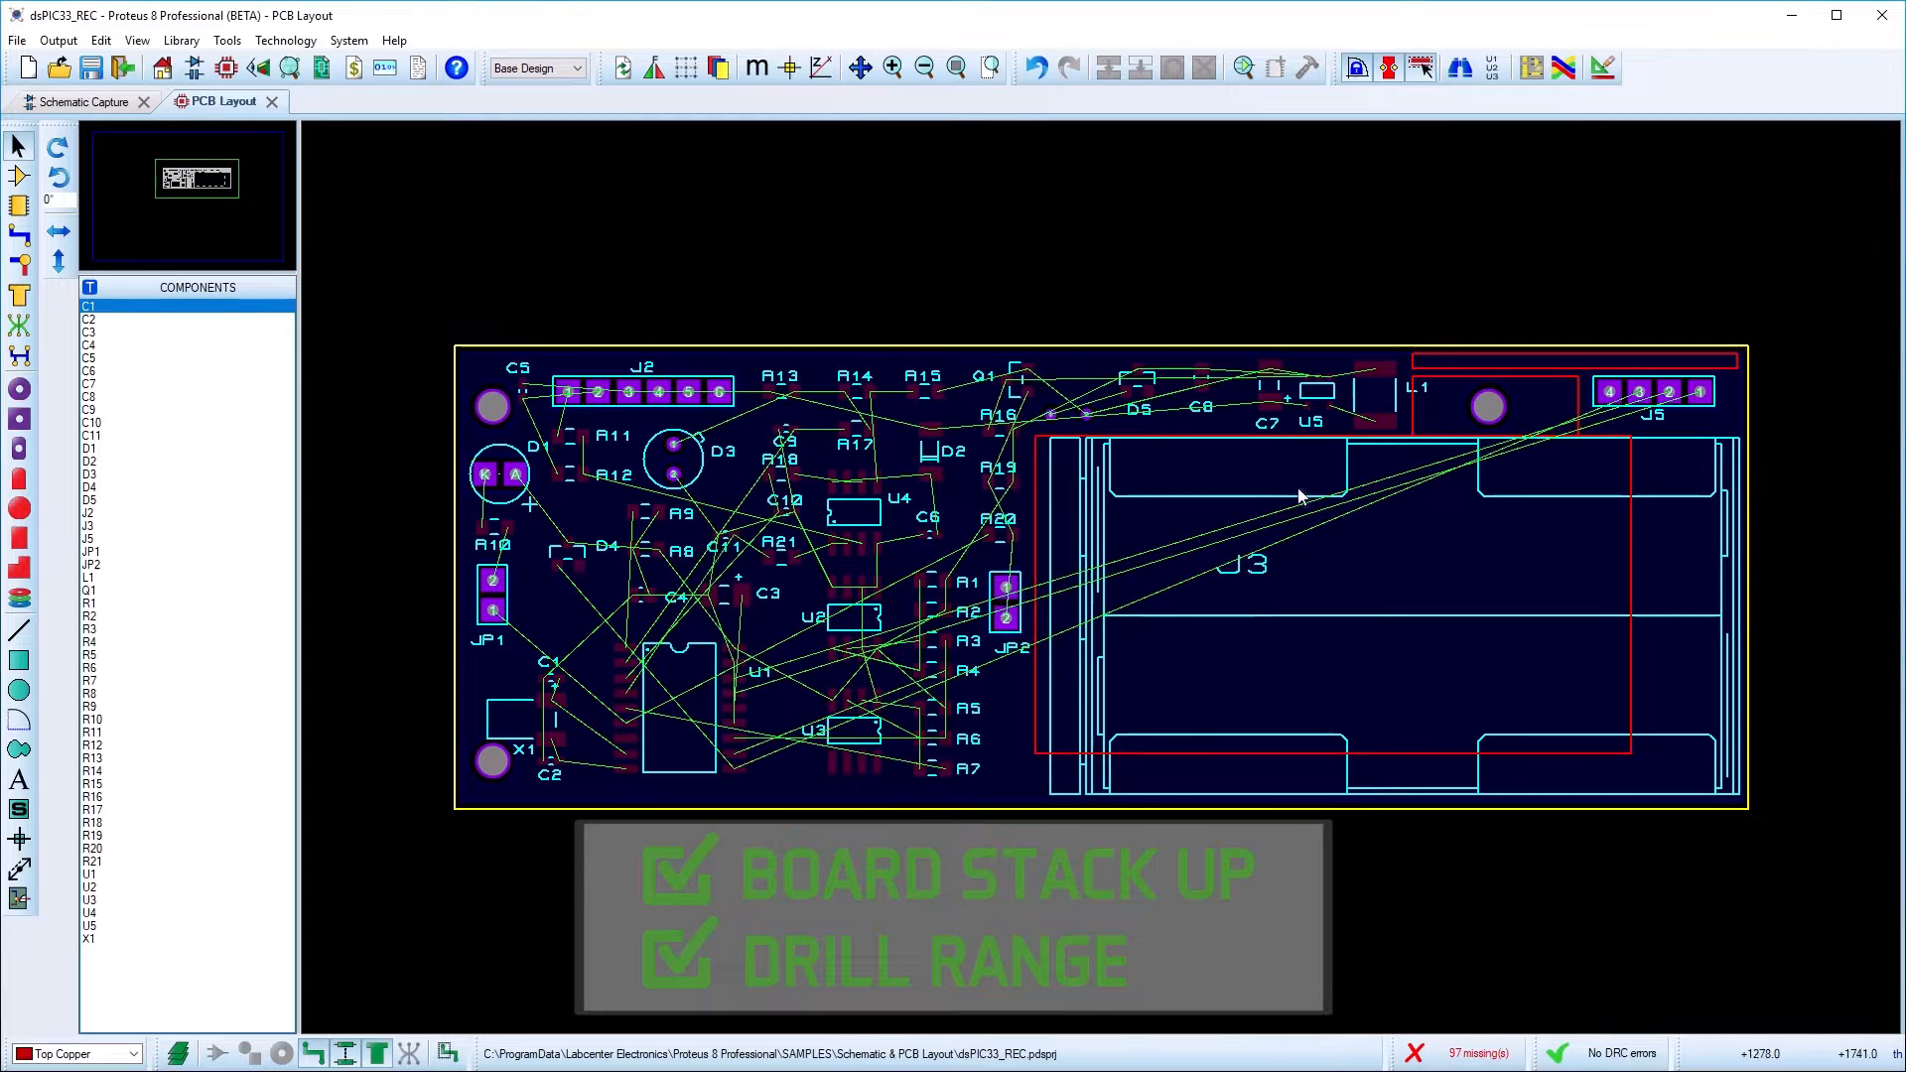
Add a new rule named POWER for the POWER net class with 14th pad-pad and trace-trace clearances
left_click(1603, 68)
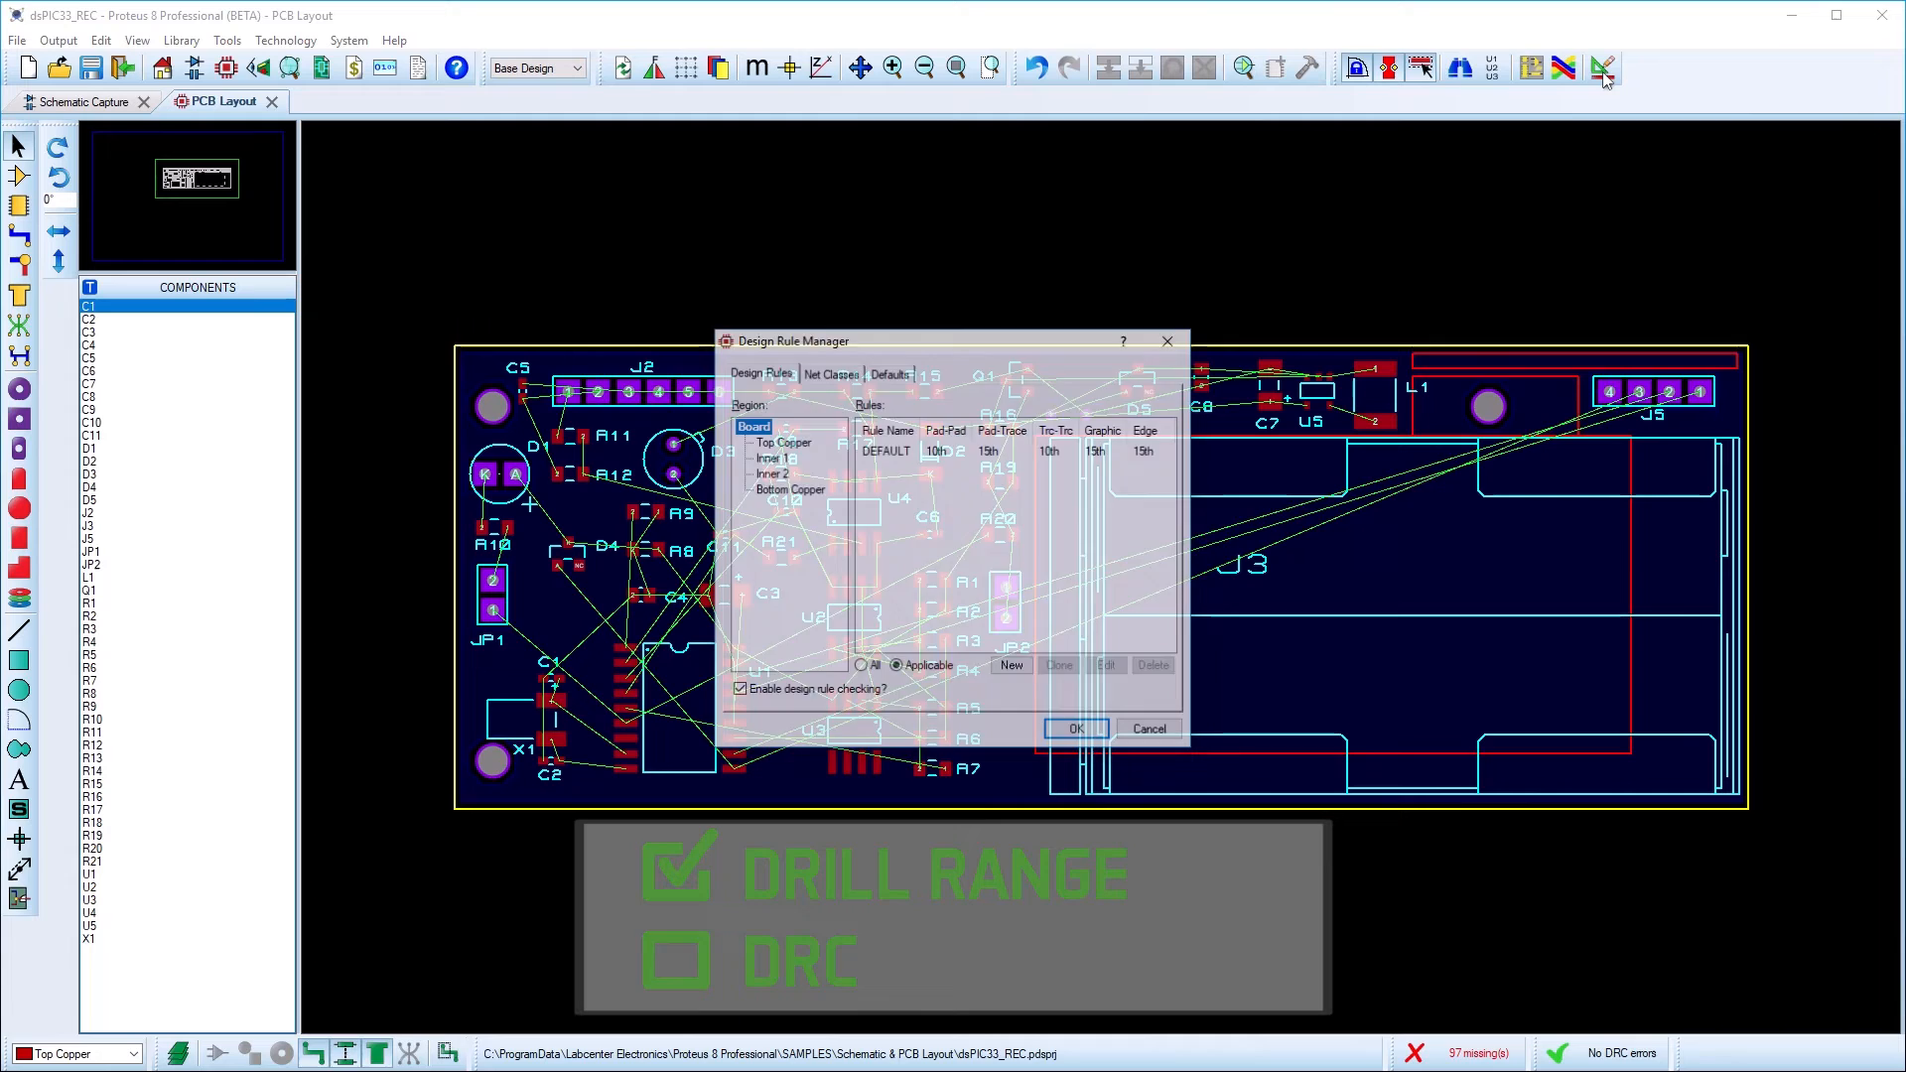
left_click(1011, 665)
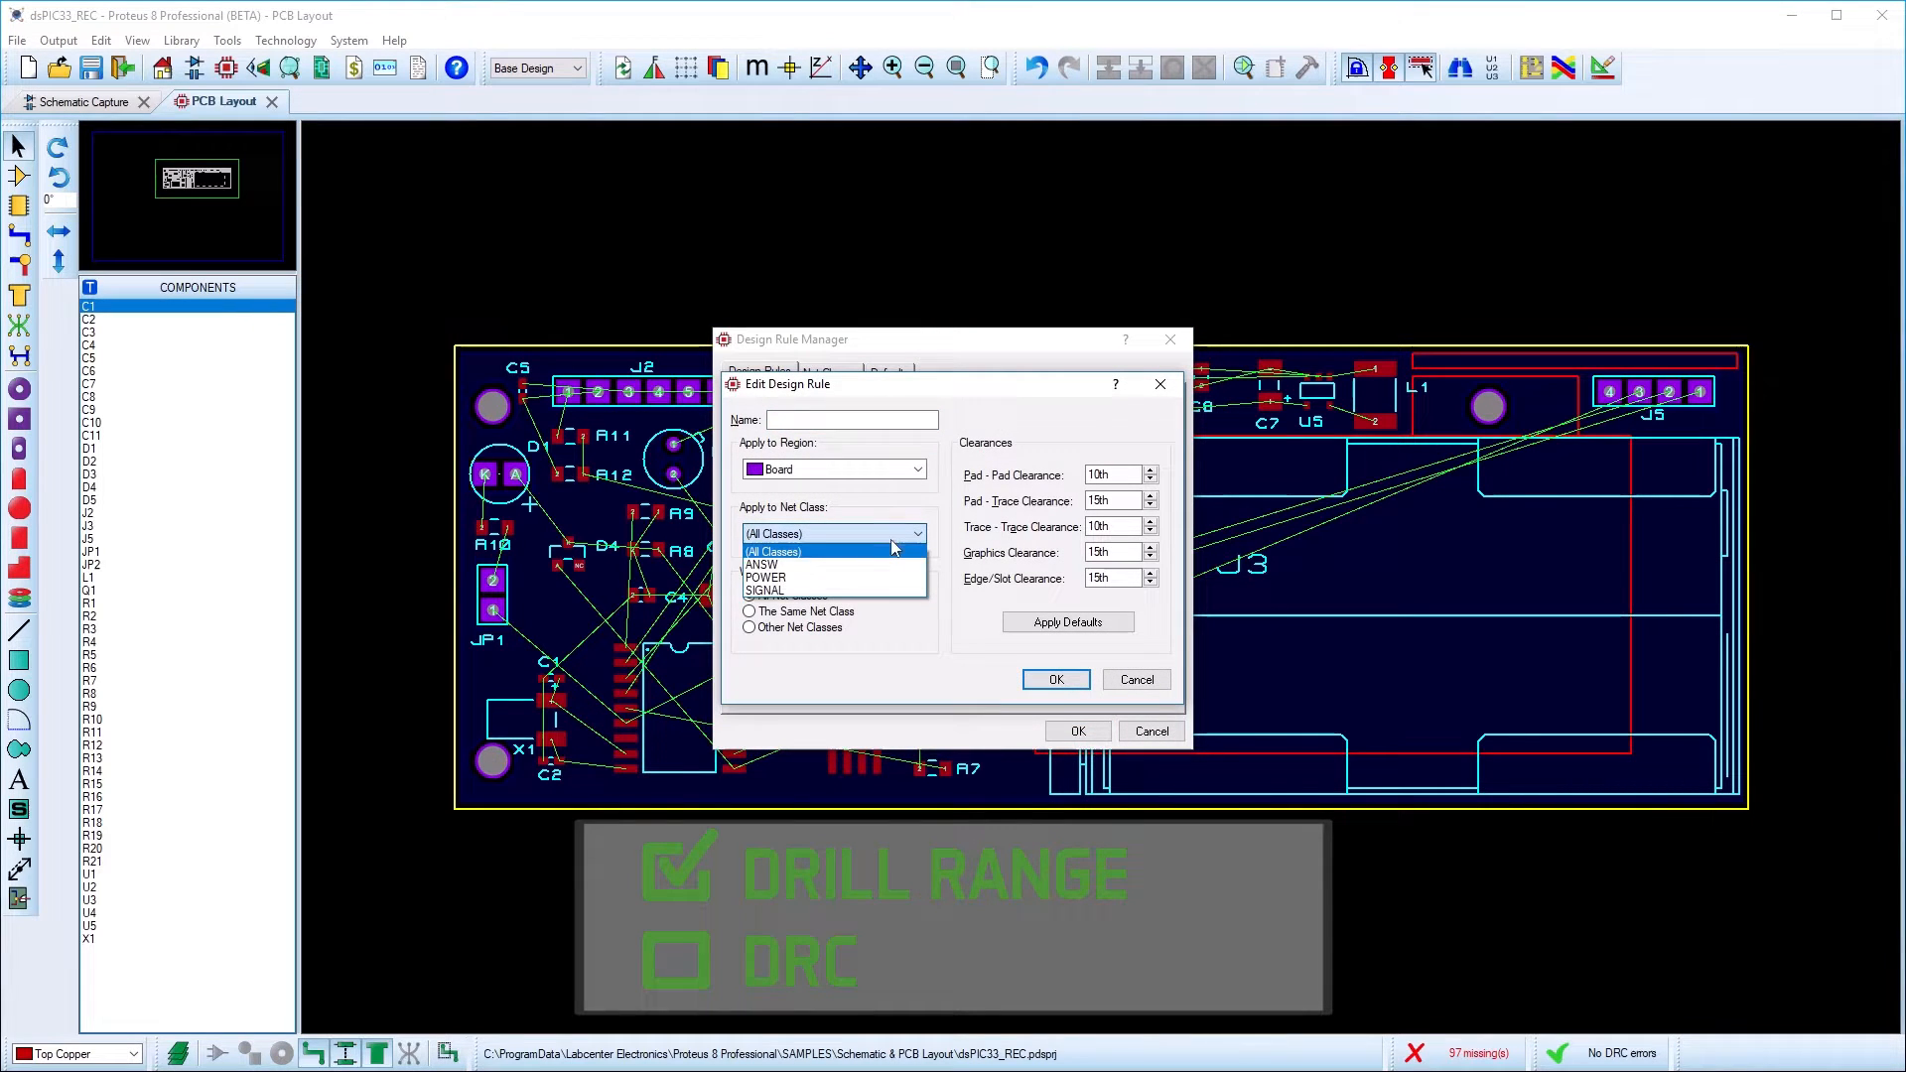
left_click(766, 576)
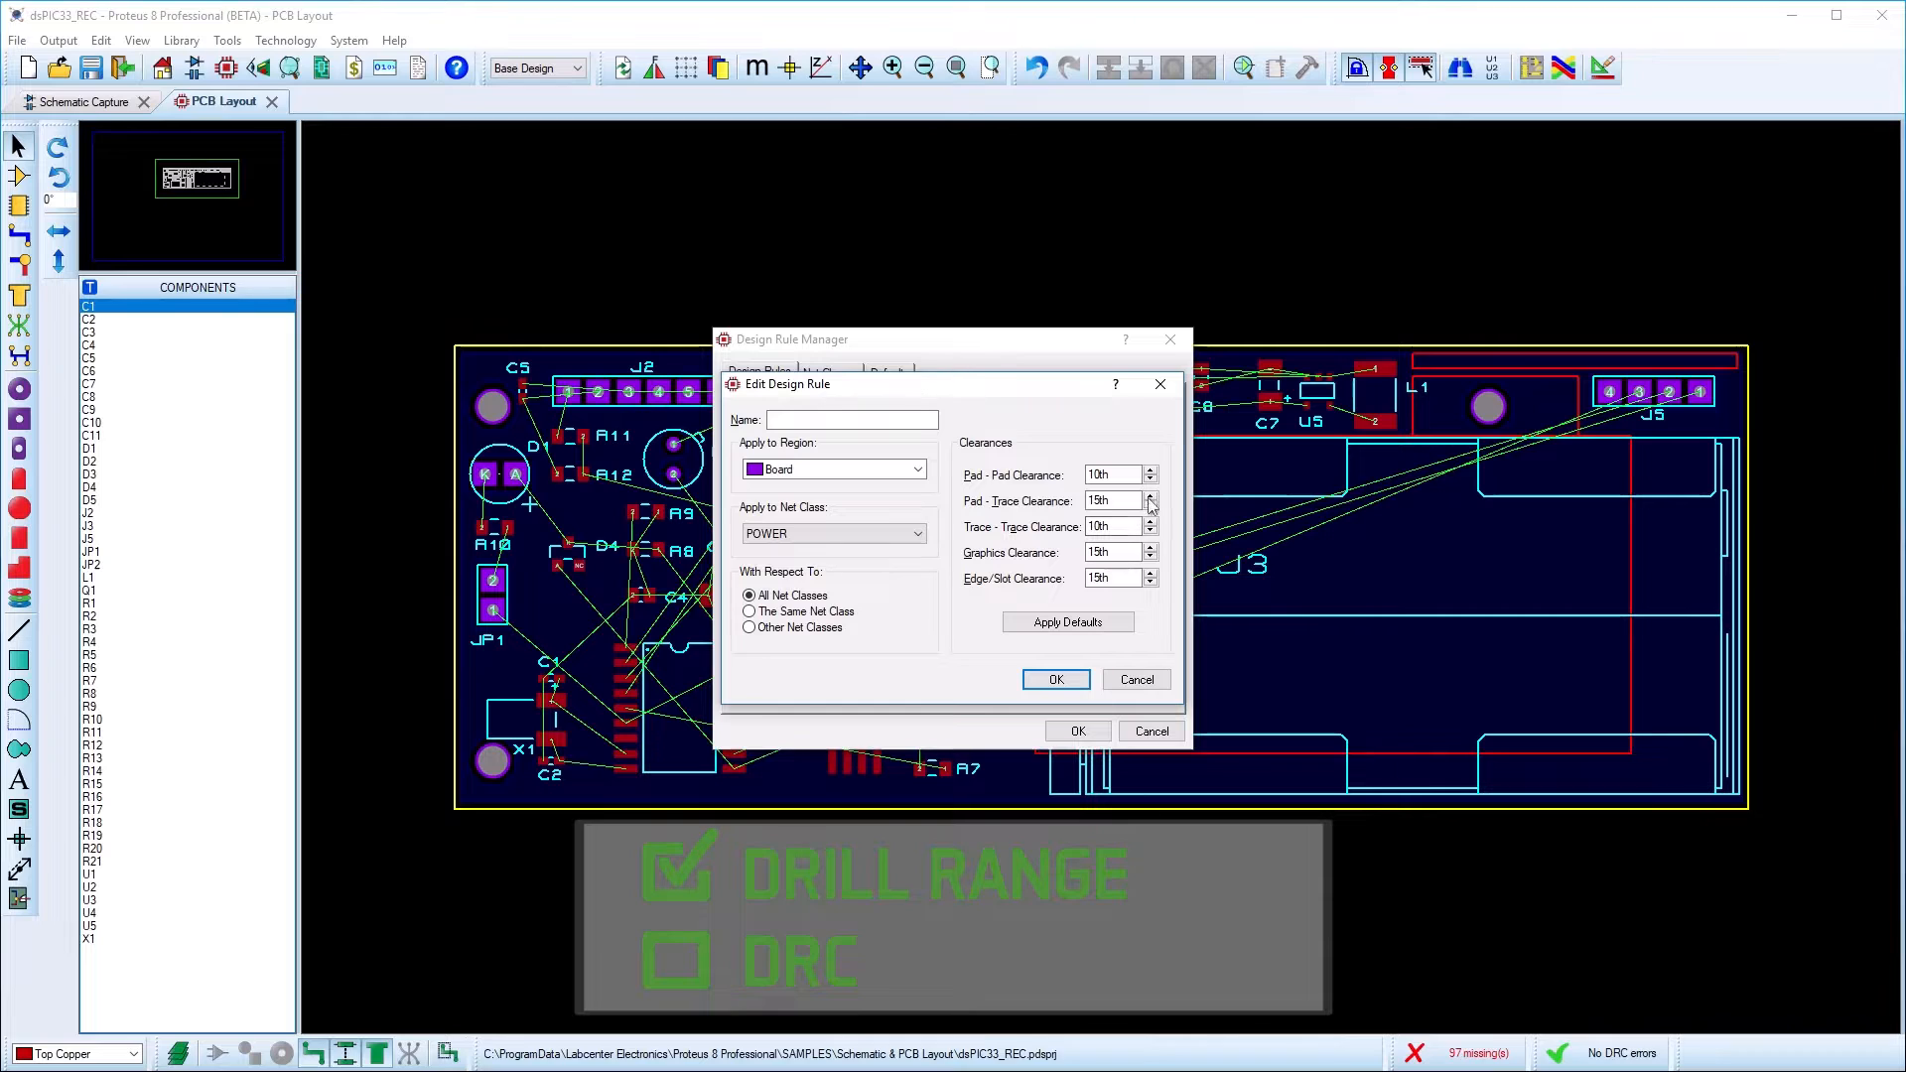
left_click(1149, 469)
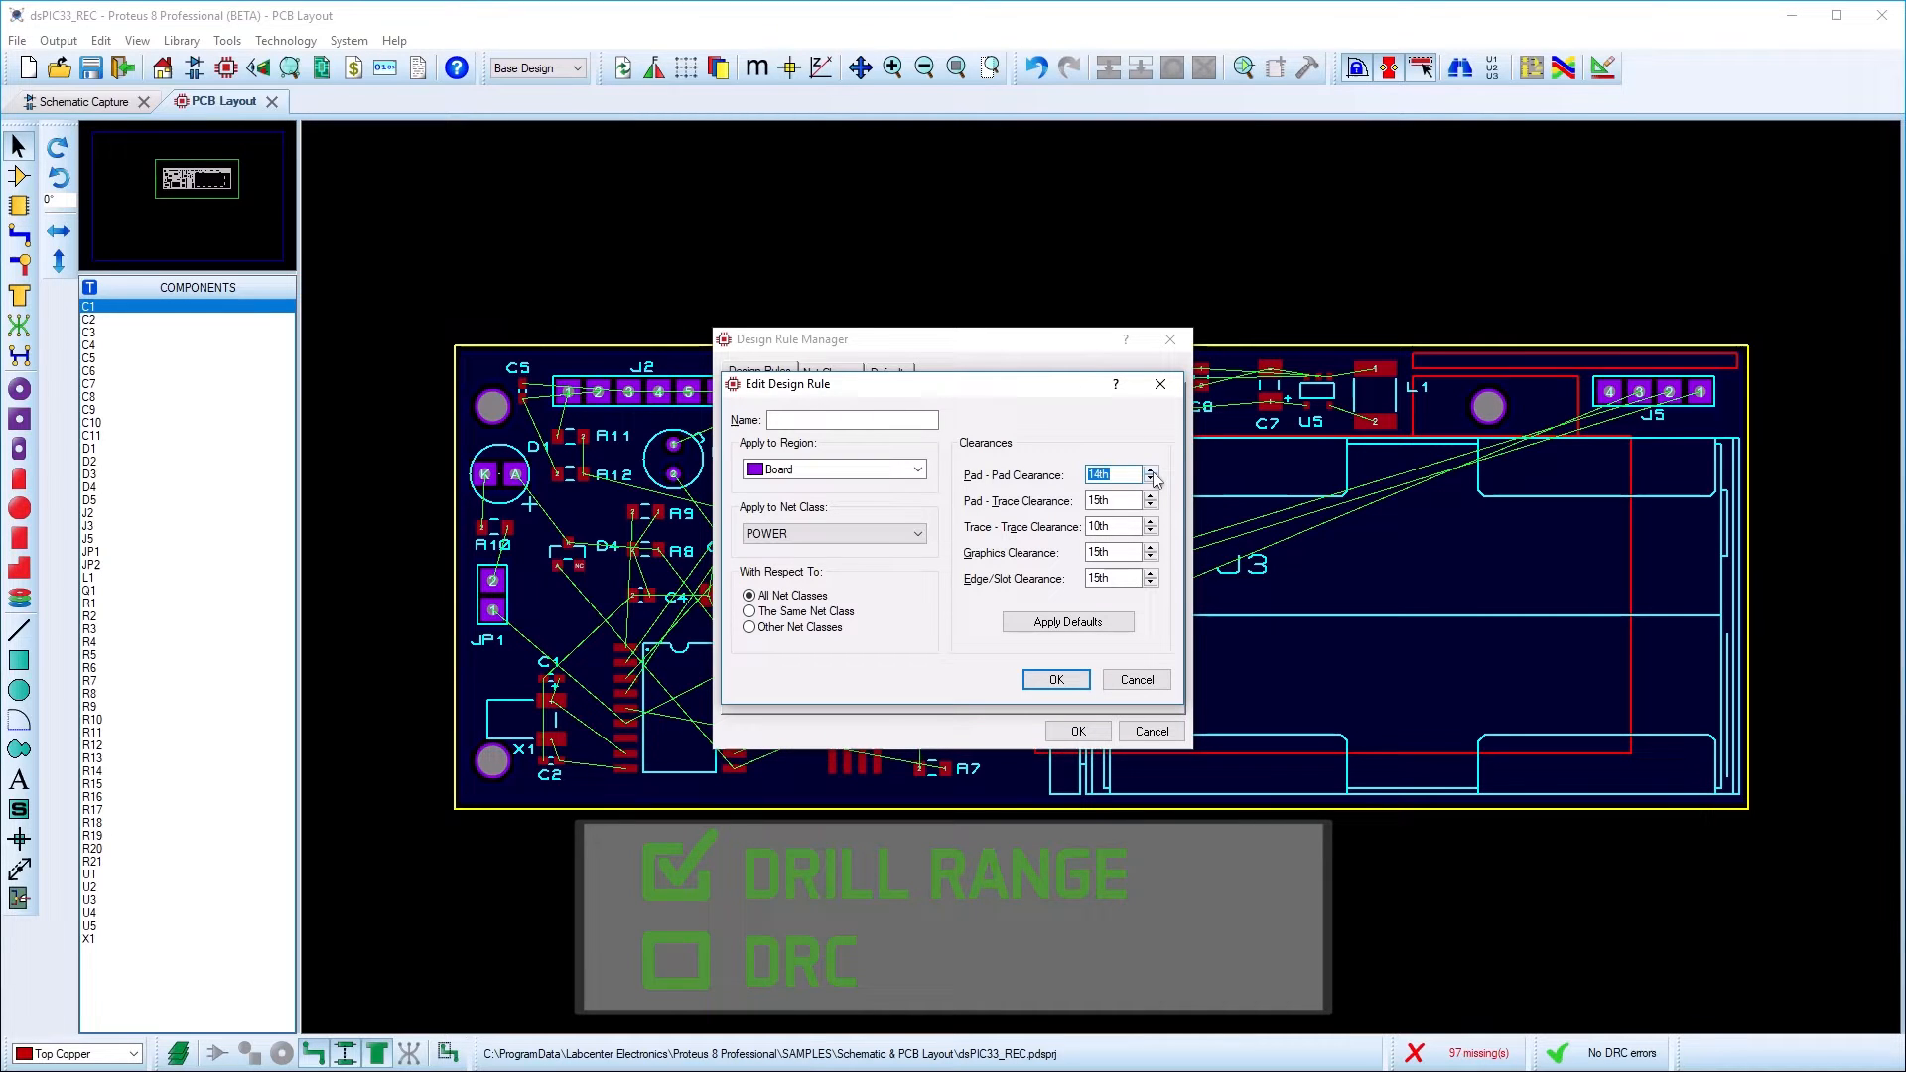
left_click(1098, 526)
type("4")
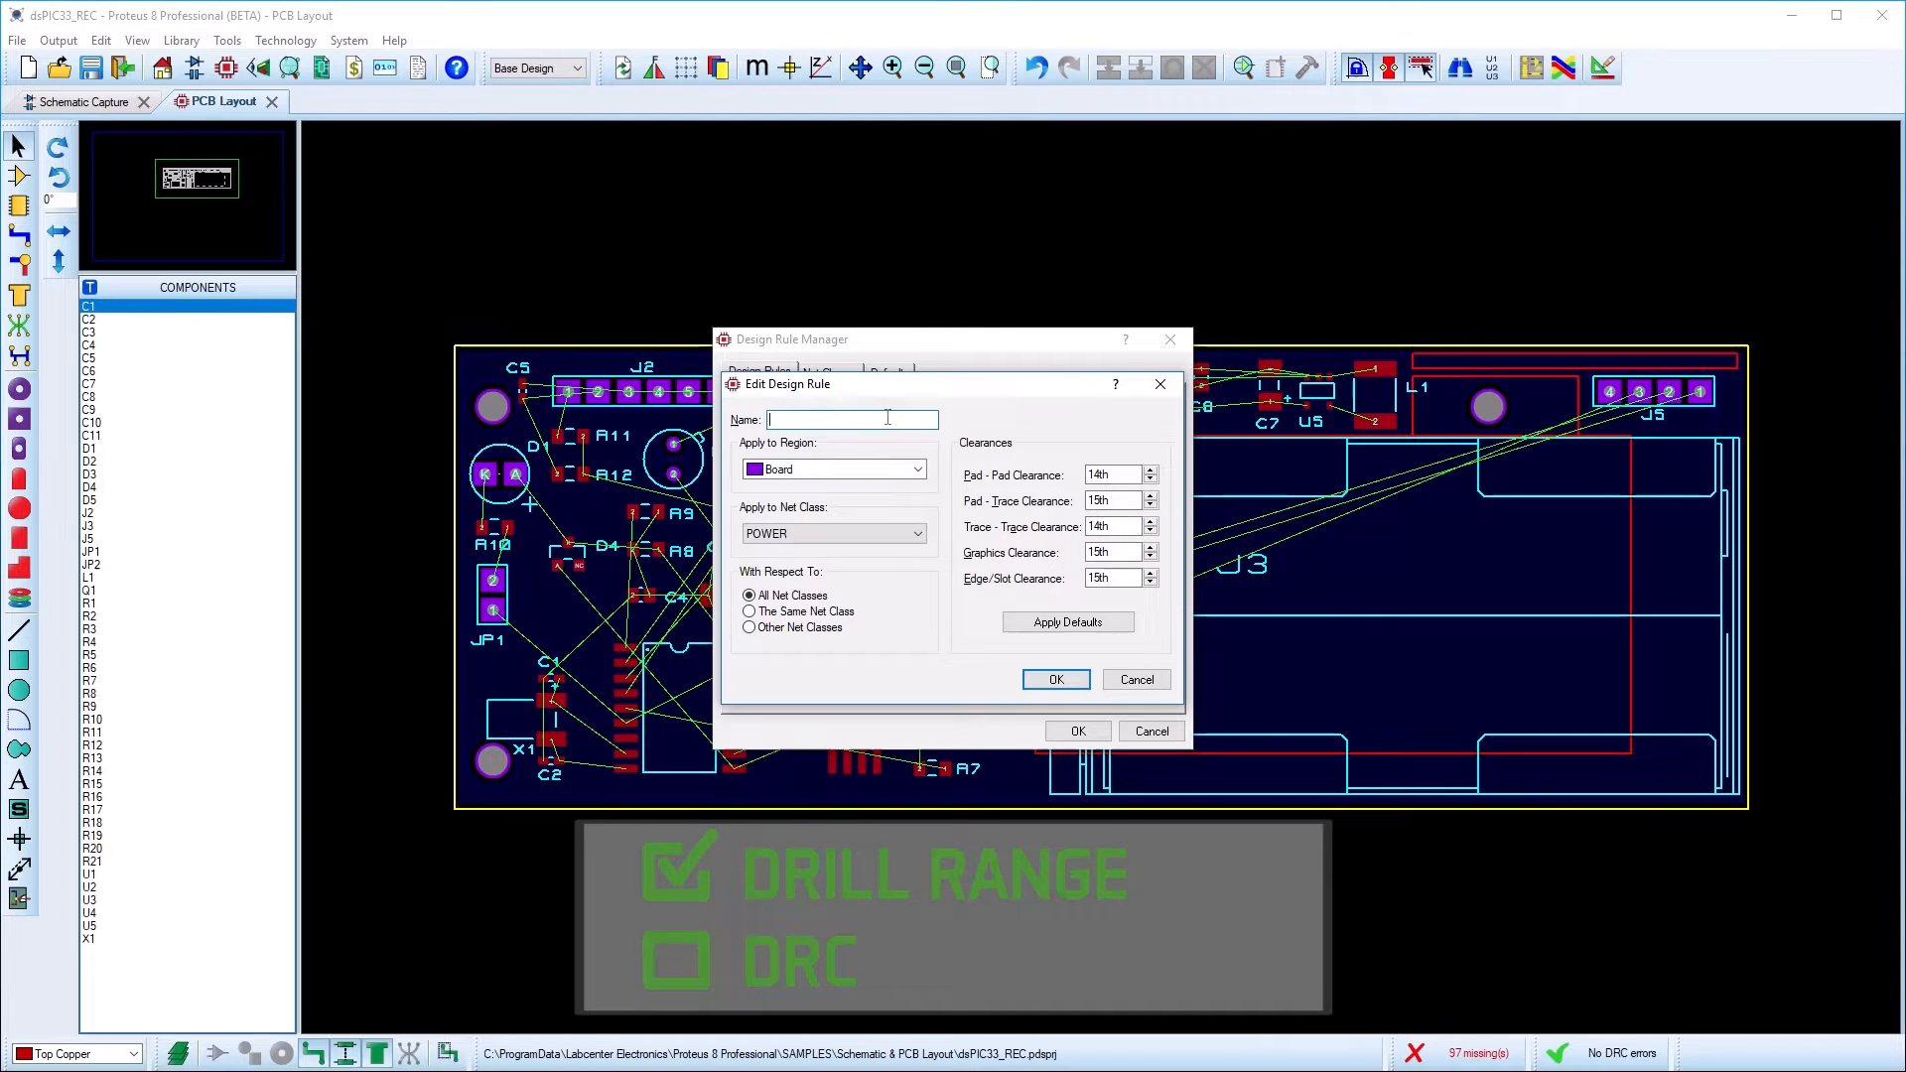
type("POWER")
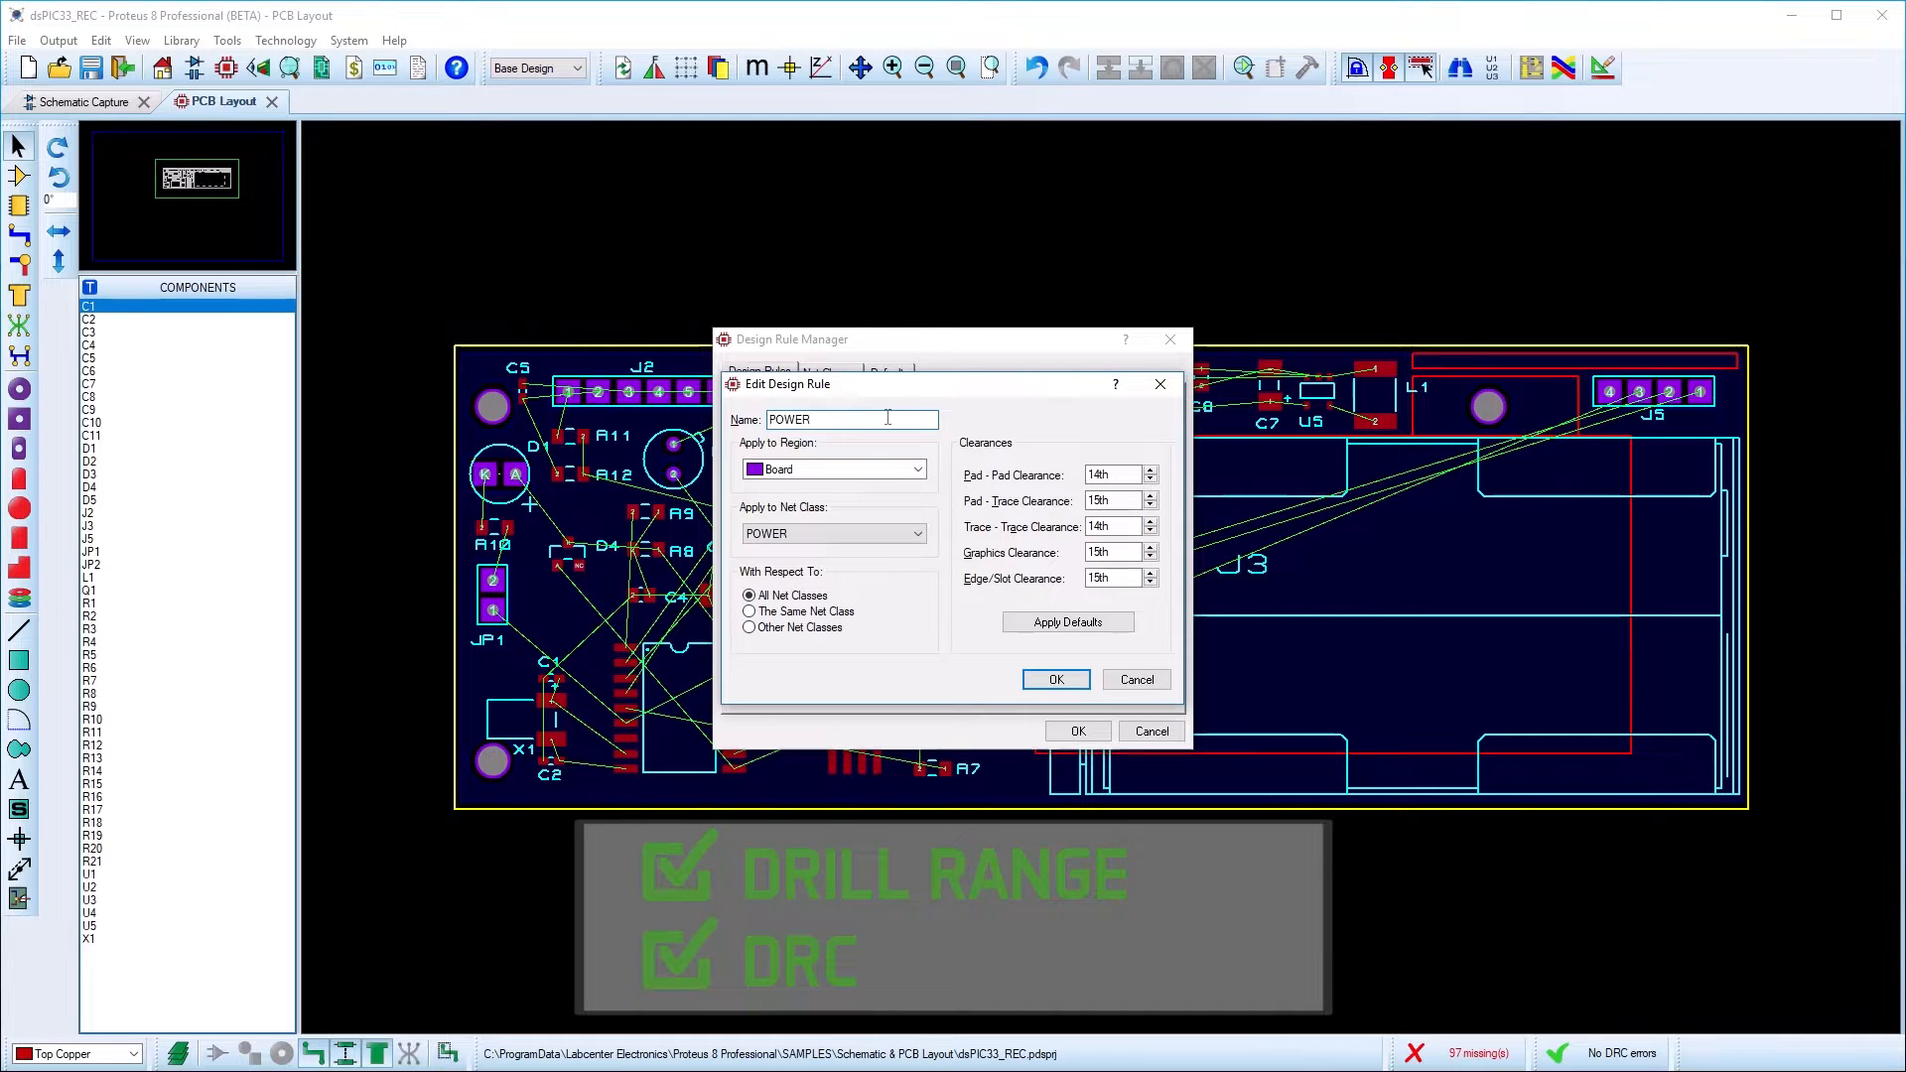
left_click(1055, 680)
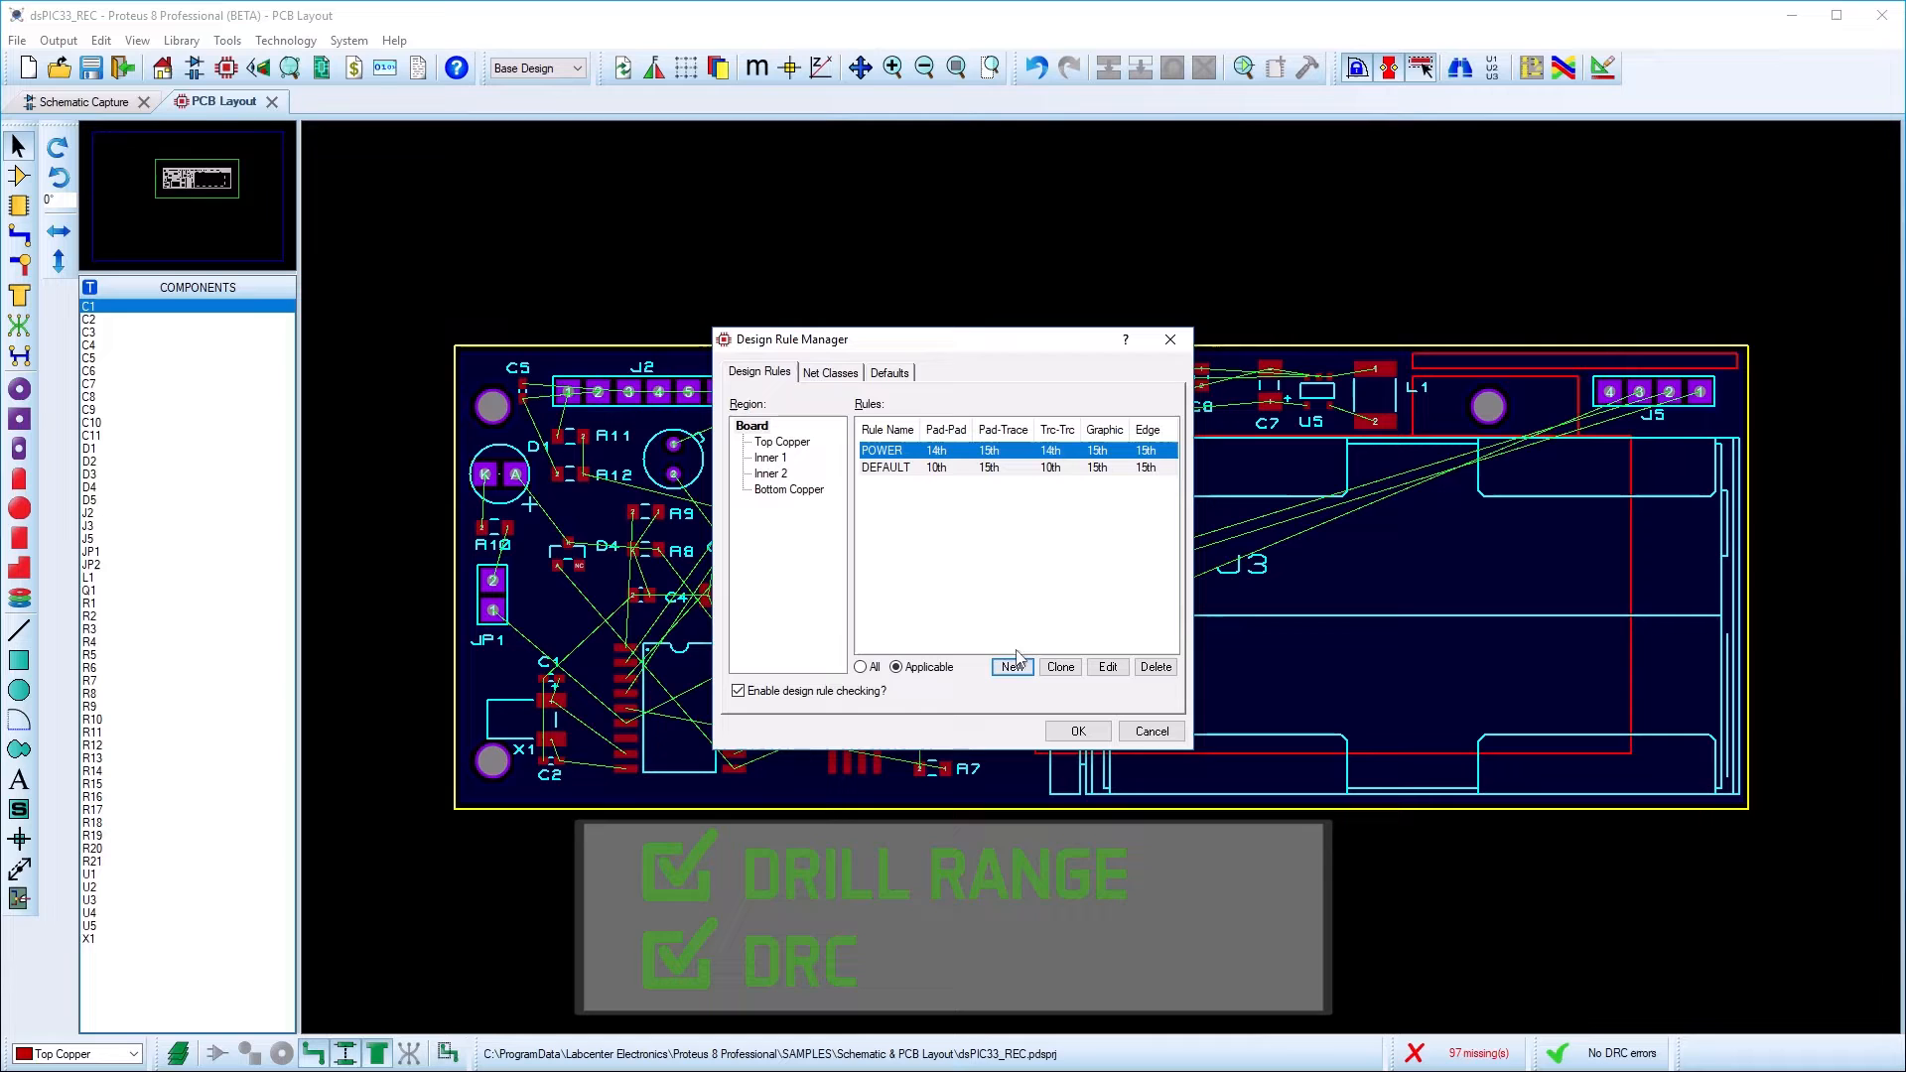
Set the POWER net class trace style to T30 in Net Classes and confirm
left_click(830, 371)
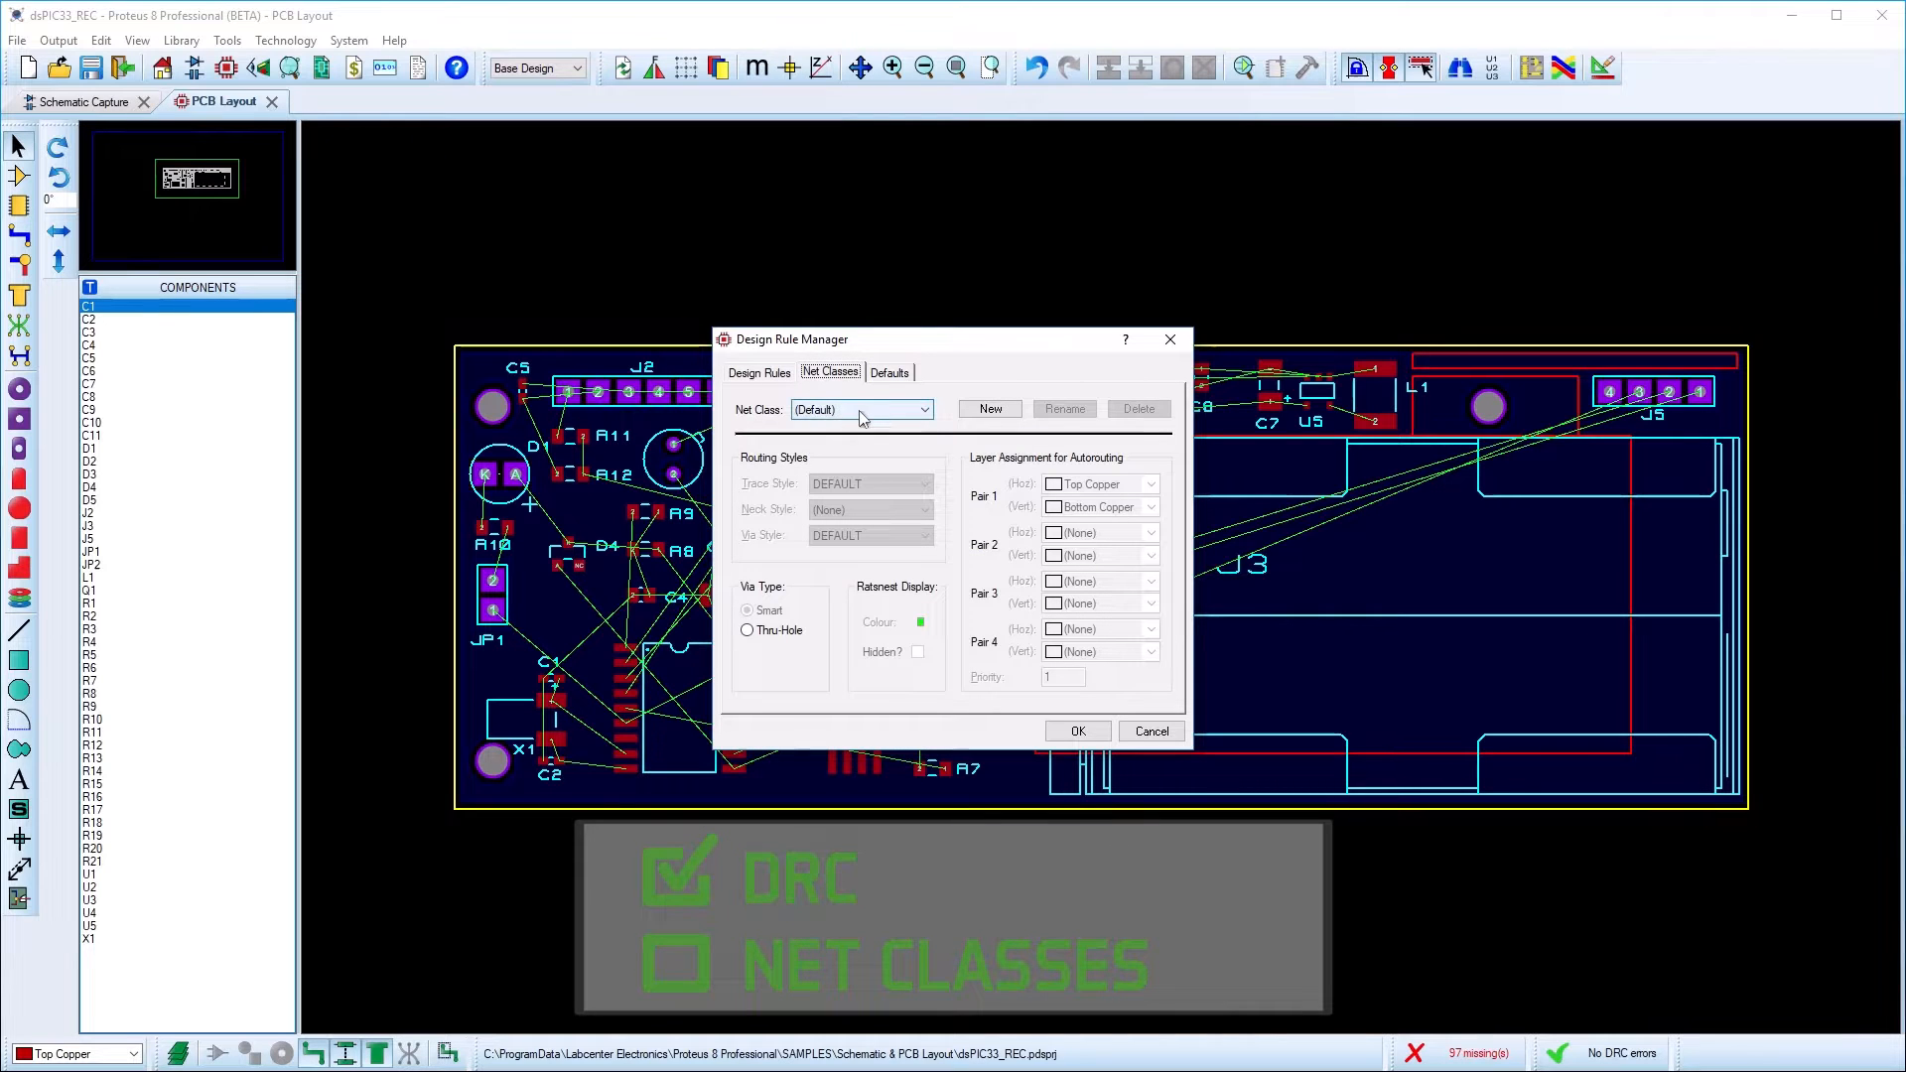
left_click(911, 409)
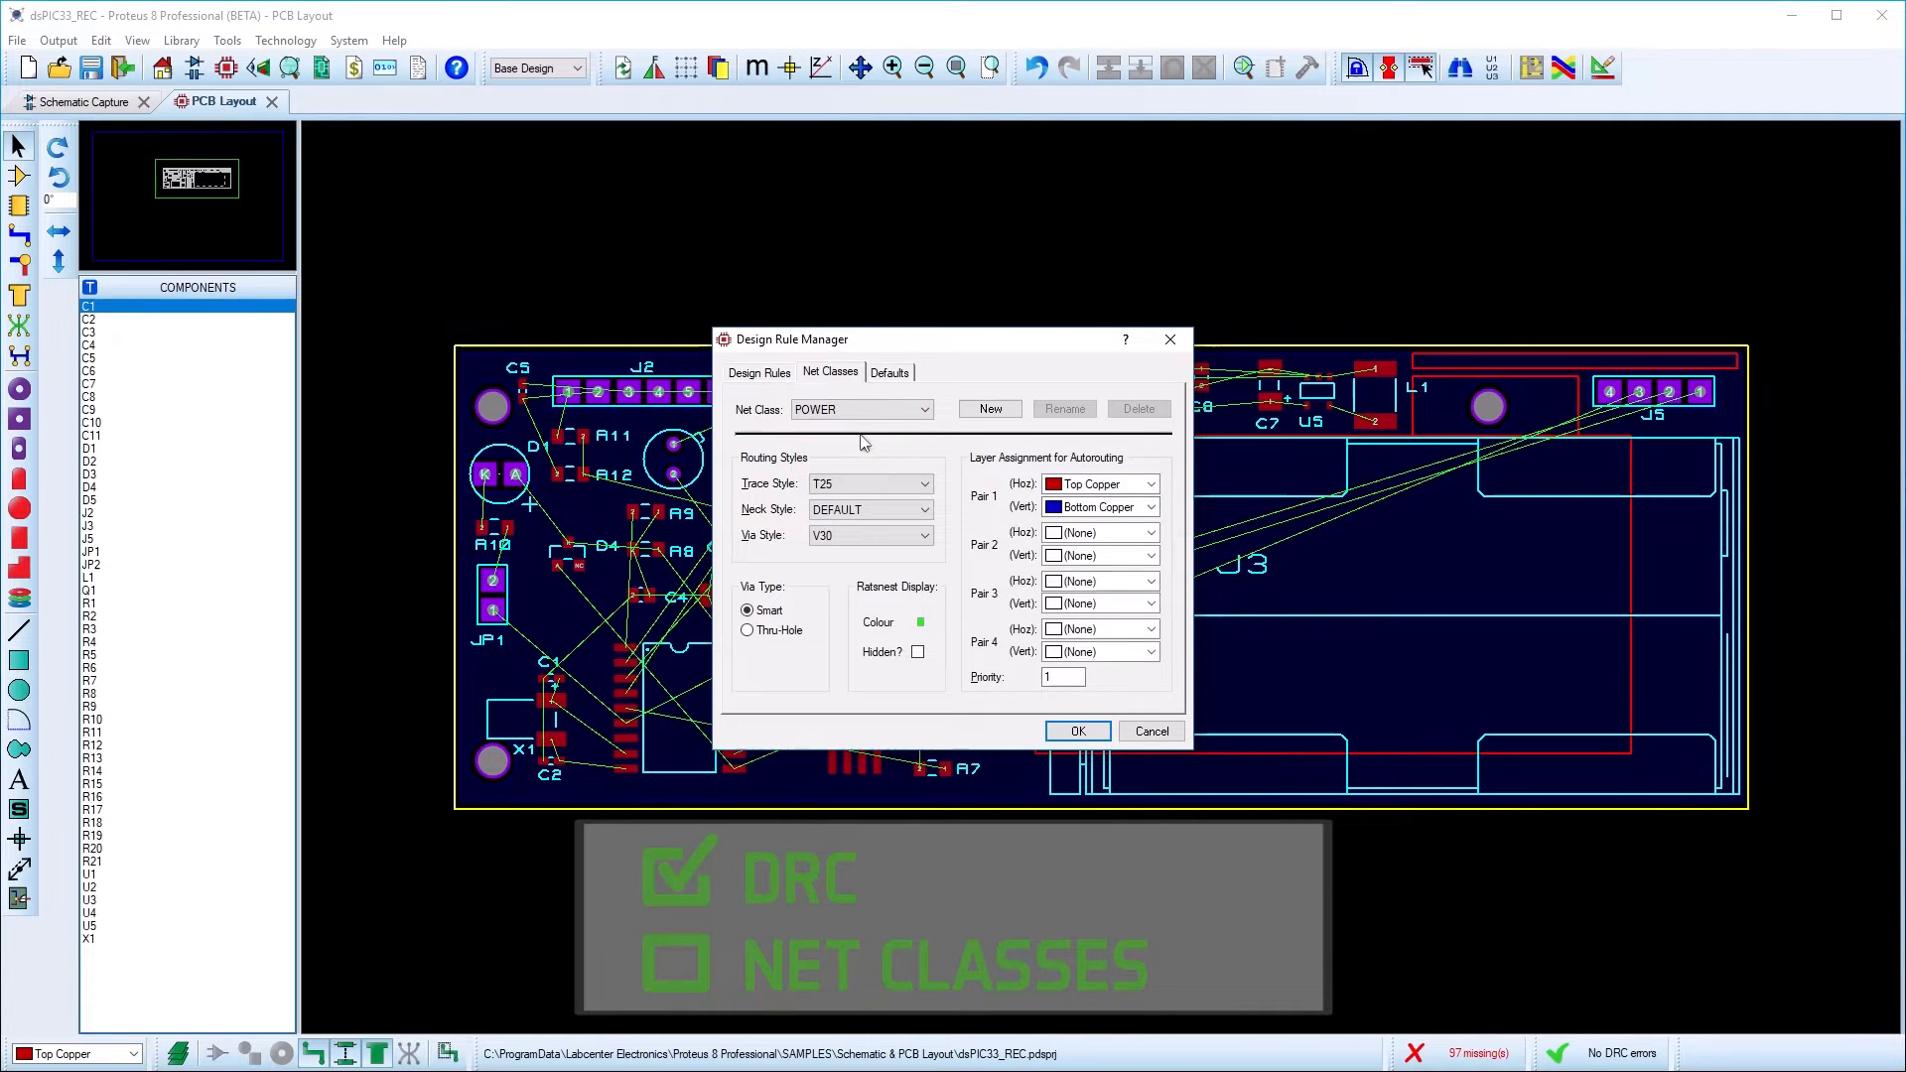
left_click(921, 482)
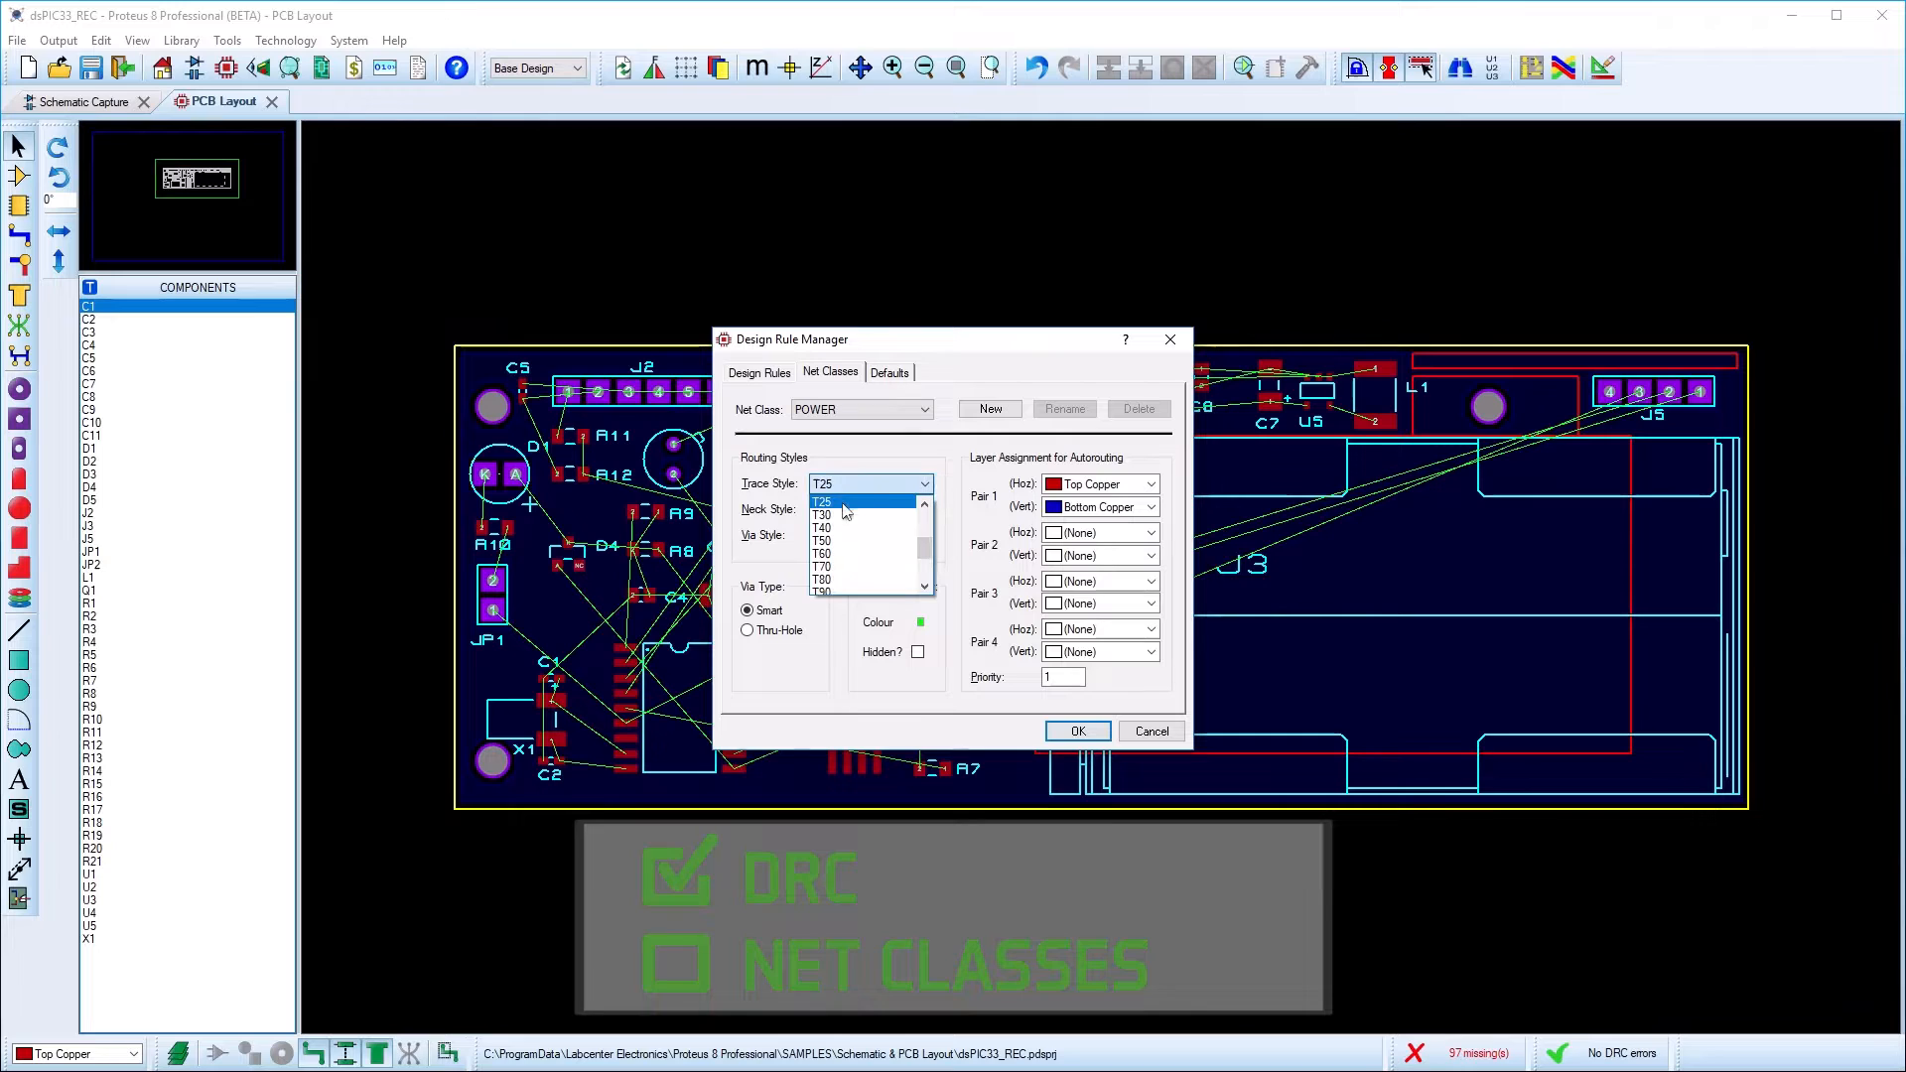
left_click(822, 516)
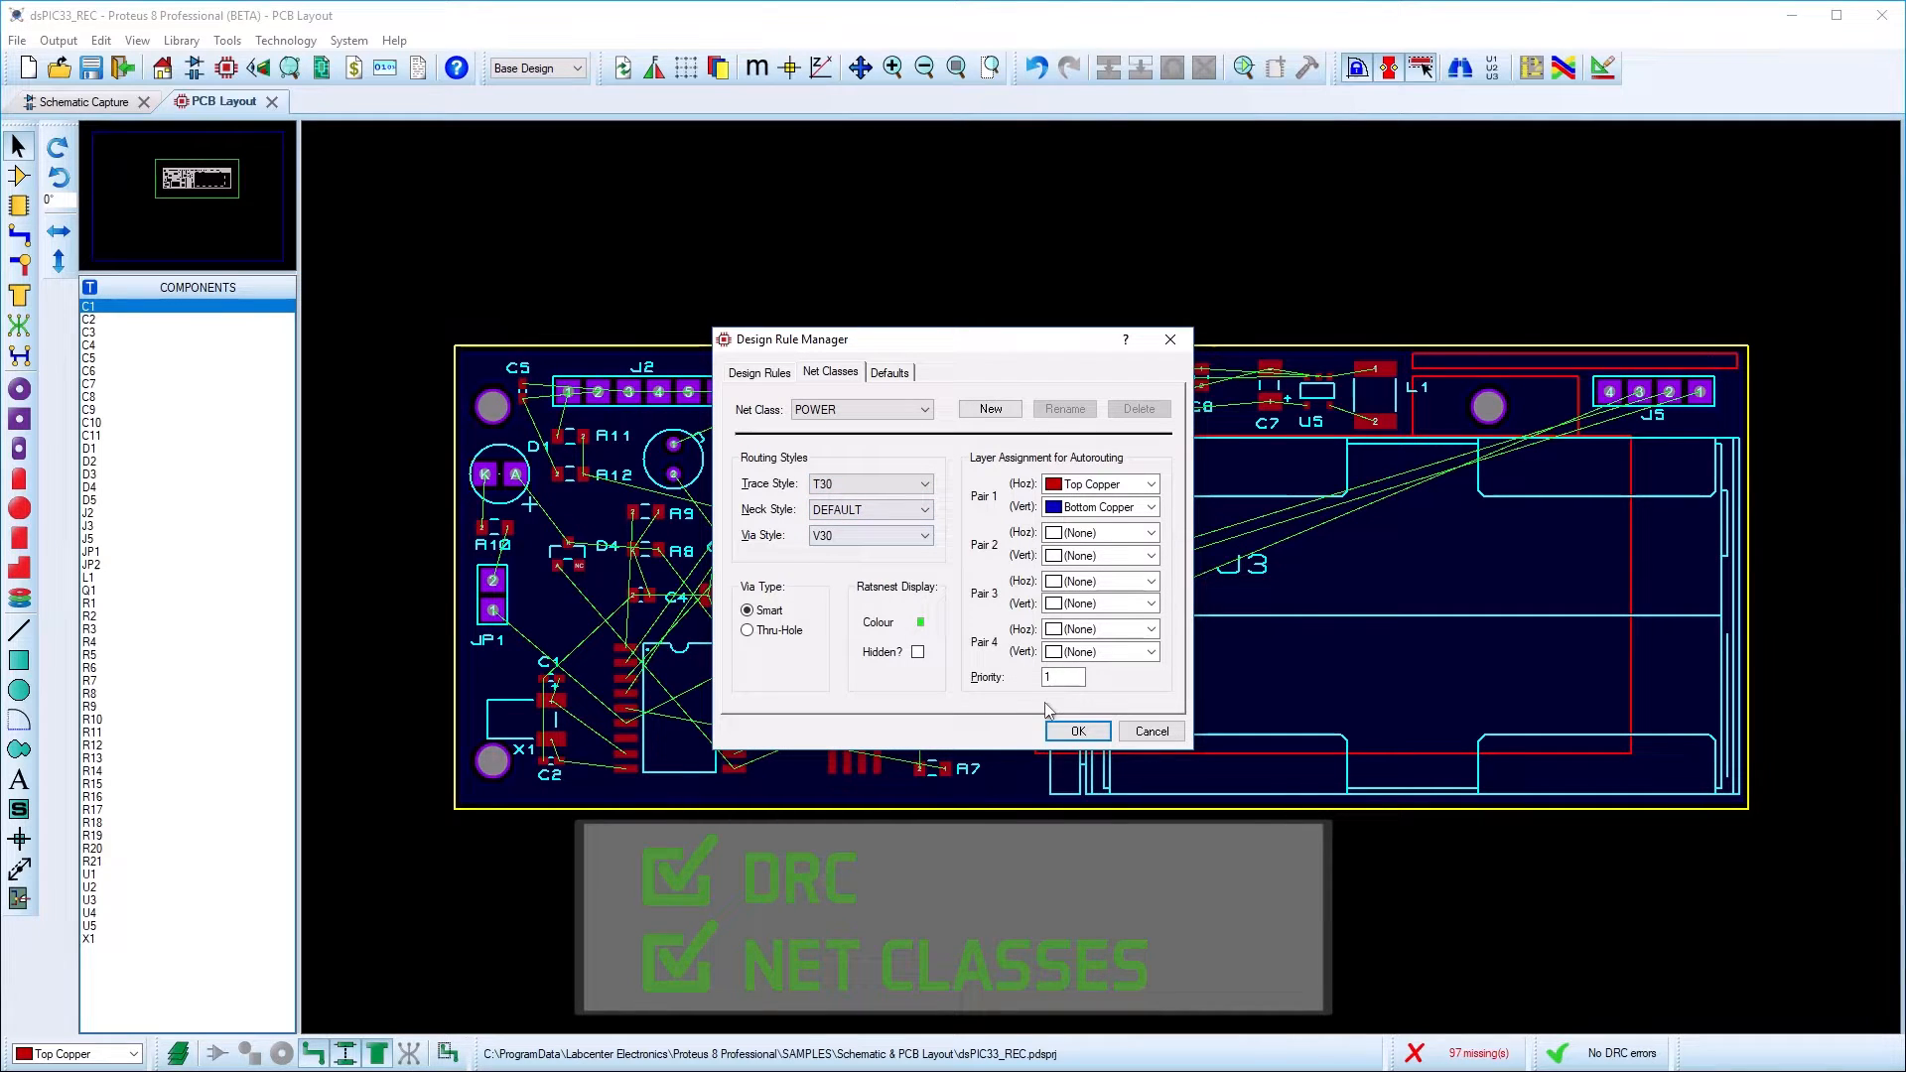
left_click(1075, 730)
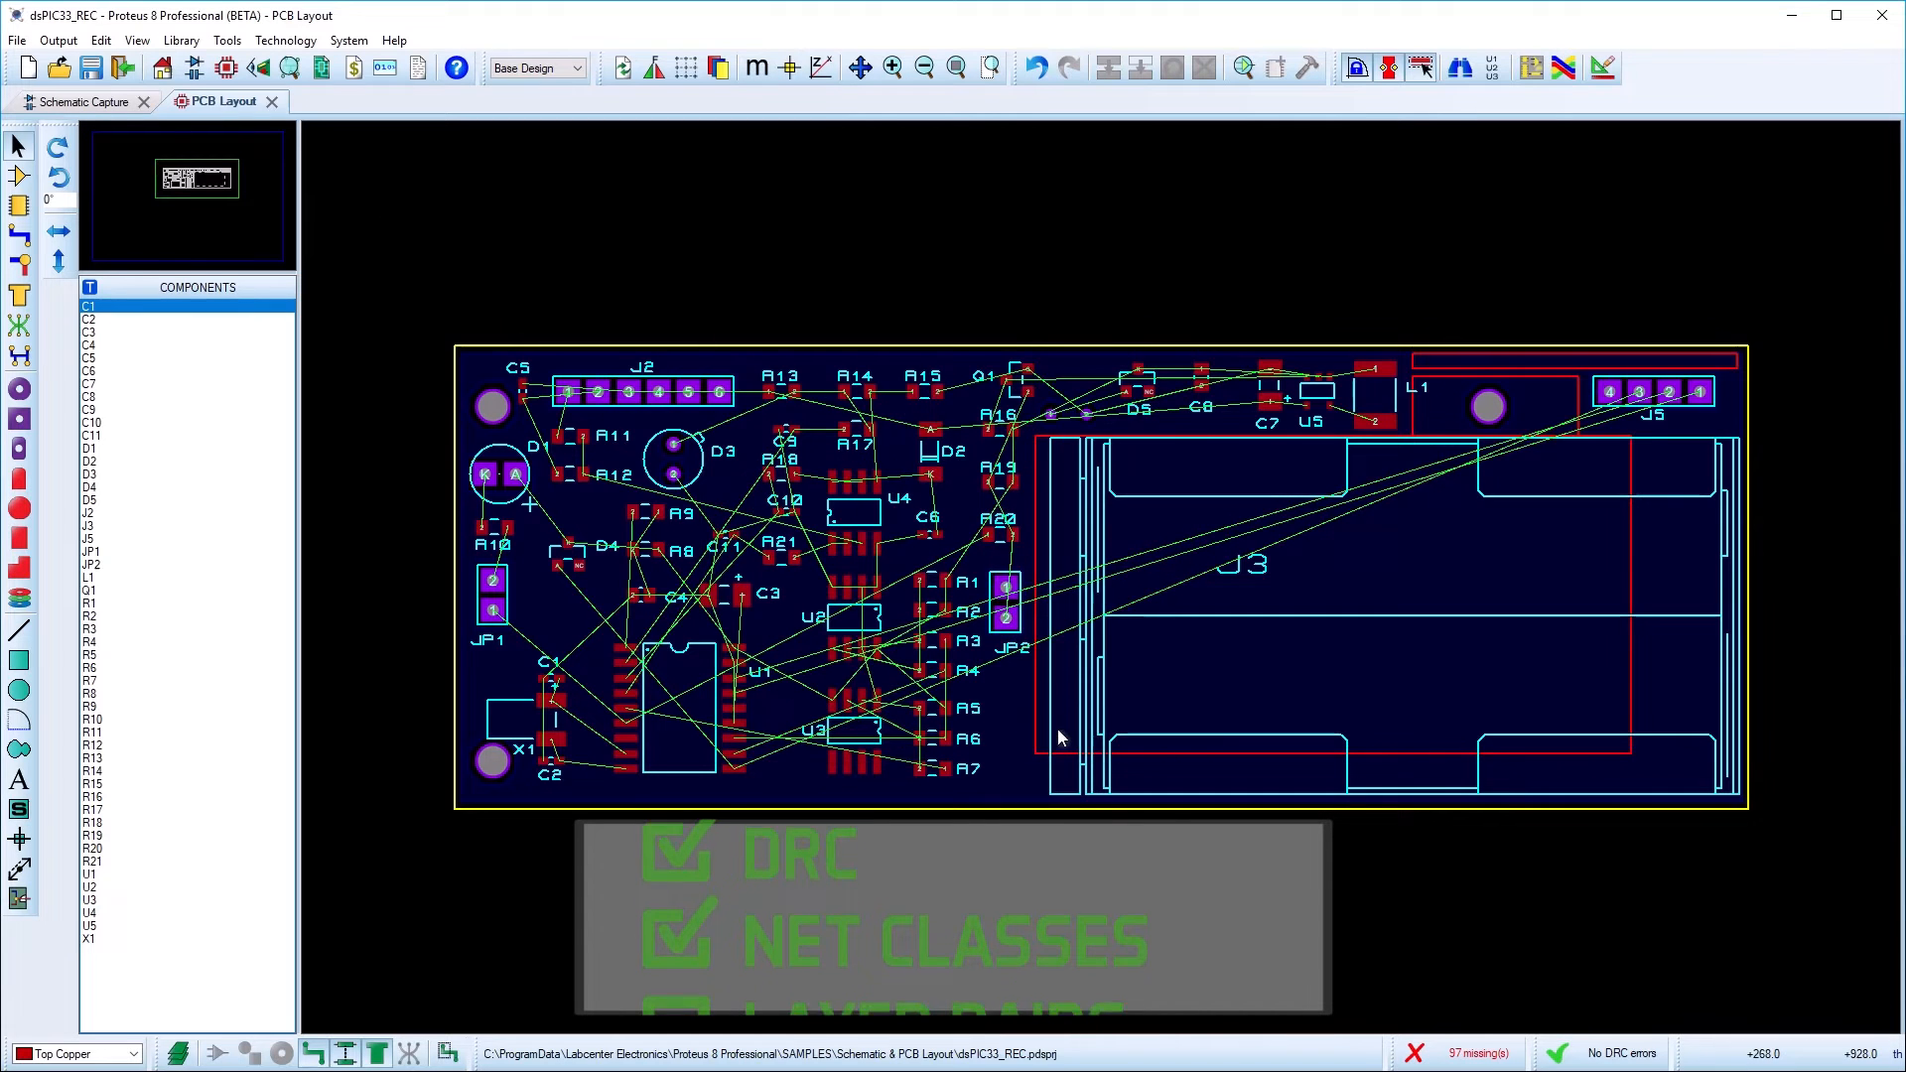
Confirm Top/Bottom Copper and Inner 1/Inner 2 pairings in Set Layer Pairs
left_click(284, 40)
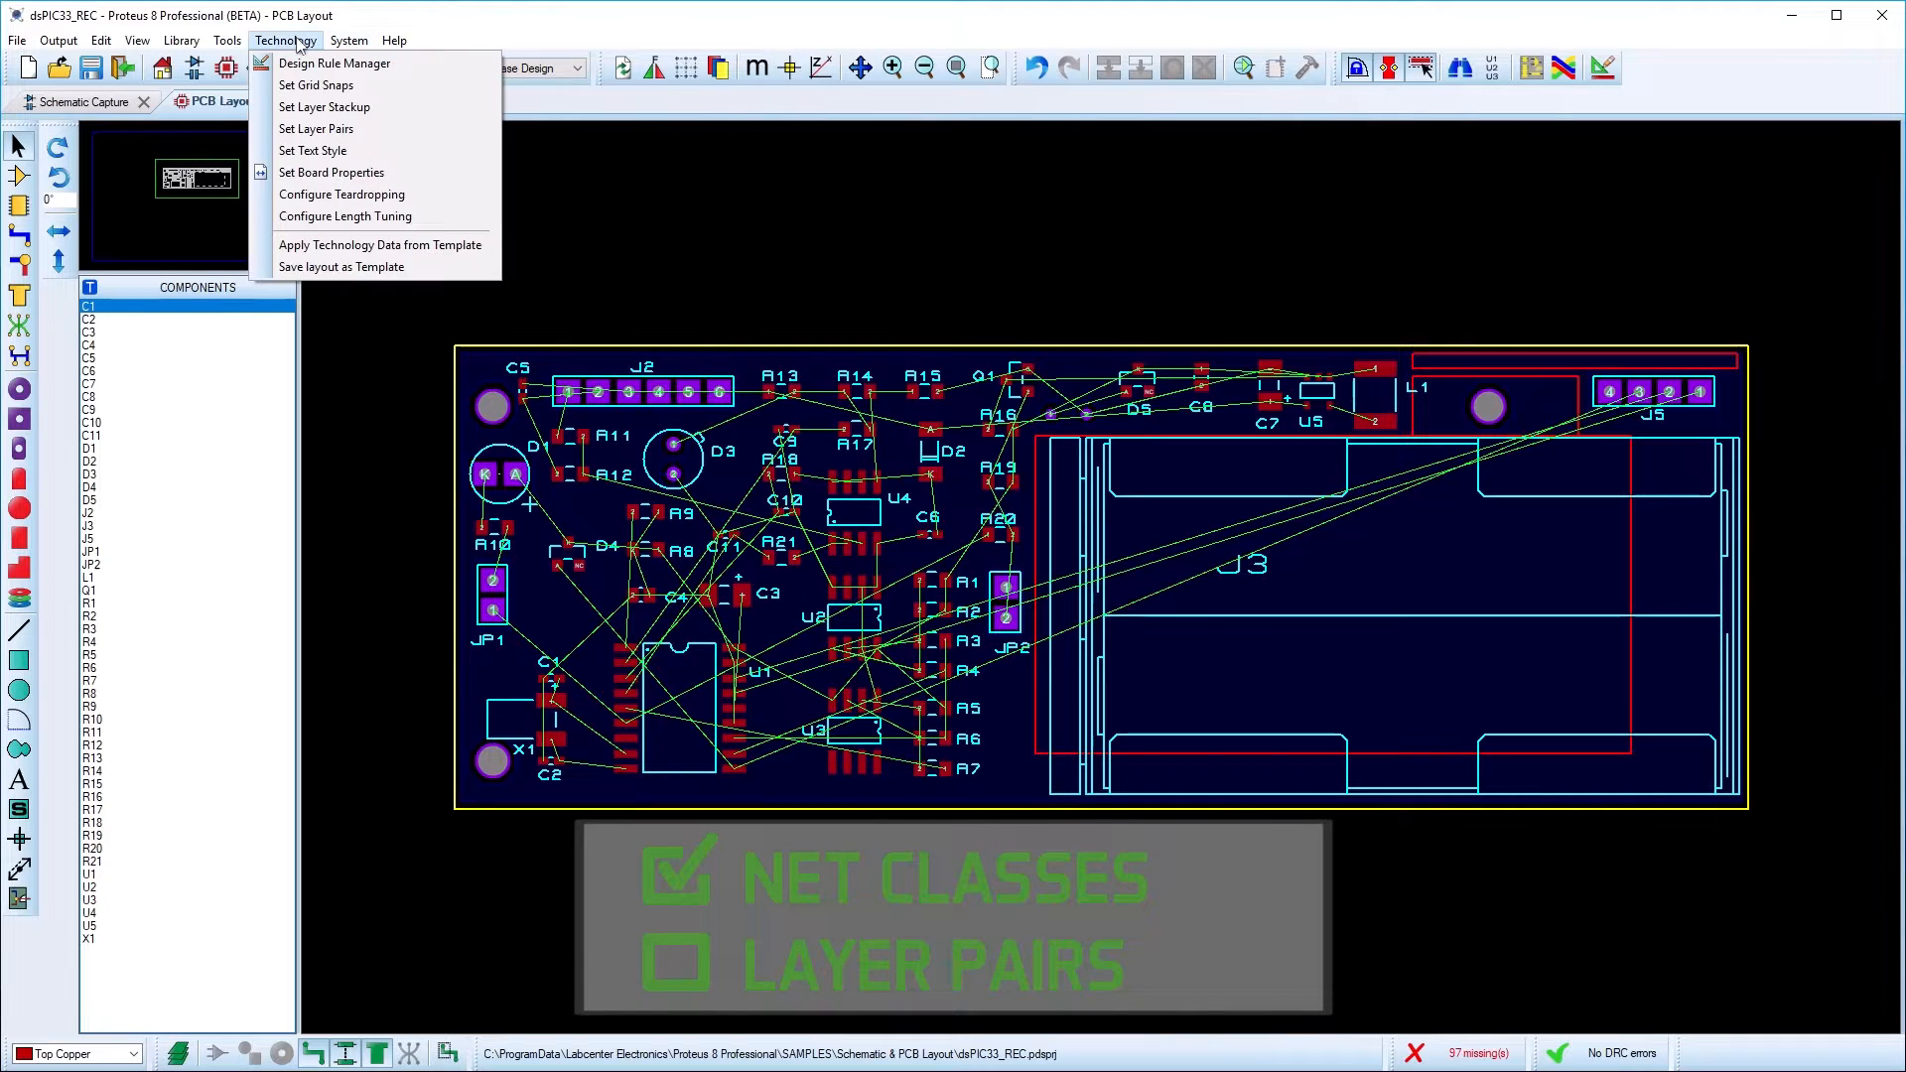
mouse_move(315, 129)
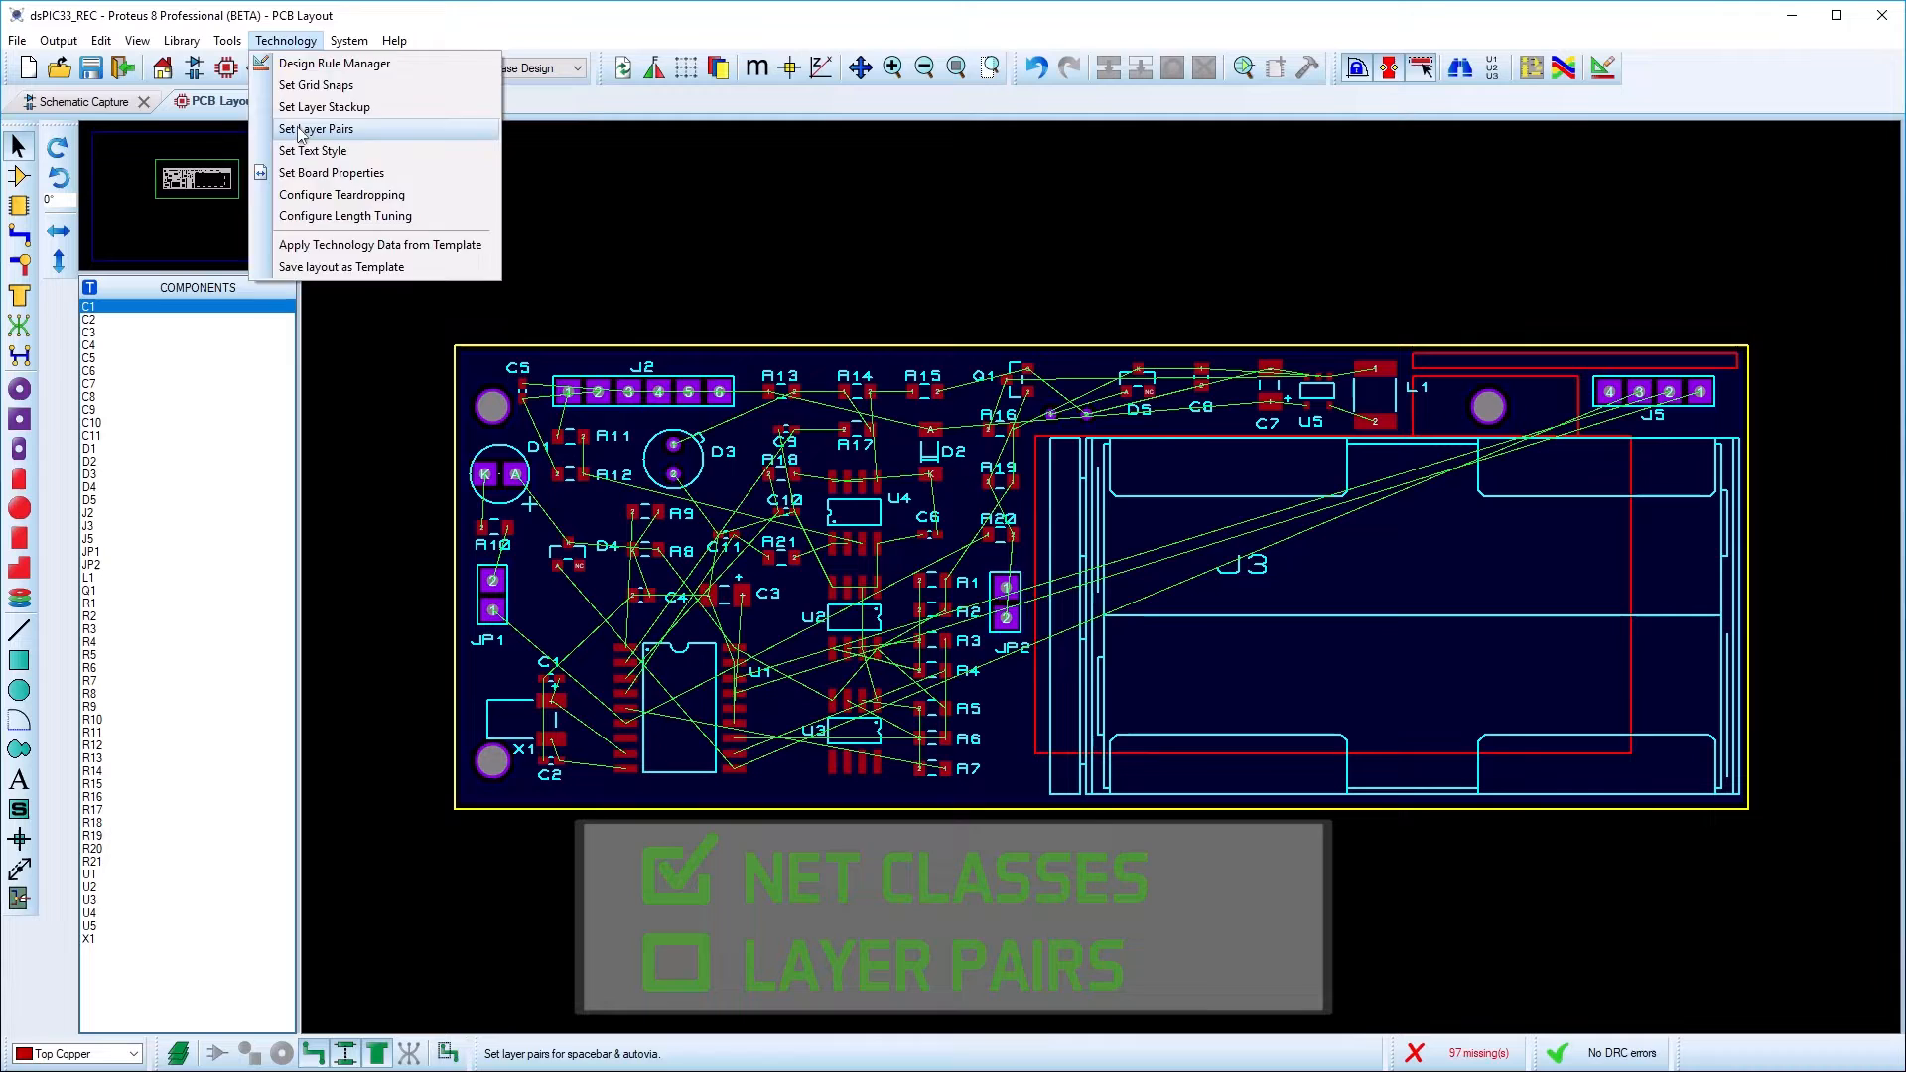
left_click(315, 127)
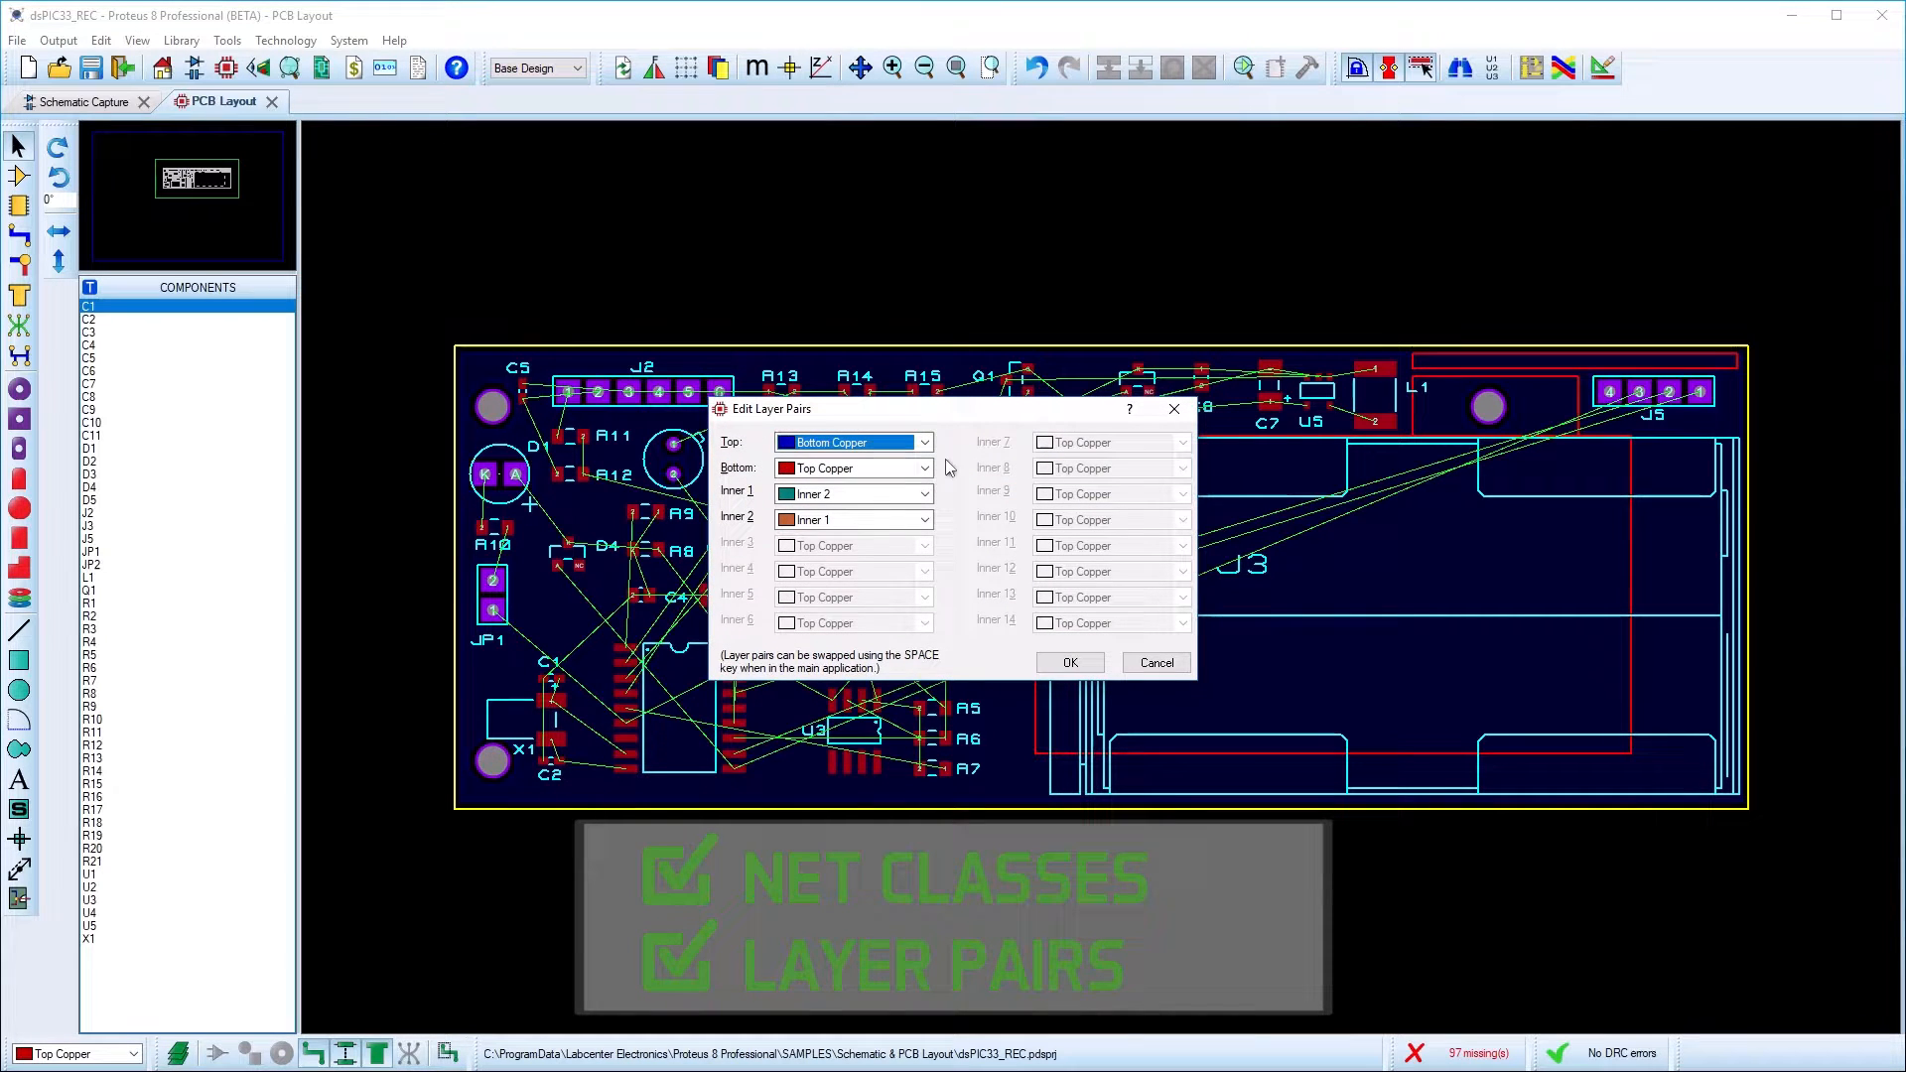
left_click(1067, 664)
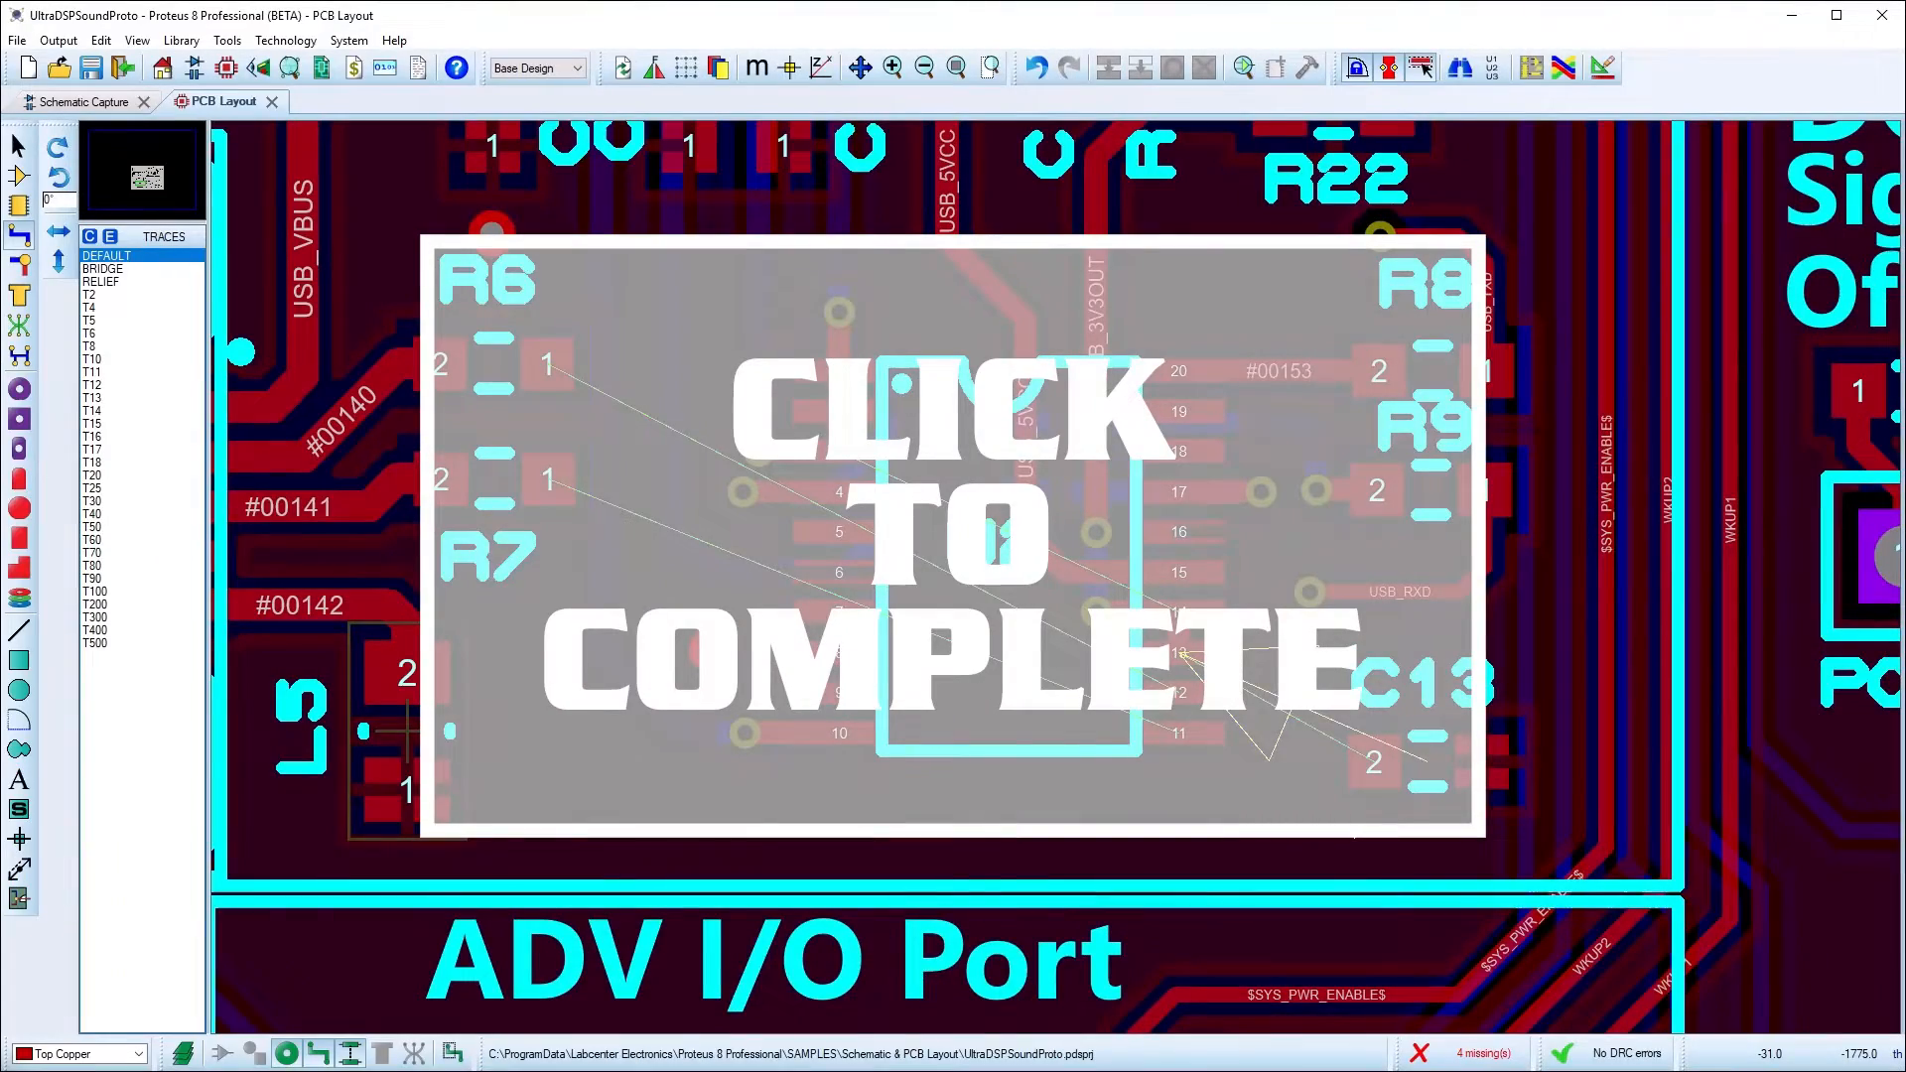
Select pads around U2 on the UltraDSPSoundProto board to complete unrouted connections
left_click(951, 532)
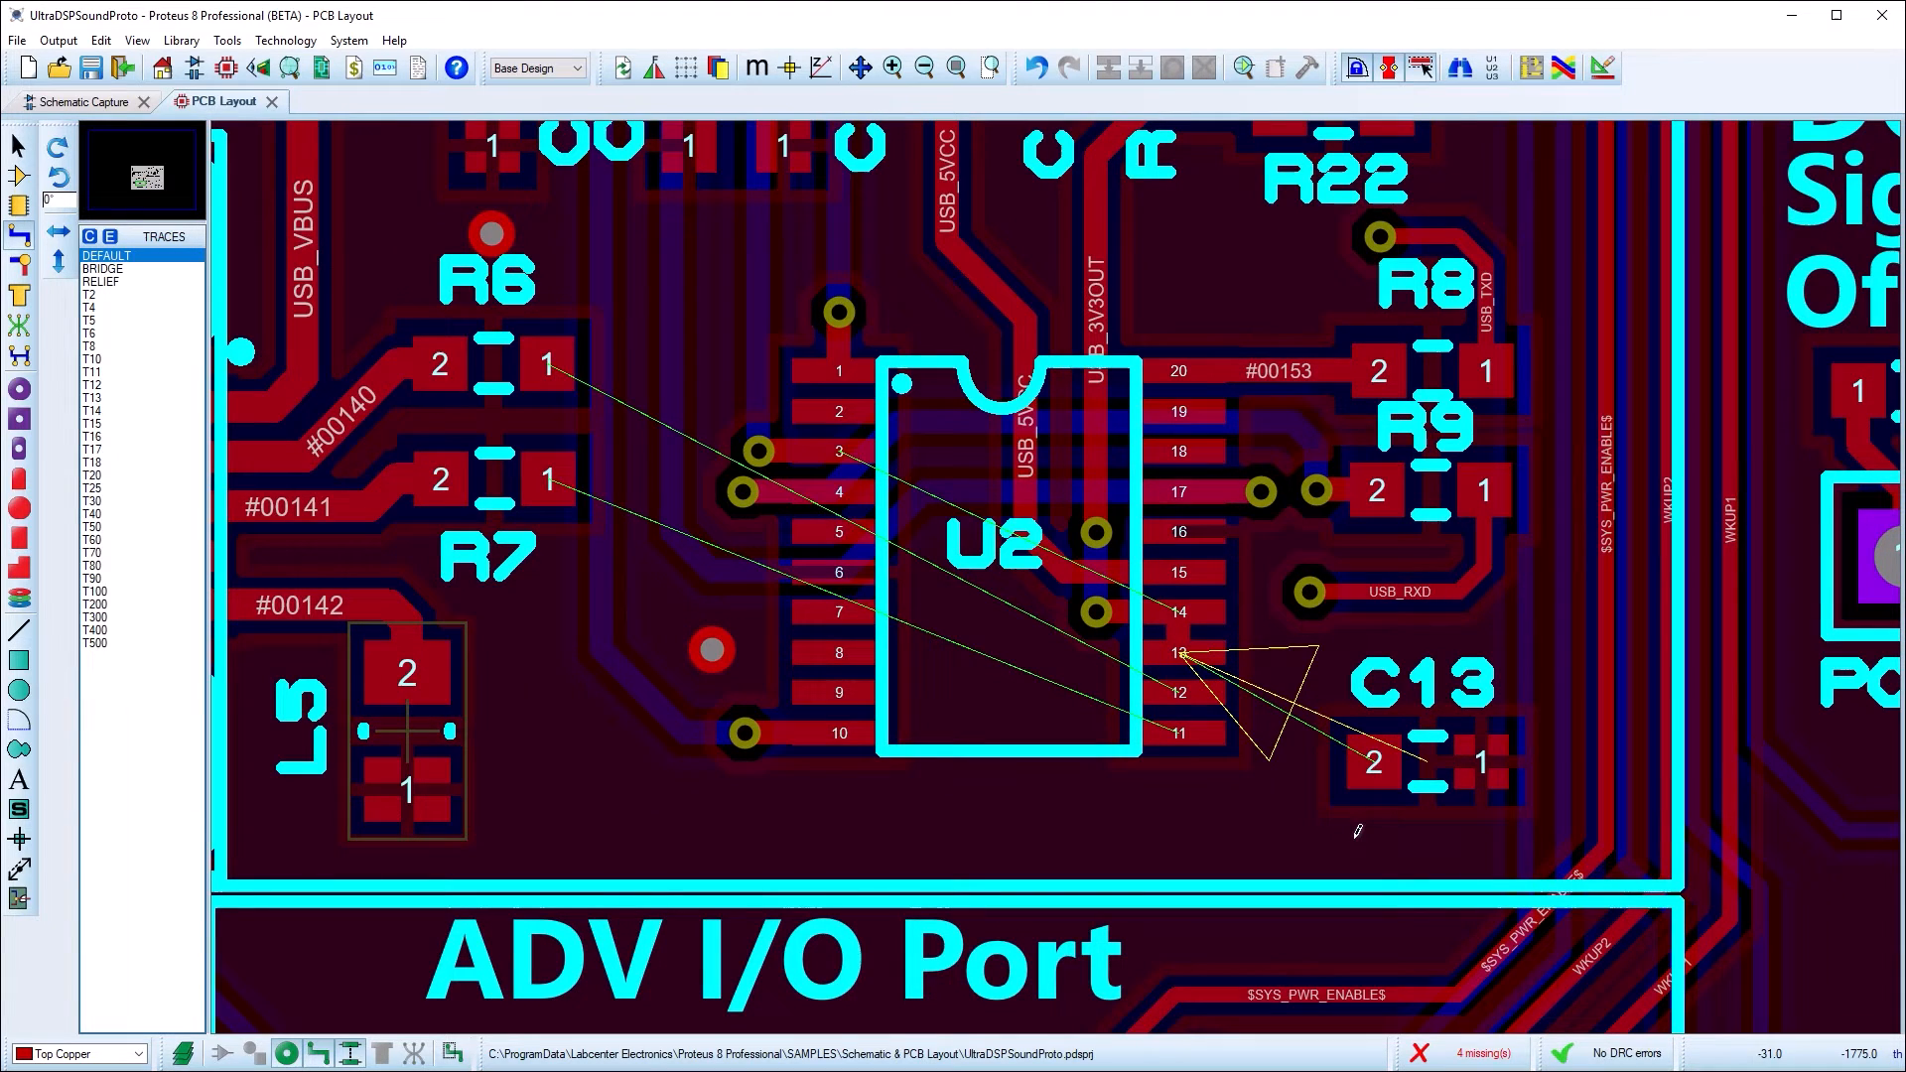
left_click(1374, 762)
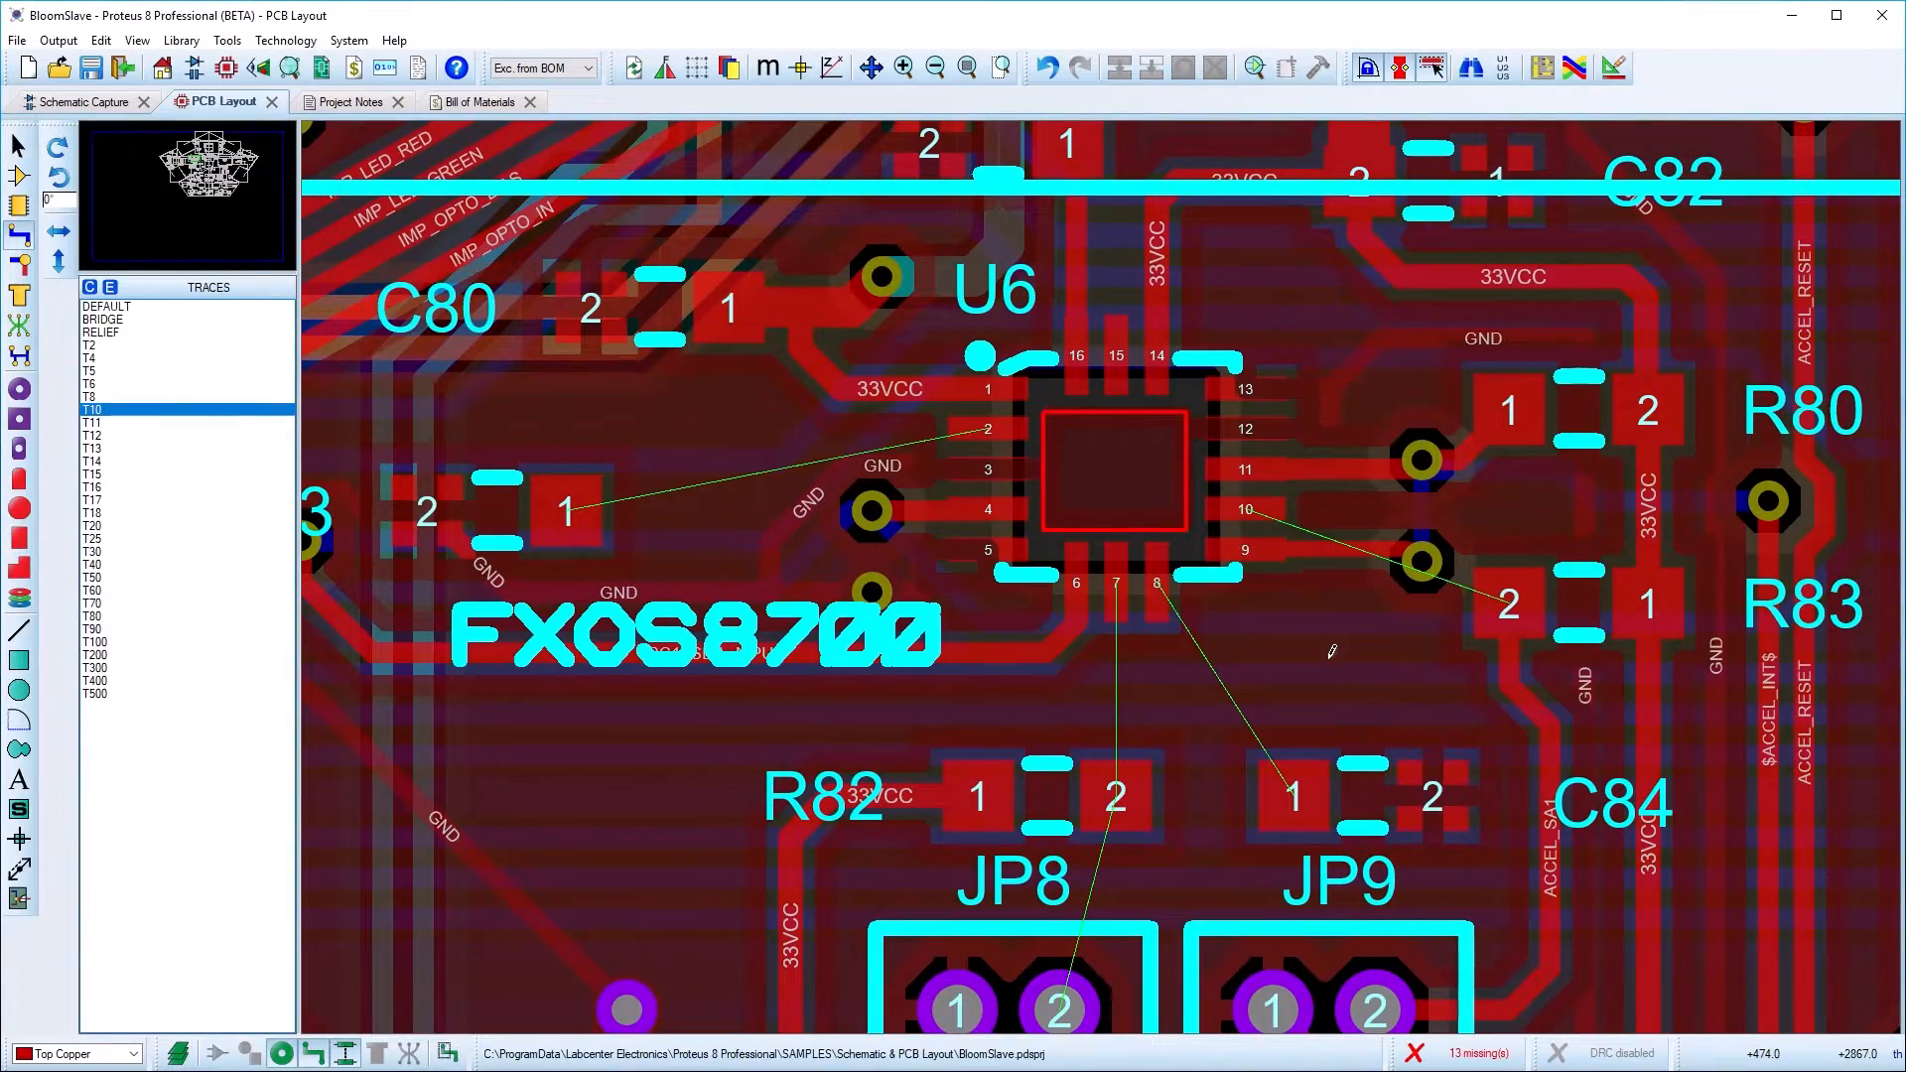
Route the ACCEL_SA1 track from C84 pad 2 toward U6 pin 10
left_click(1507, 603)
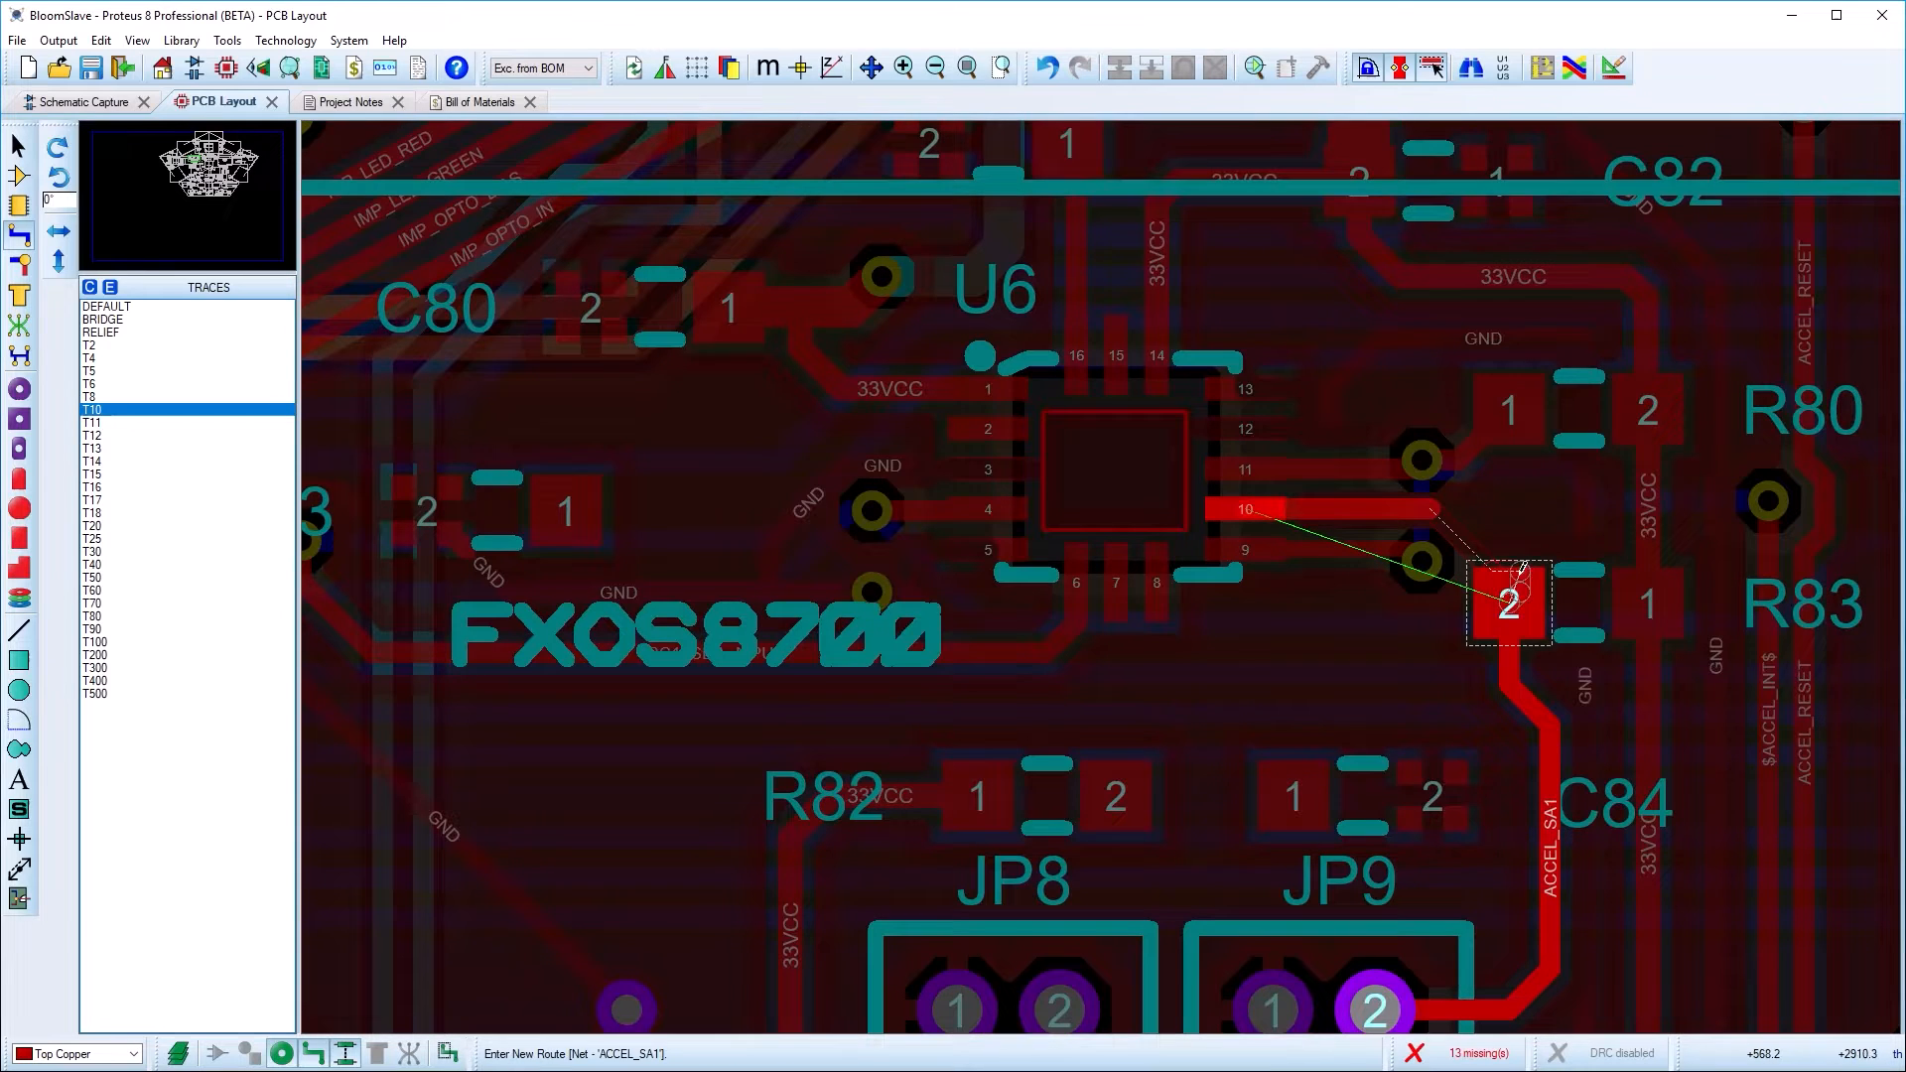
left_click(987, 427)
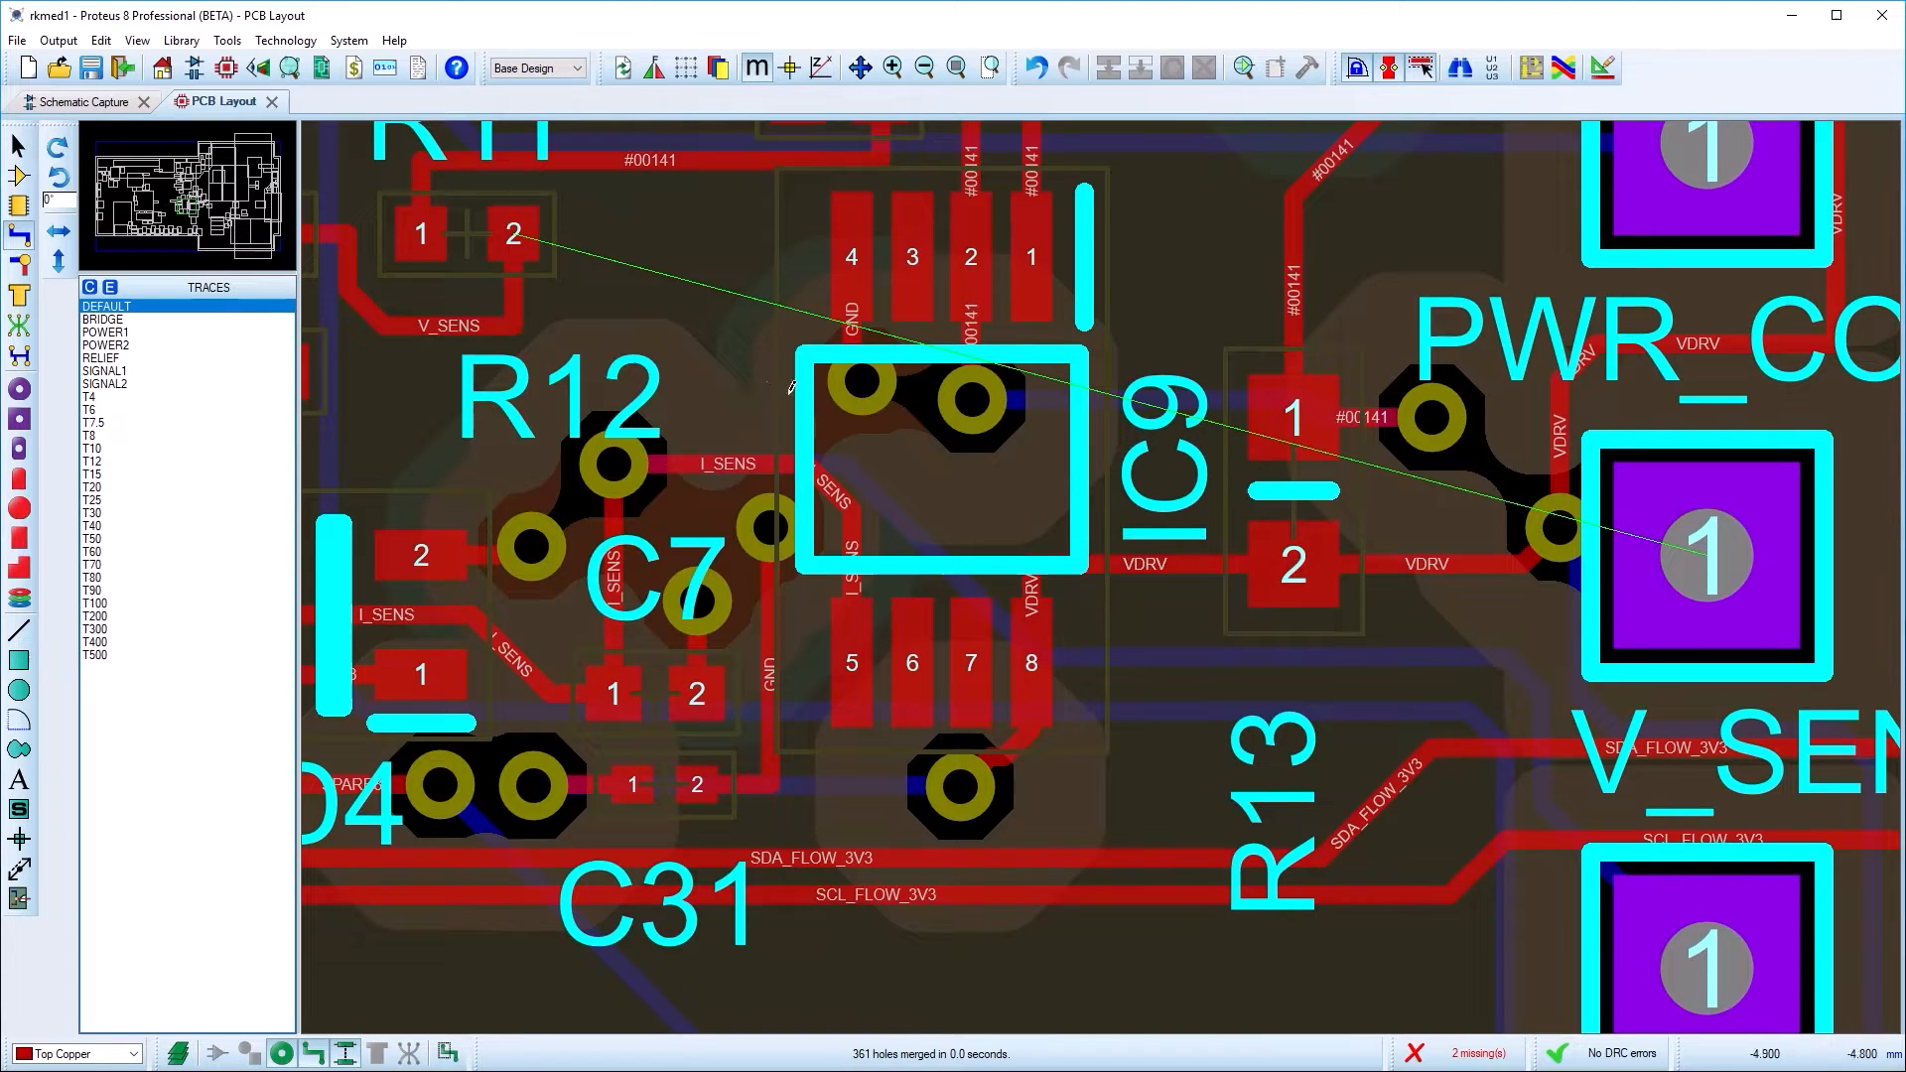
Start the V_SENS route at the resistor pad and drop a via to continue on Bottom Copper
left_click(512, 234)
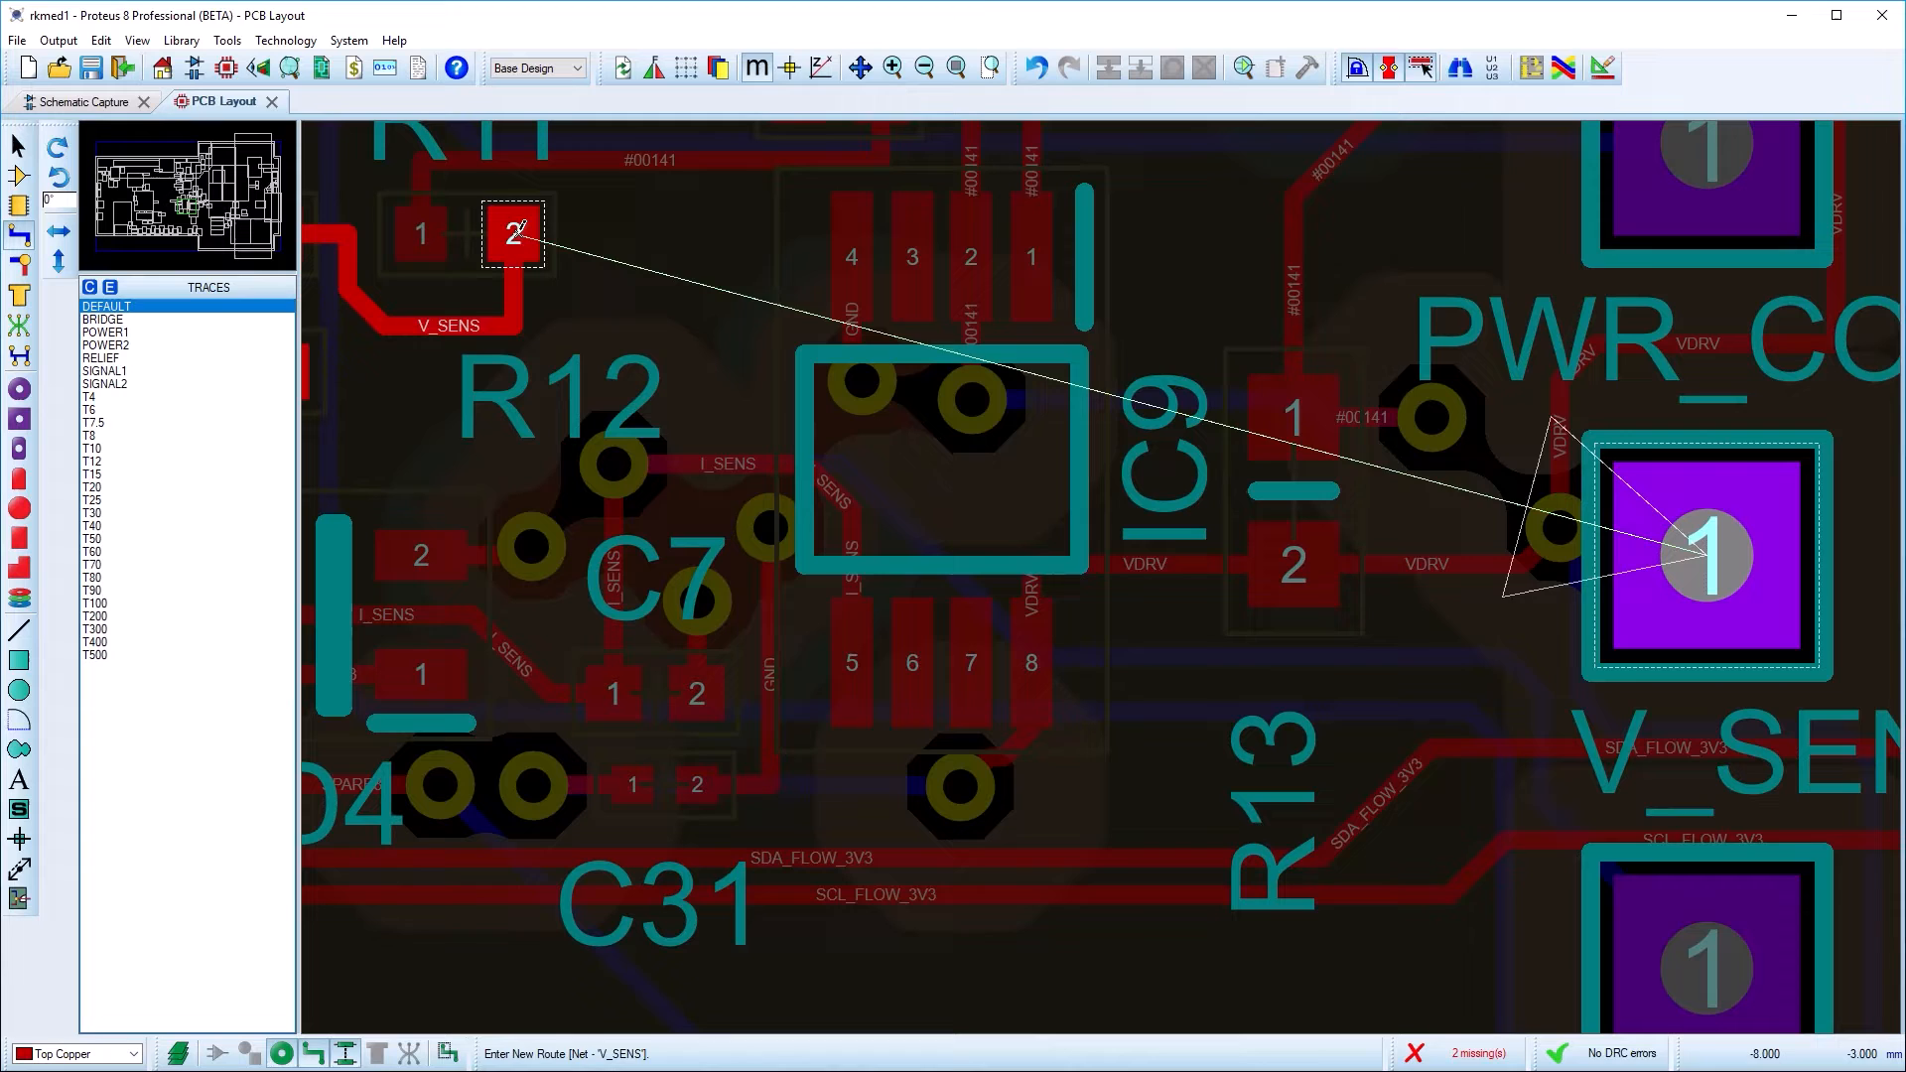
key("space")
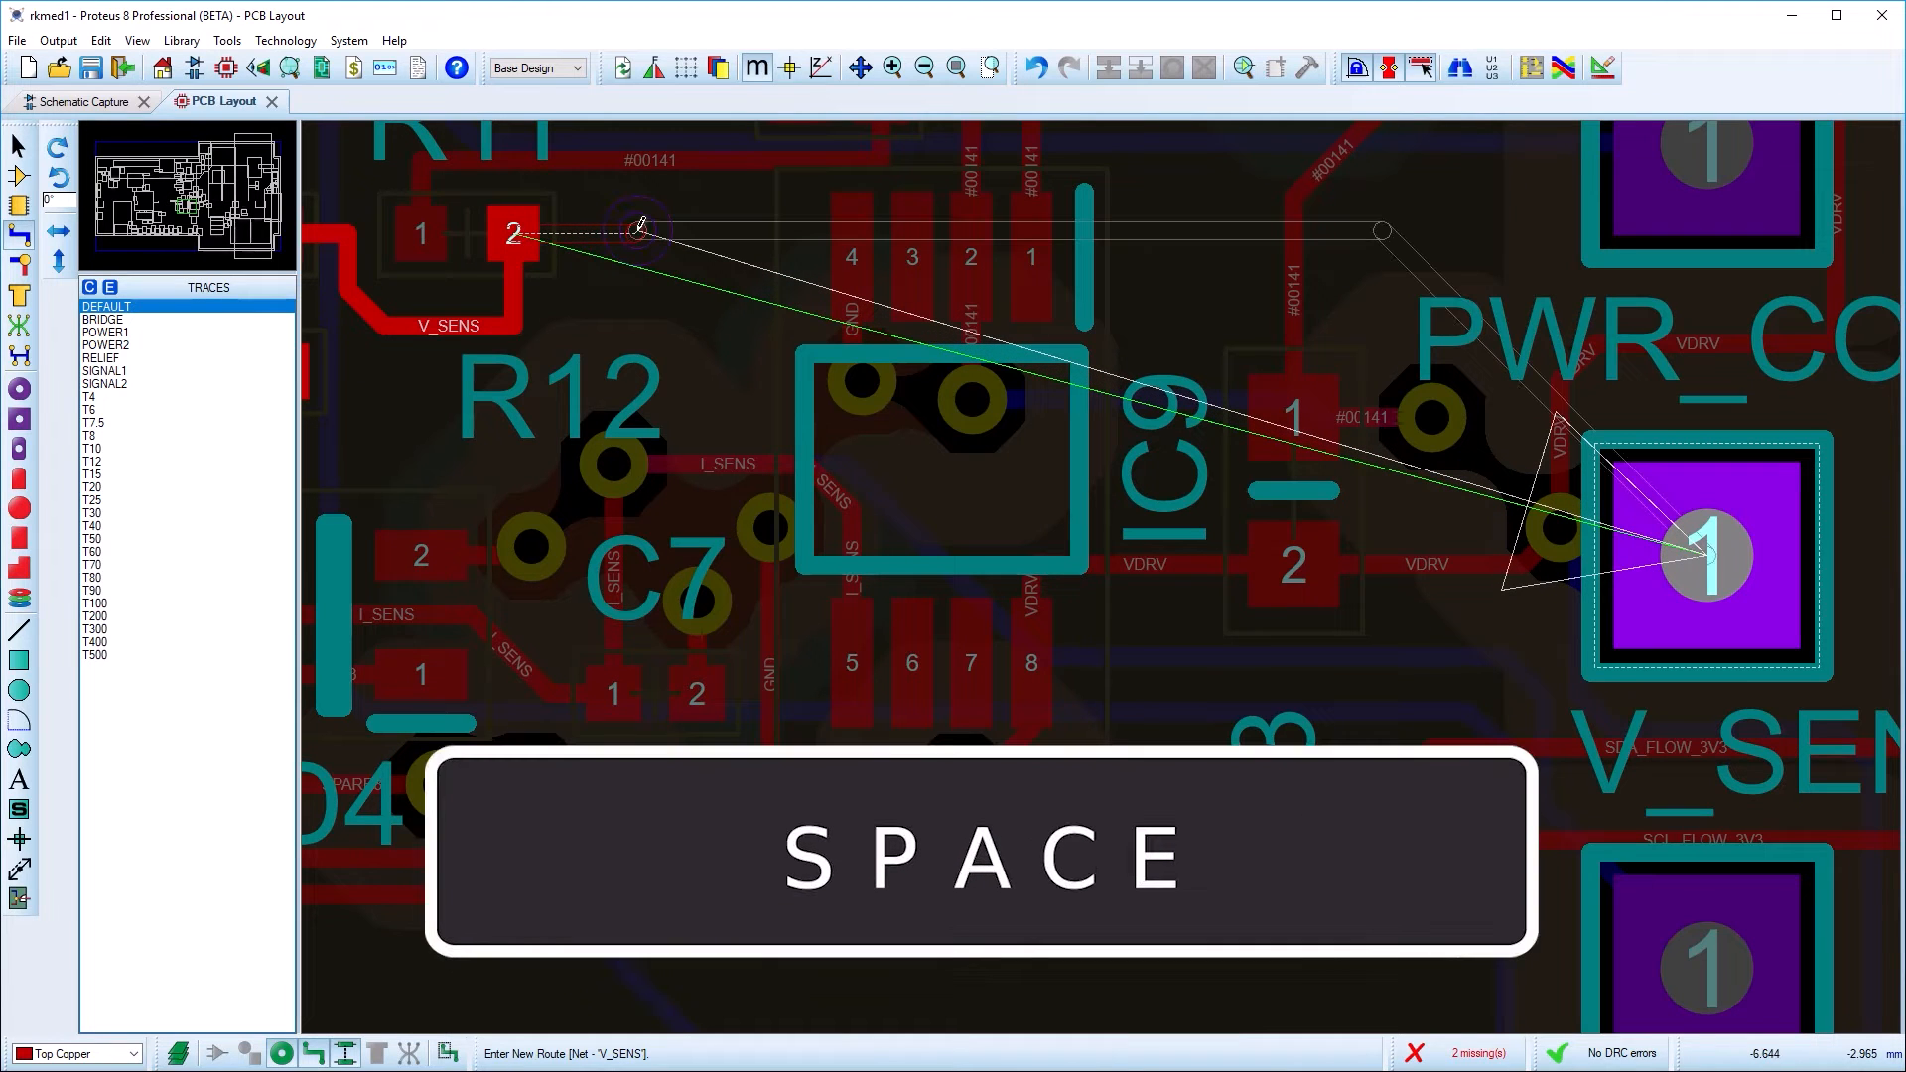
key("space")
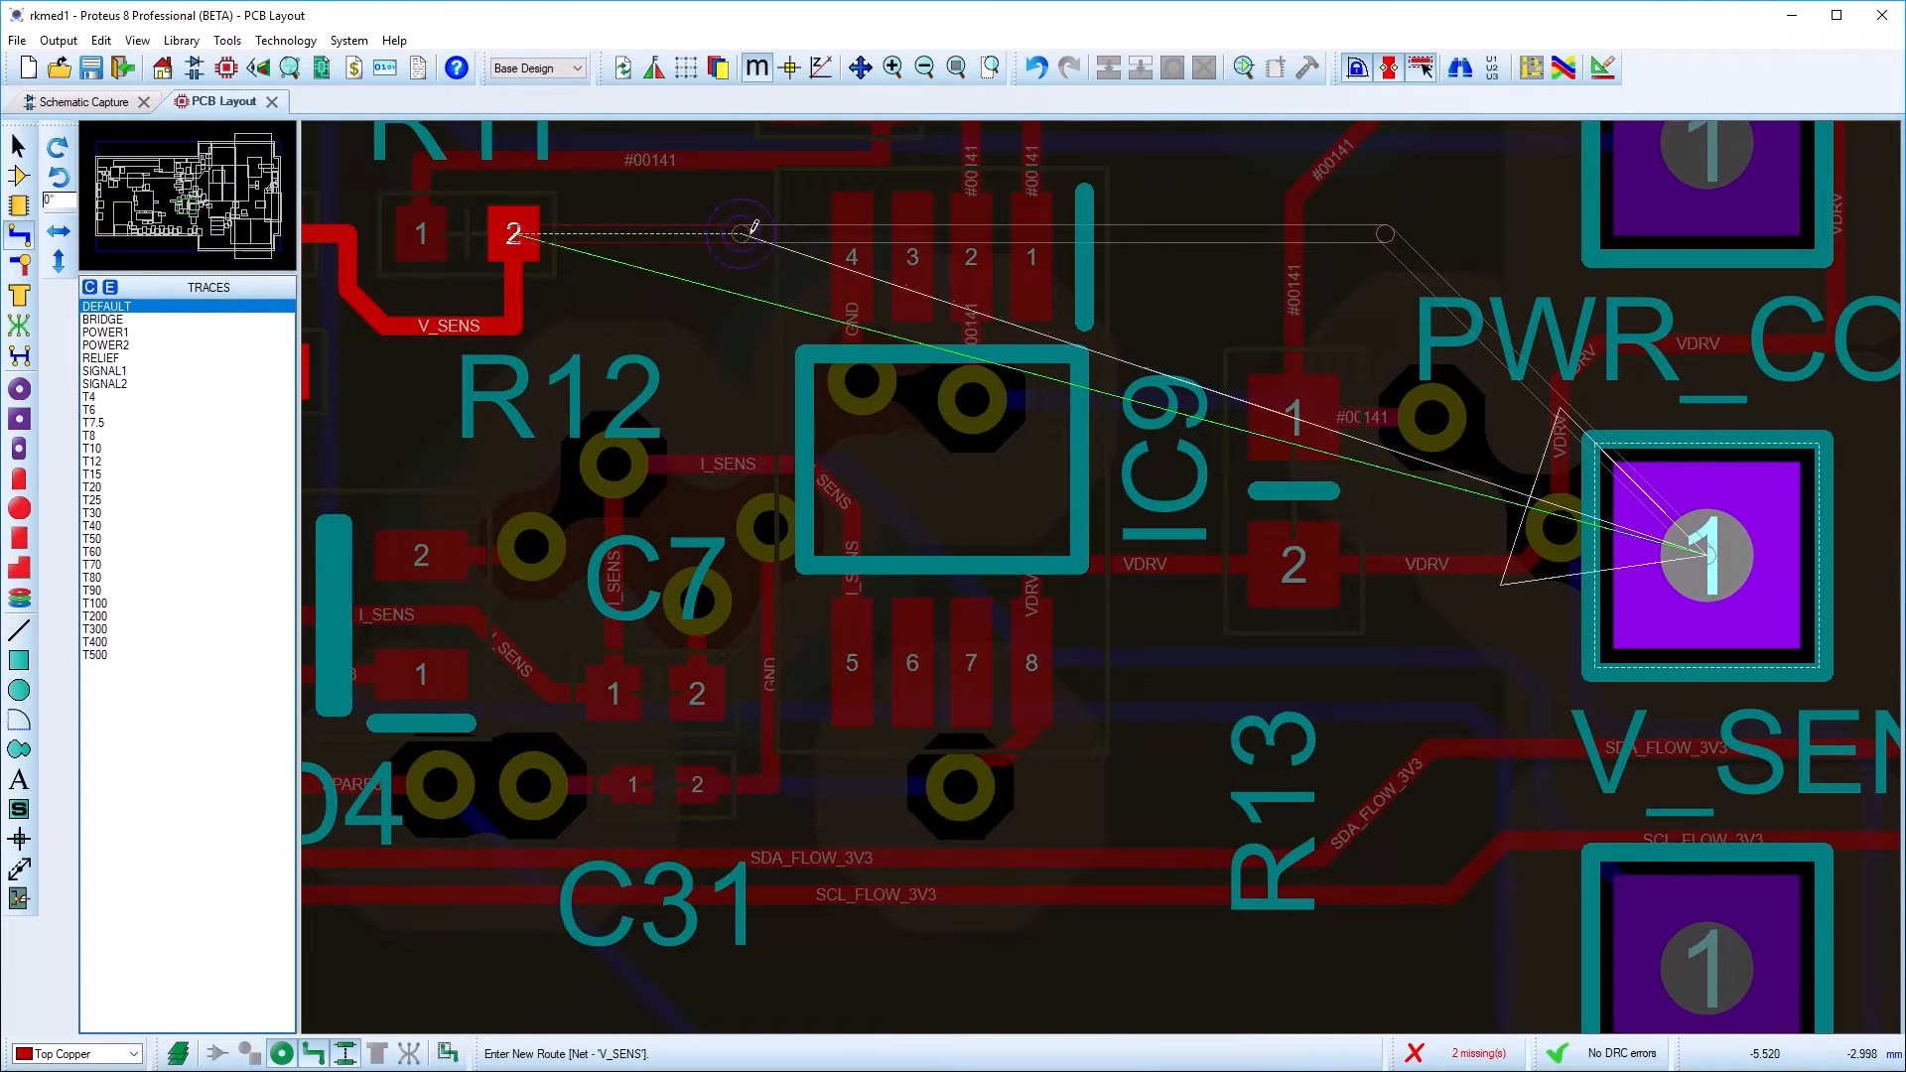
mouse_move(693, 226)
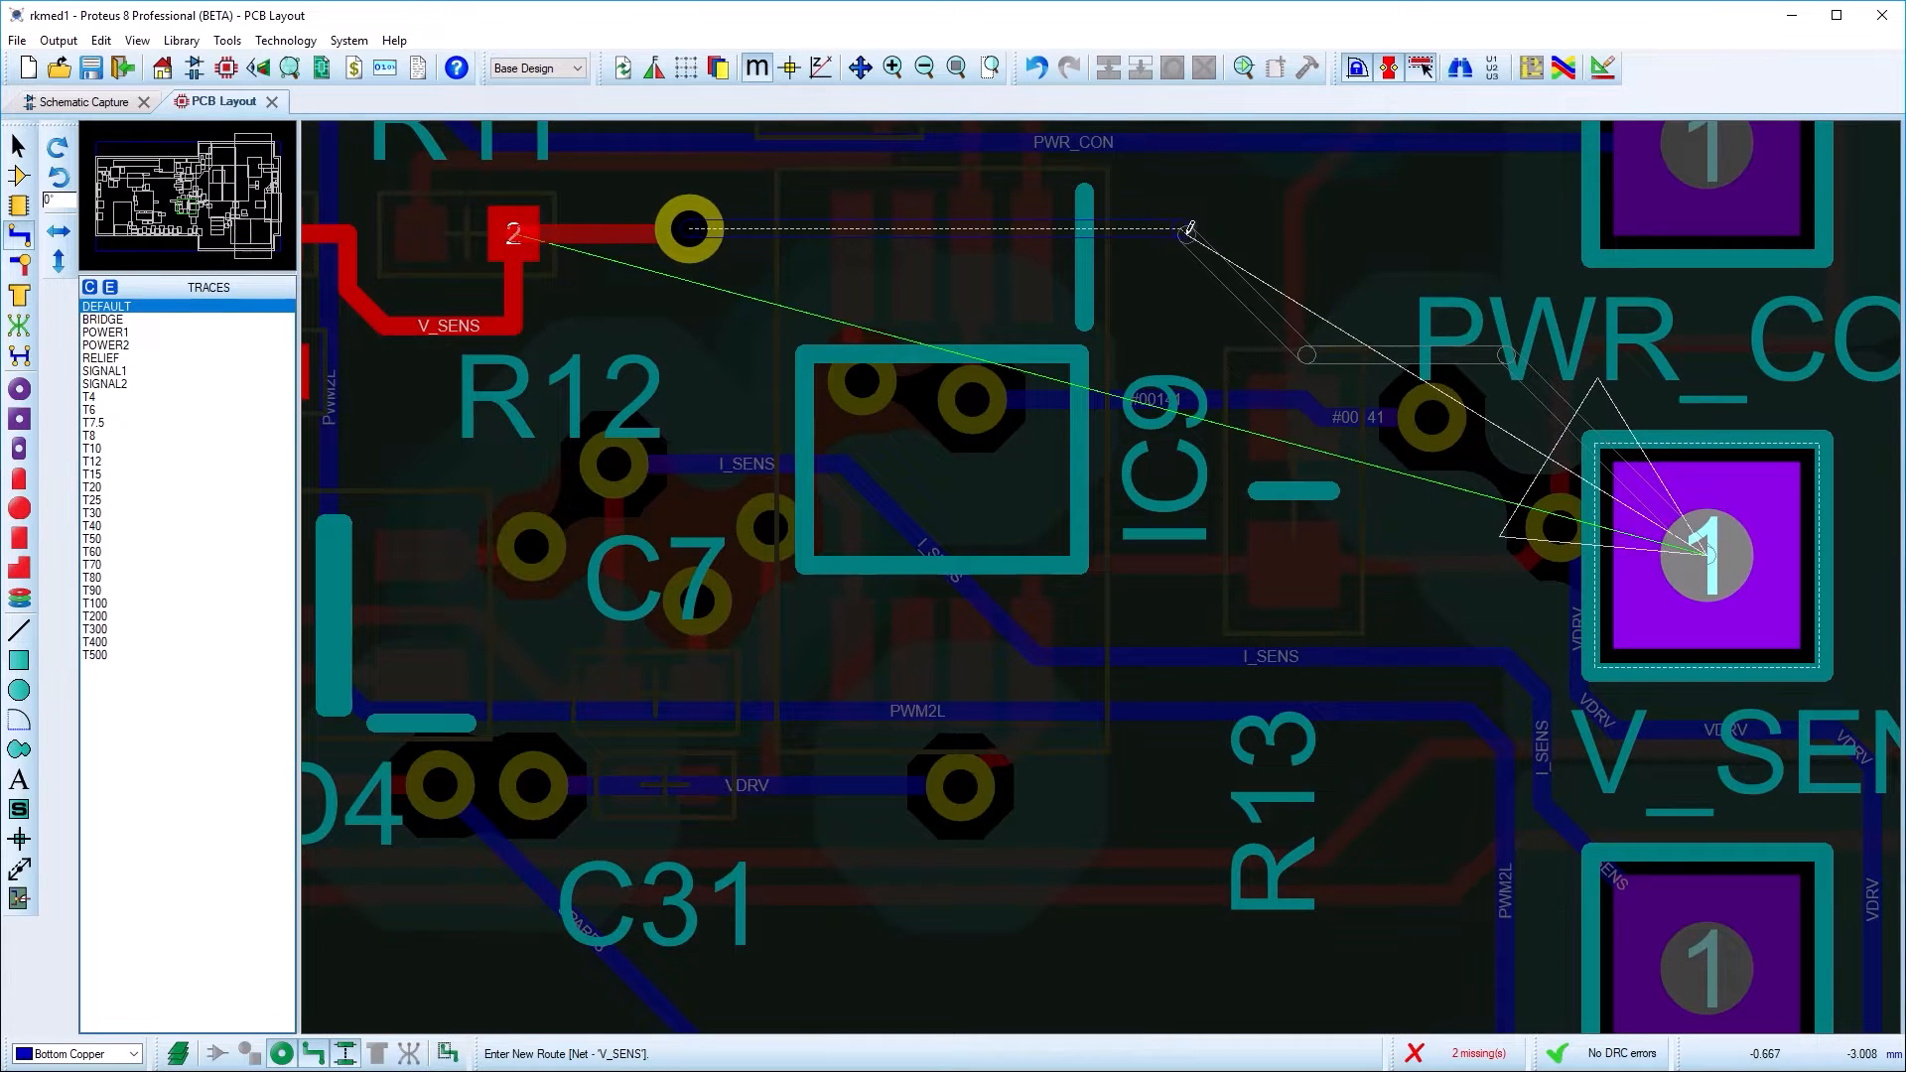
mouse_move(1427, 242)
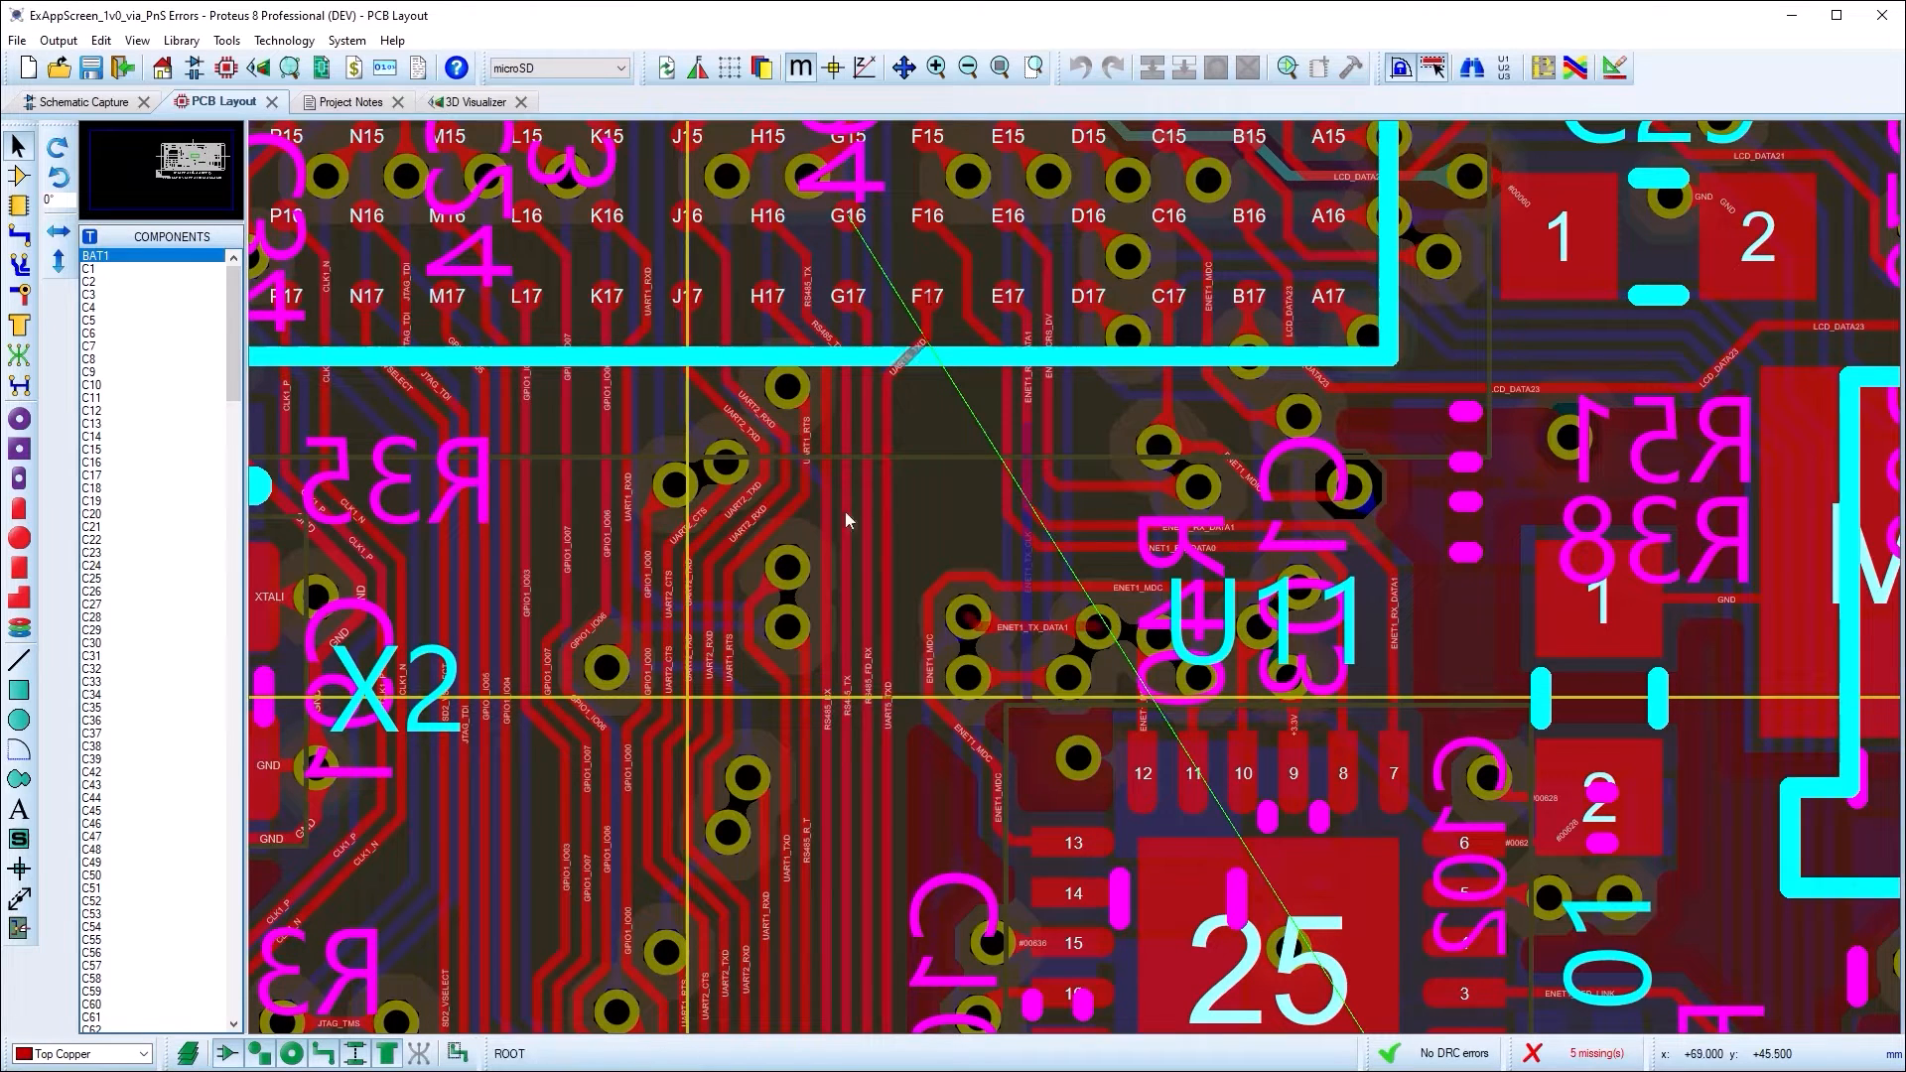
Show the Tools menu of PCB Layout for the ExAppScreen board
left_click(226, 40)
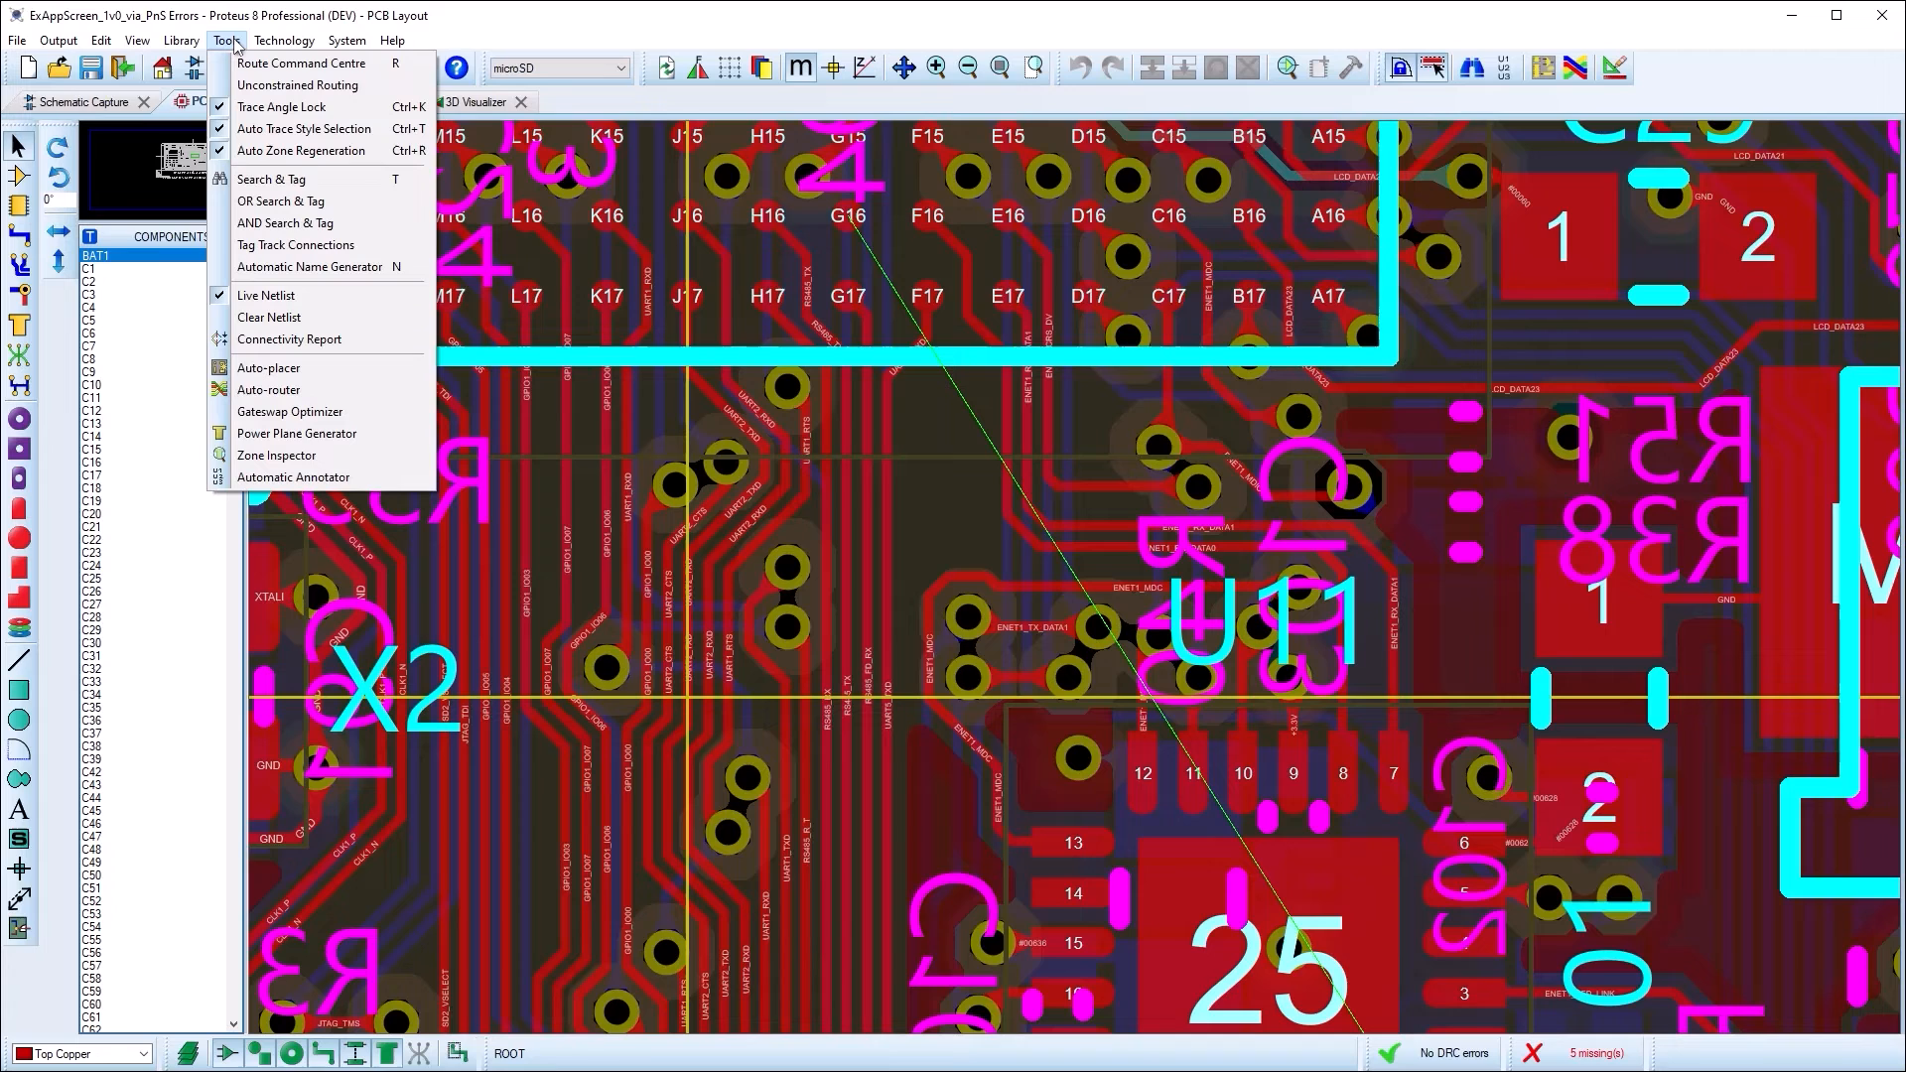
mouse_move(300, 64)
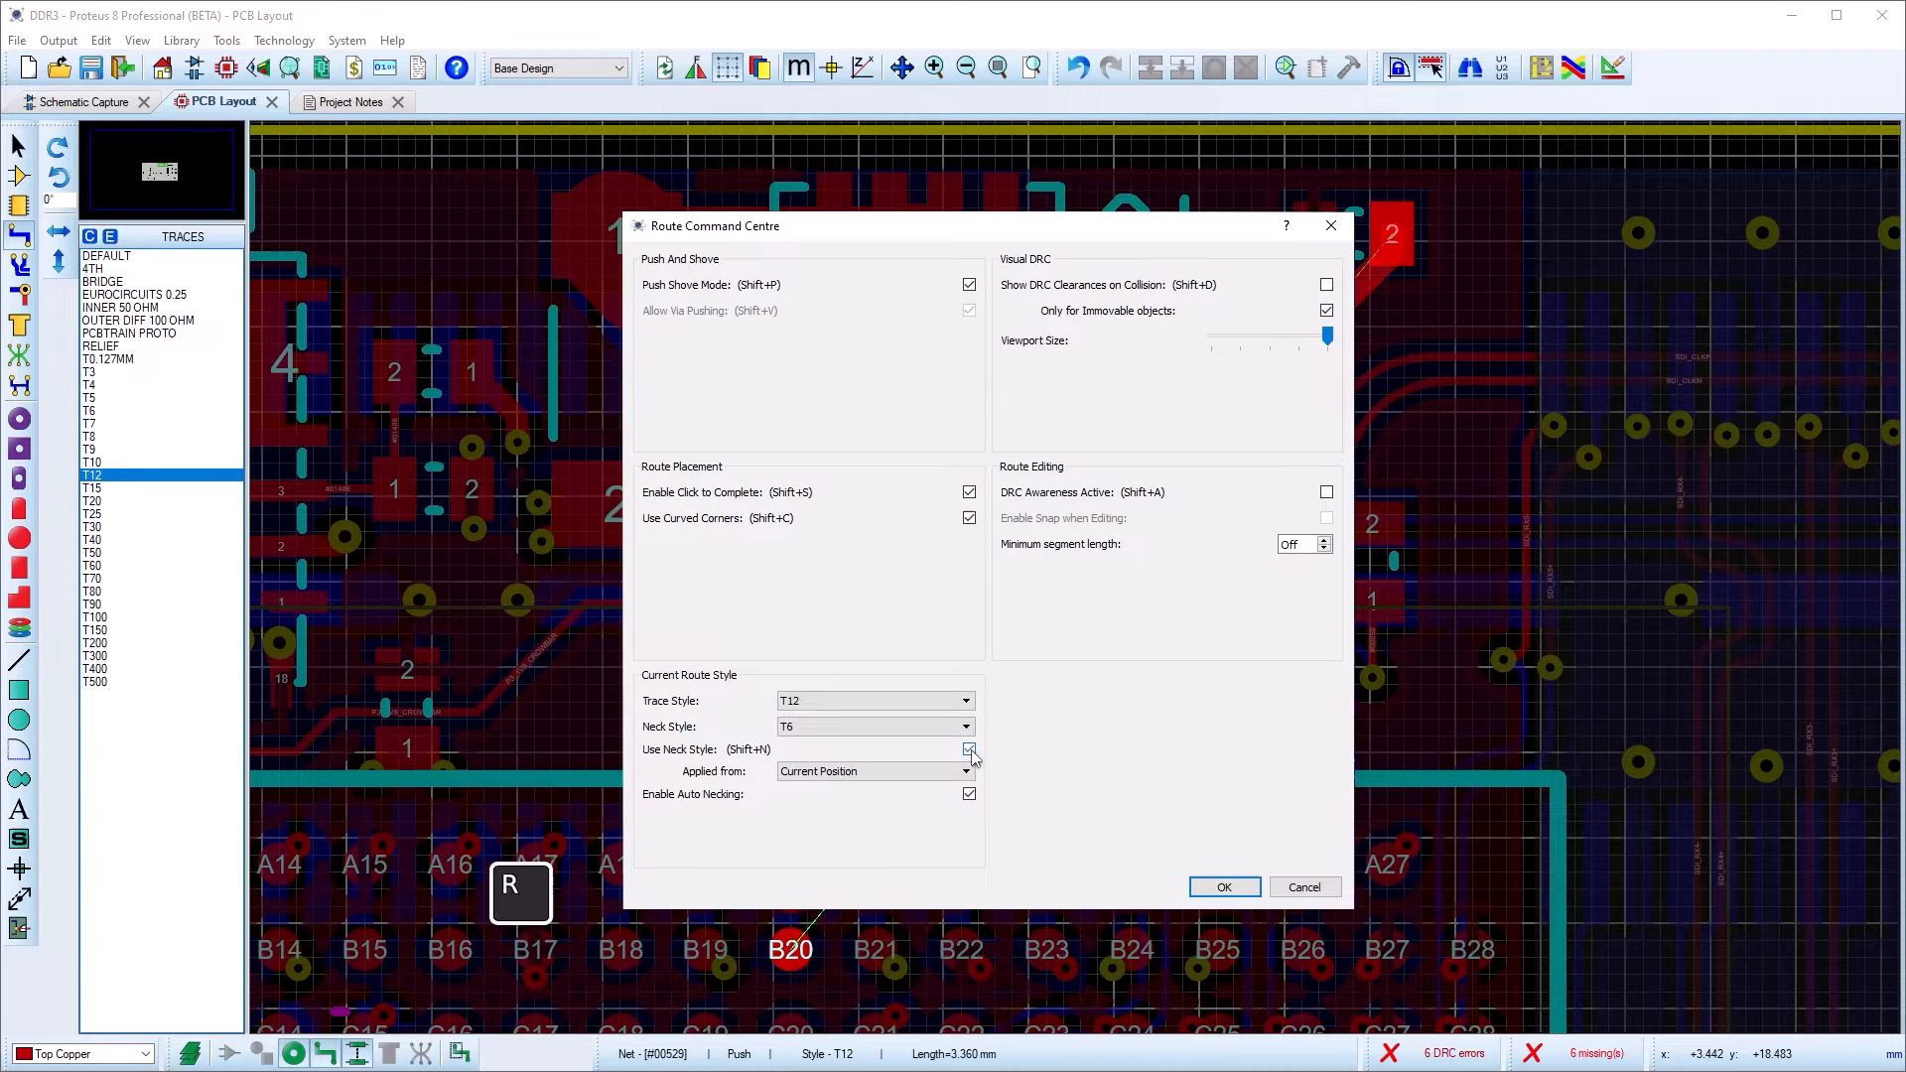
Enable Use Neck Style (T6) in Route Command Centre and continue routing from pad B20
left_click(1223, 886)
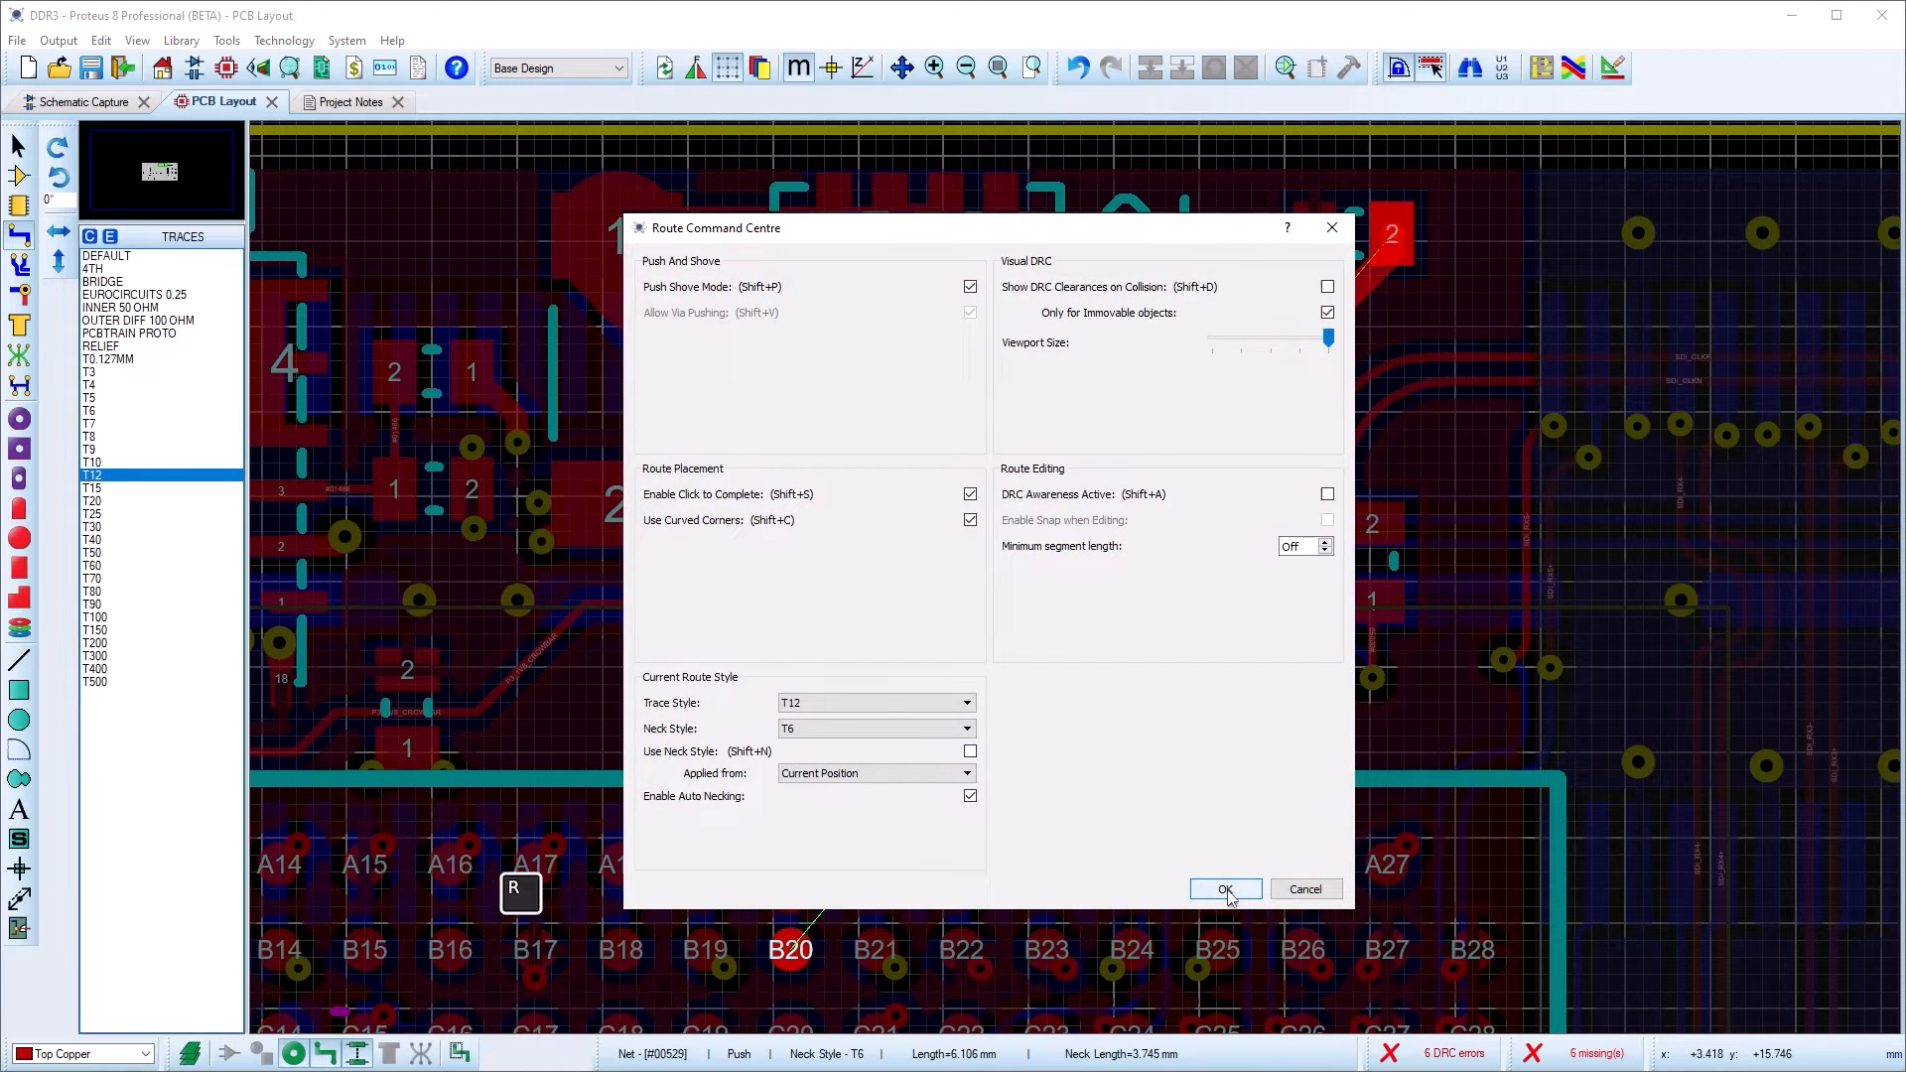
left_click(1225, 889)
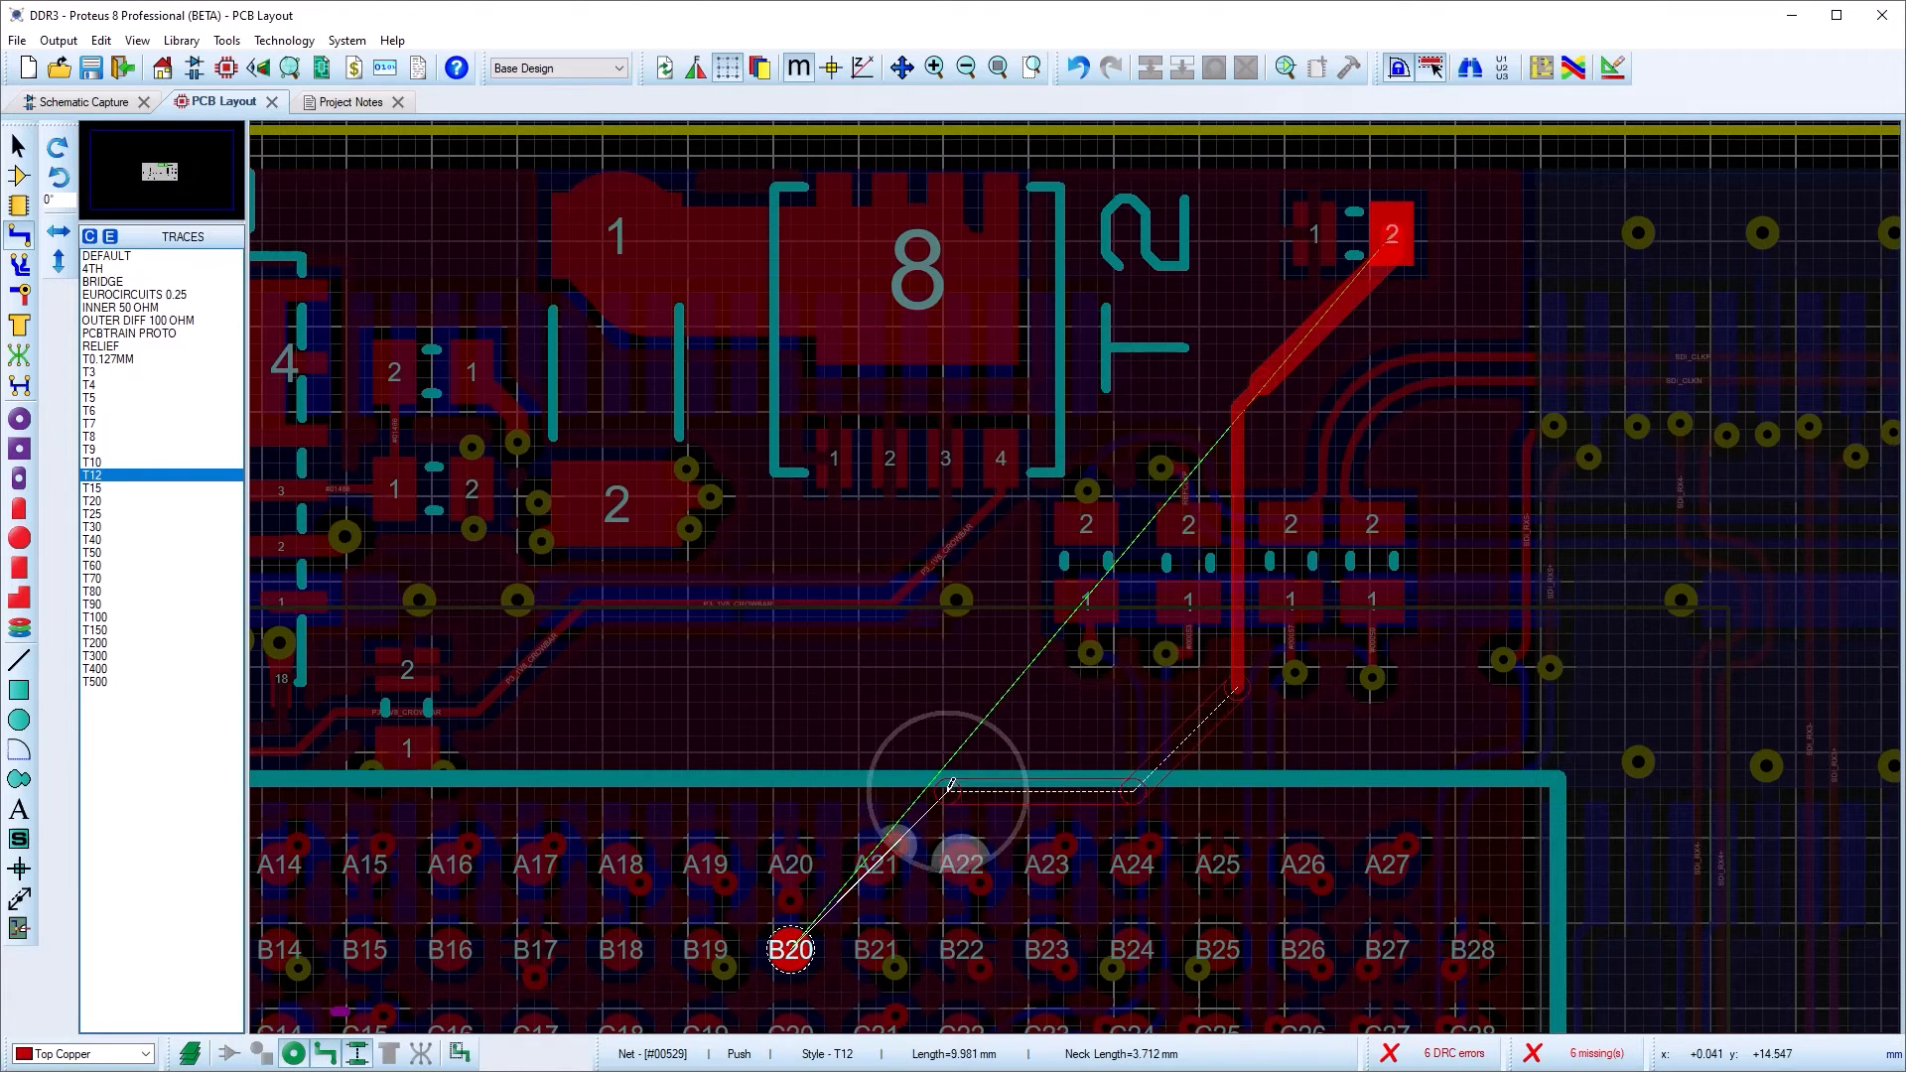
key("shift+n")
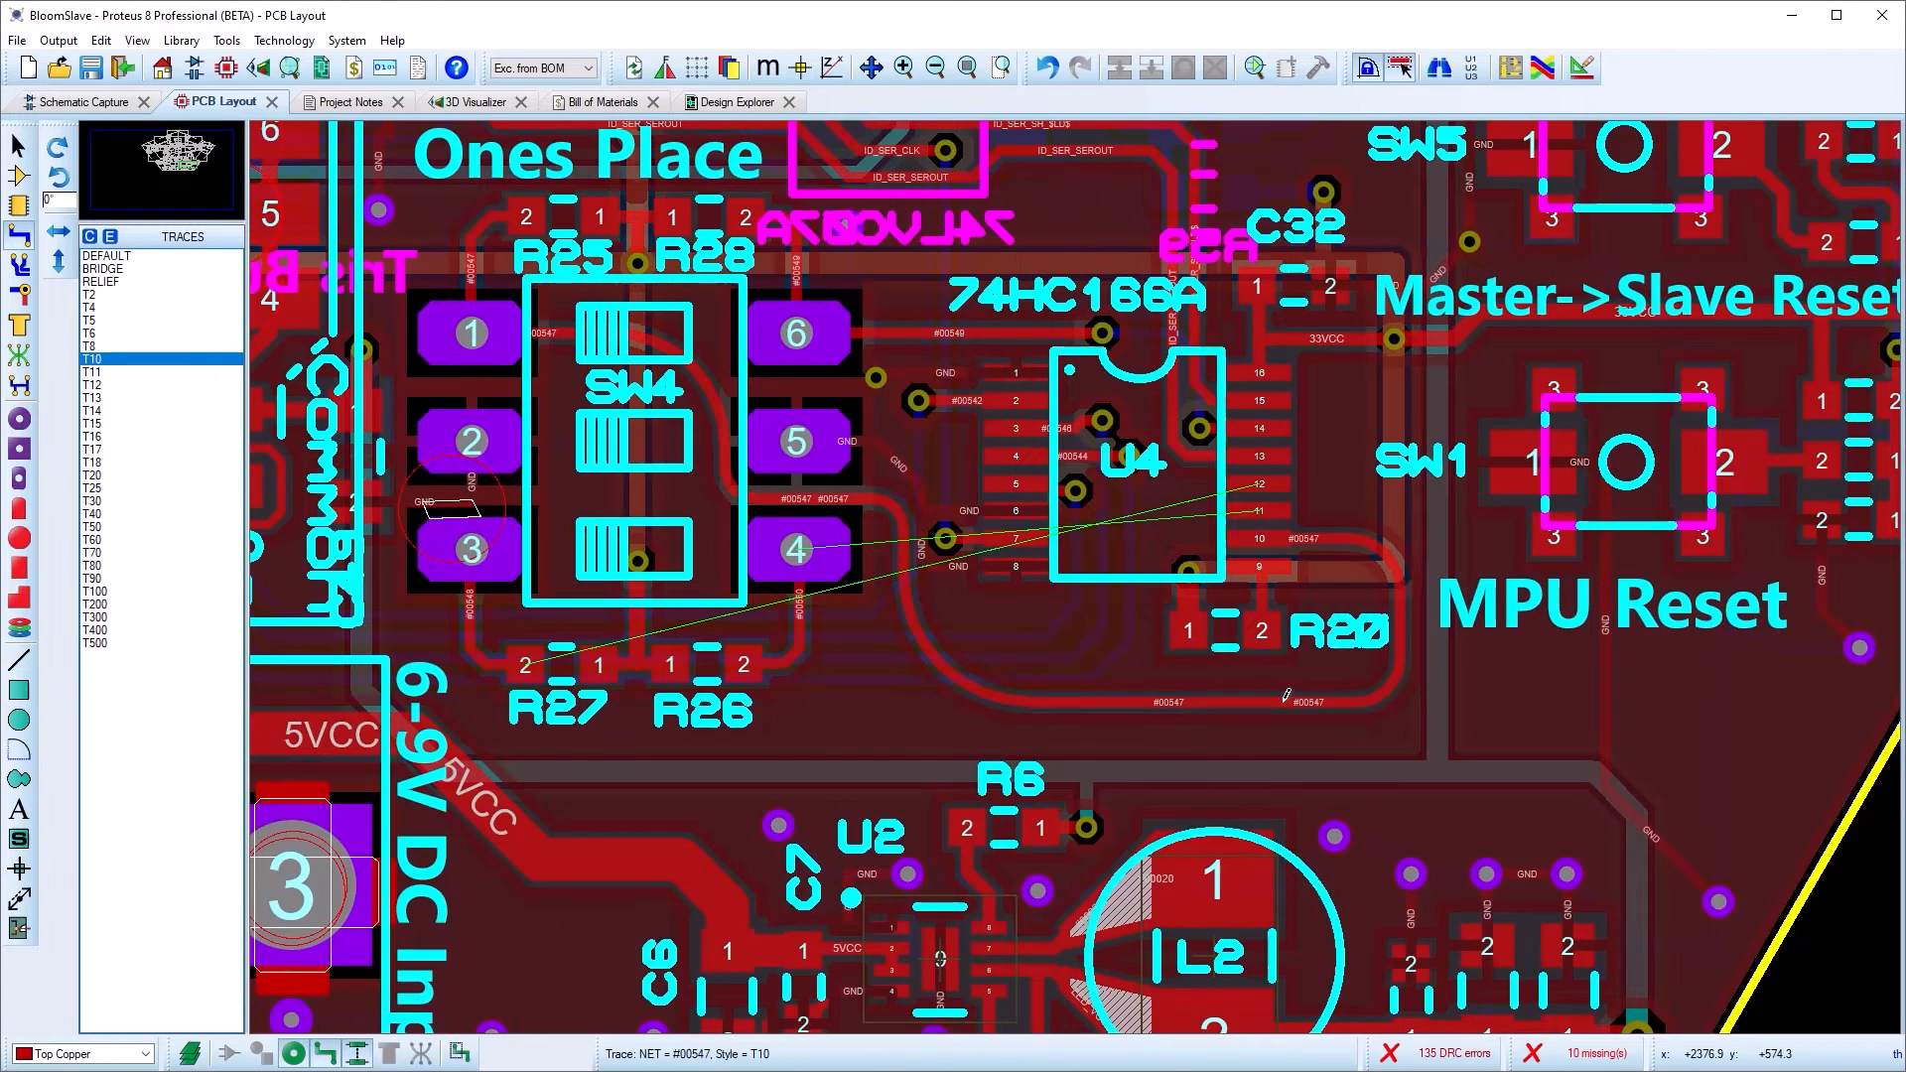
Inspect the Route Command Centre options for BloomSlave and close the dialog
left_click(225, 39)
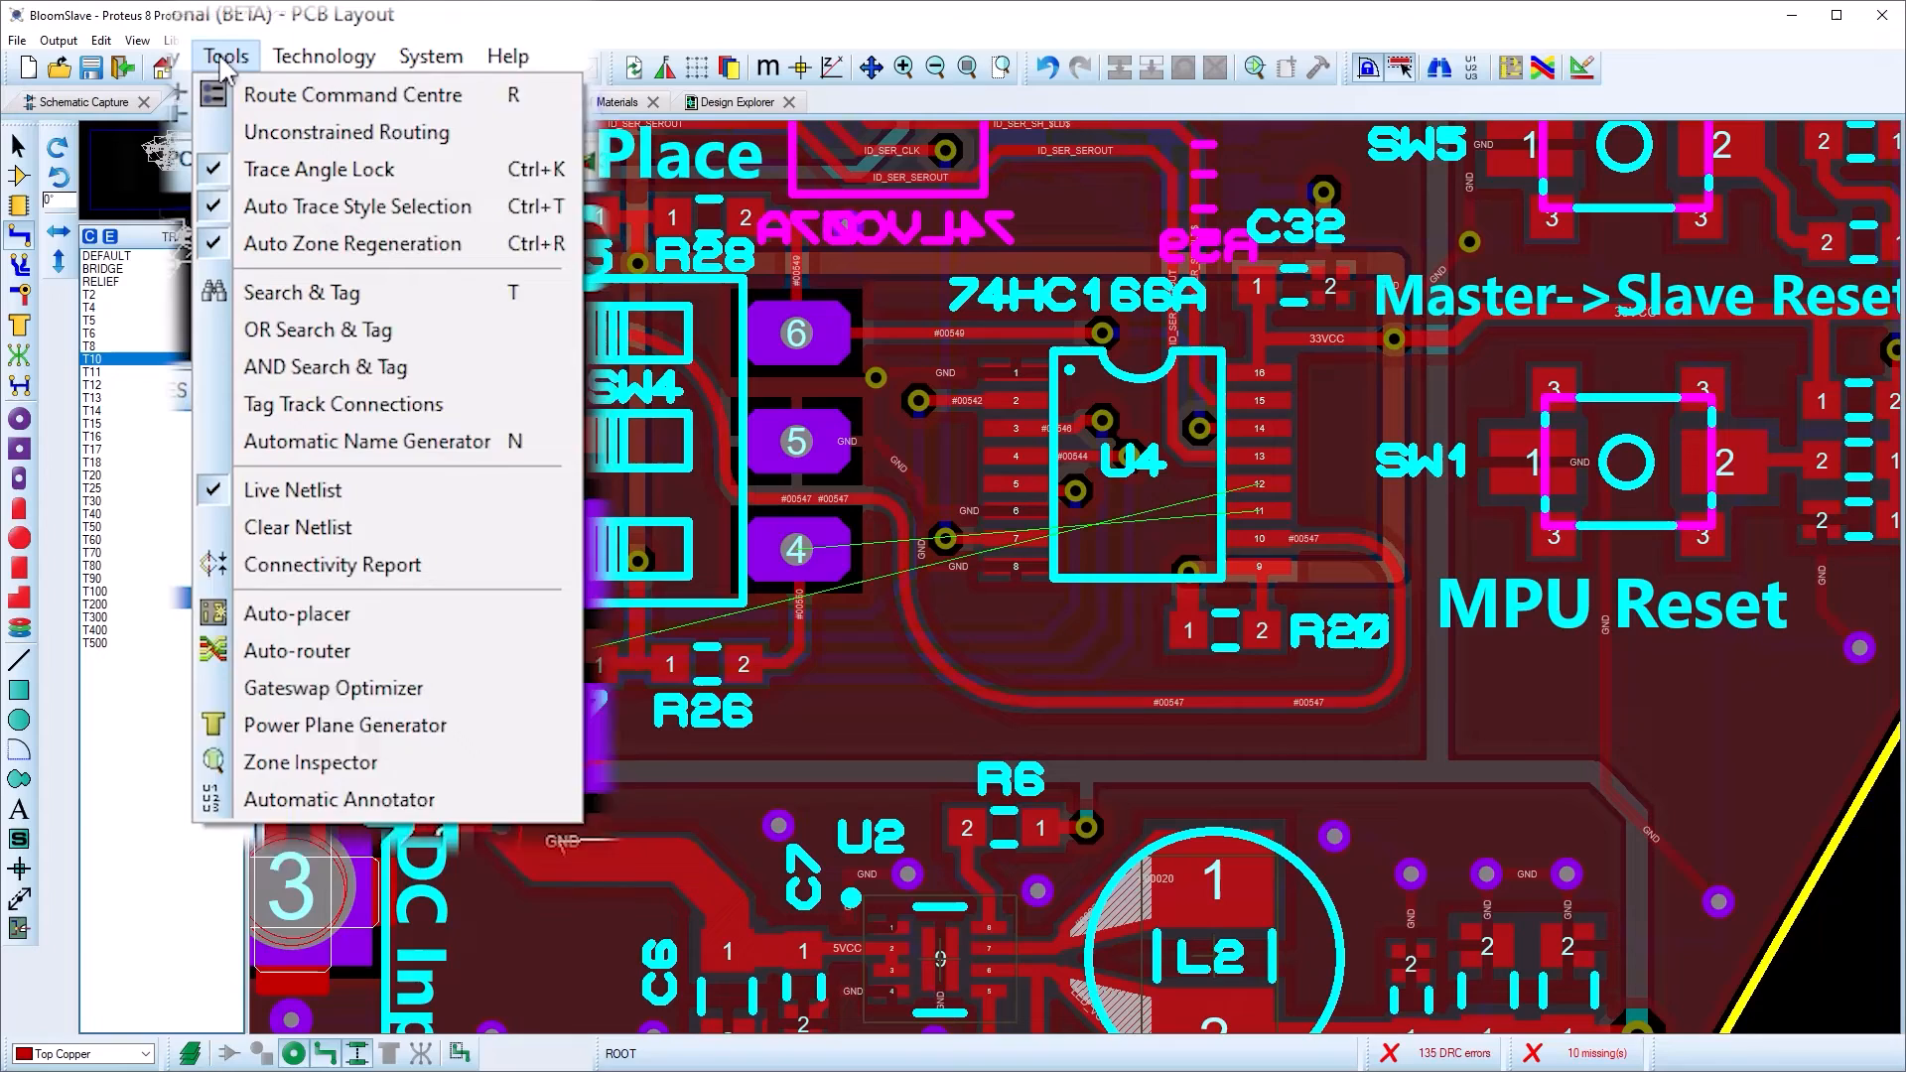
mouse_move(353, 137)
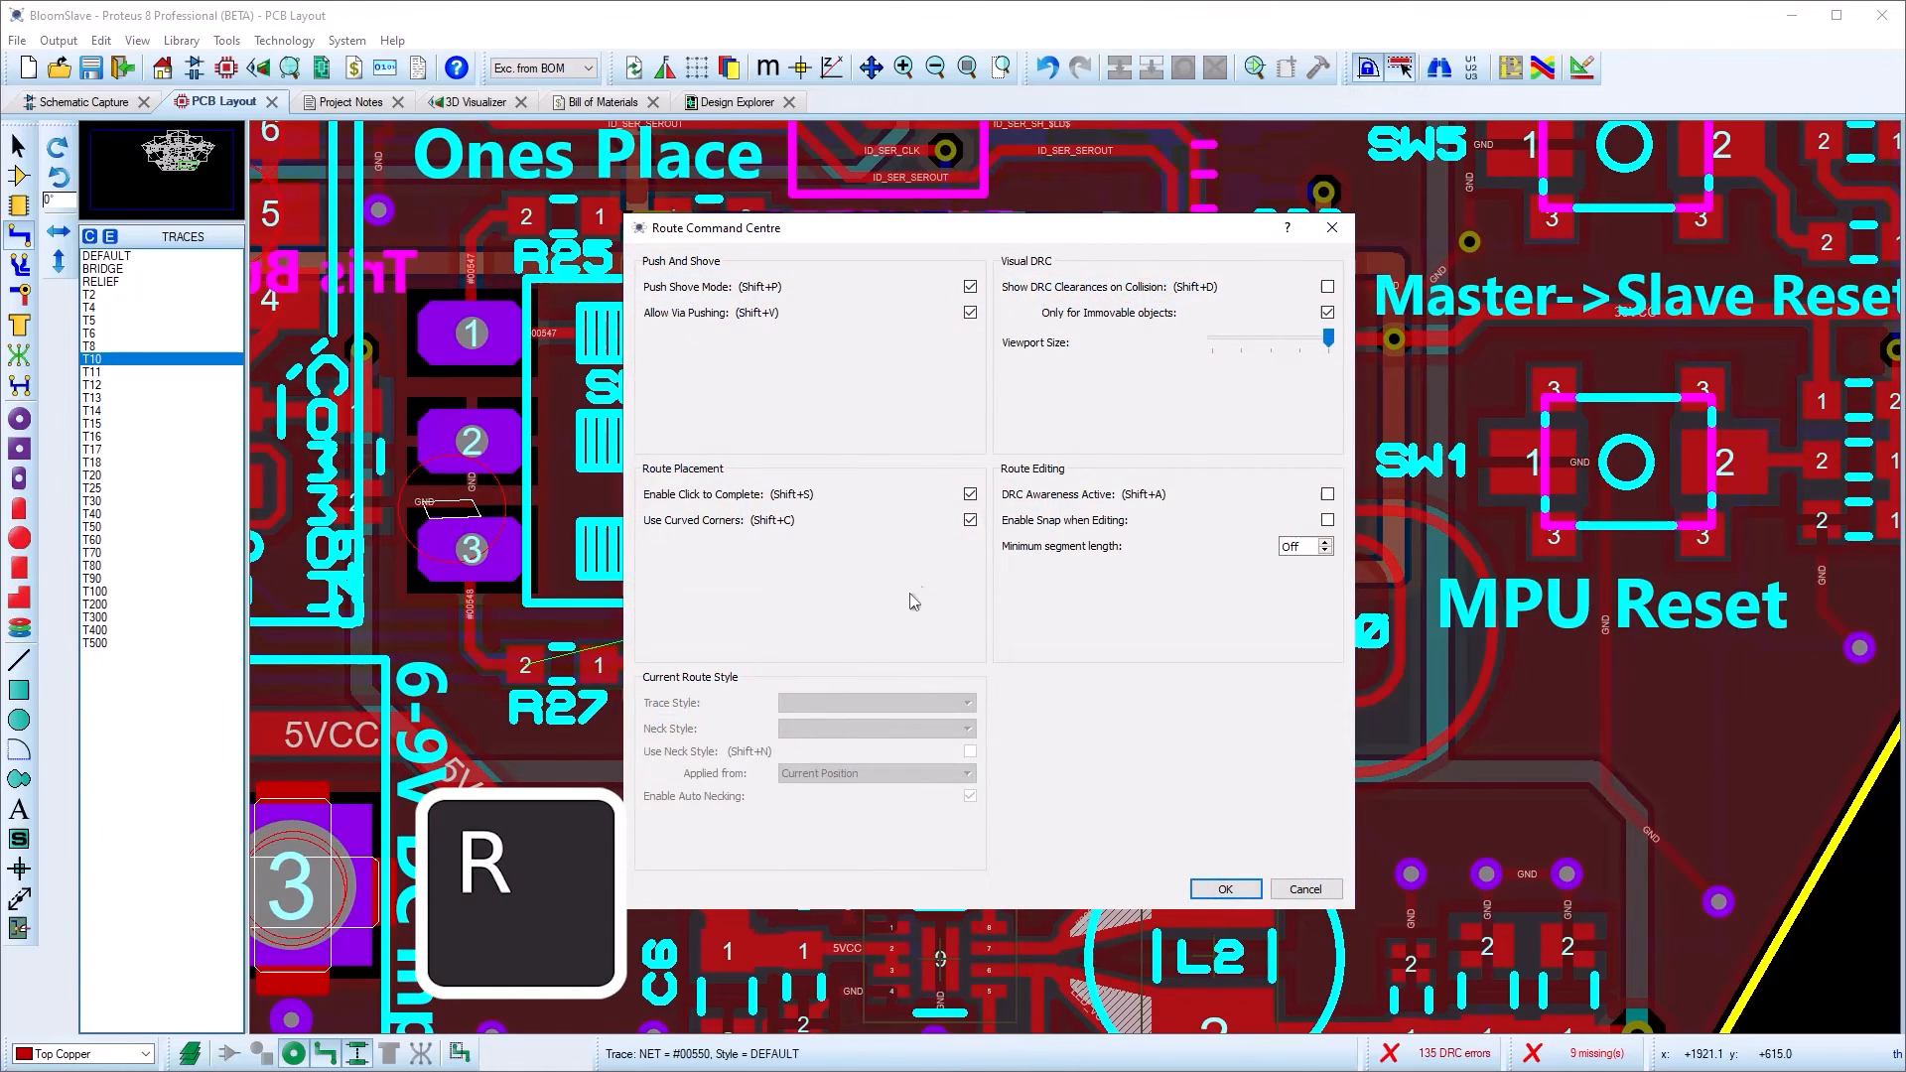
left_click(969, 520)
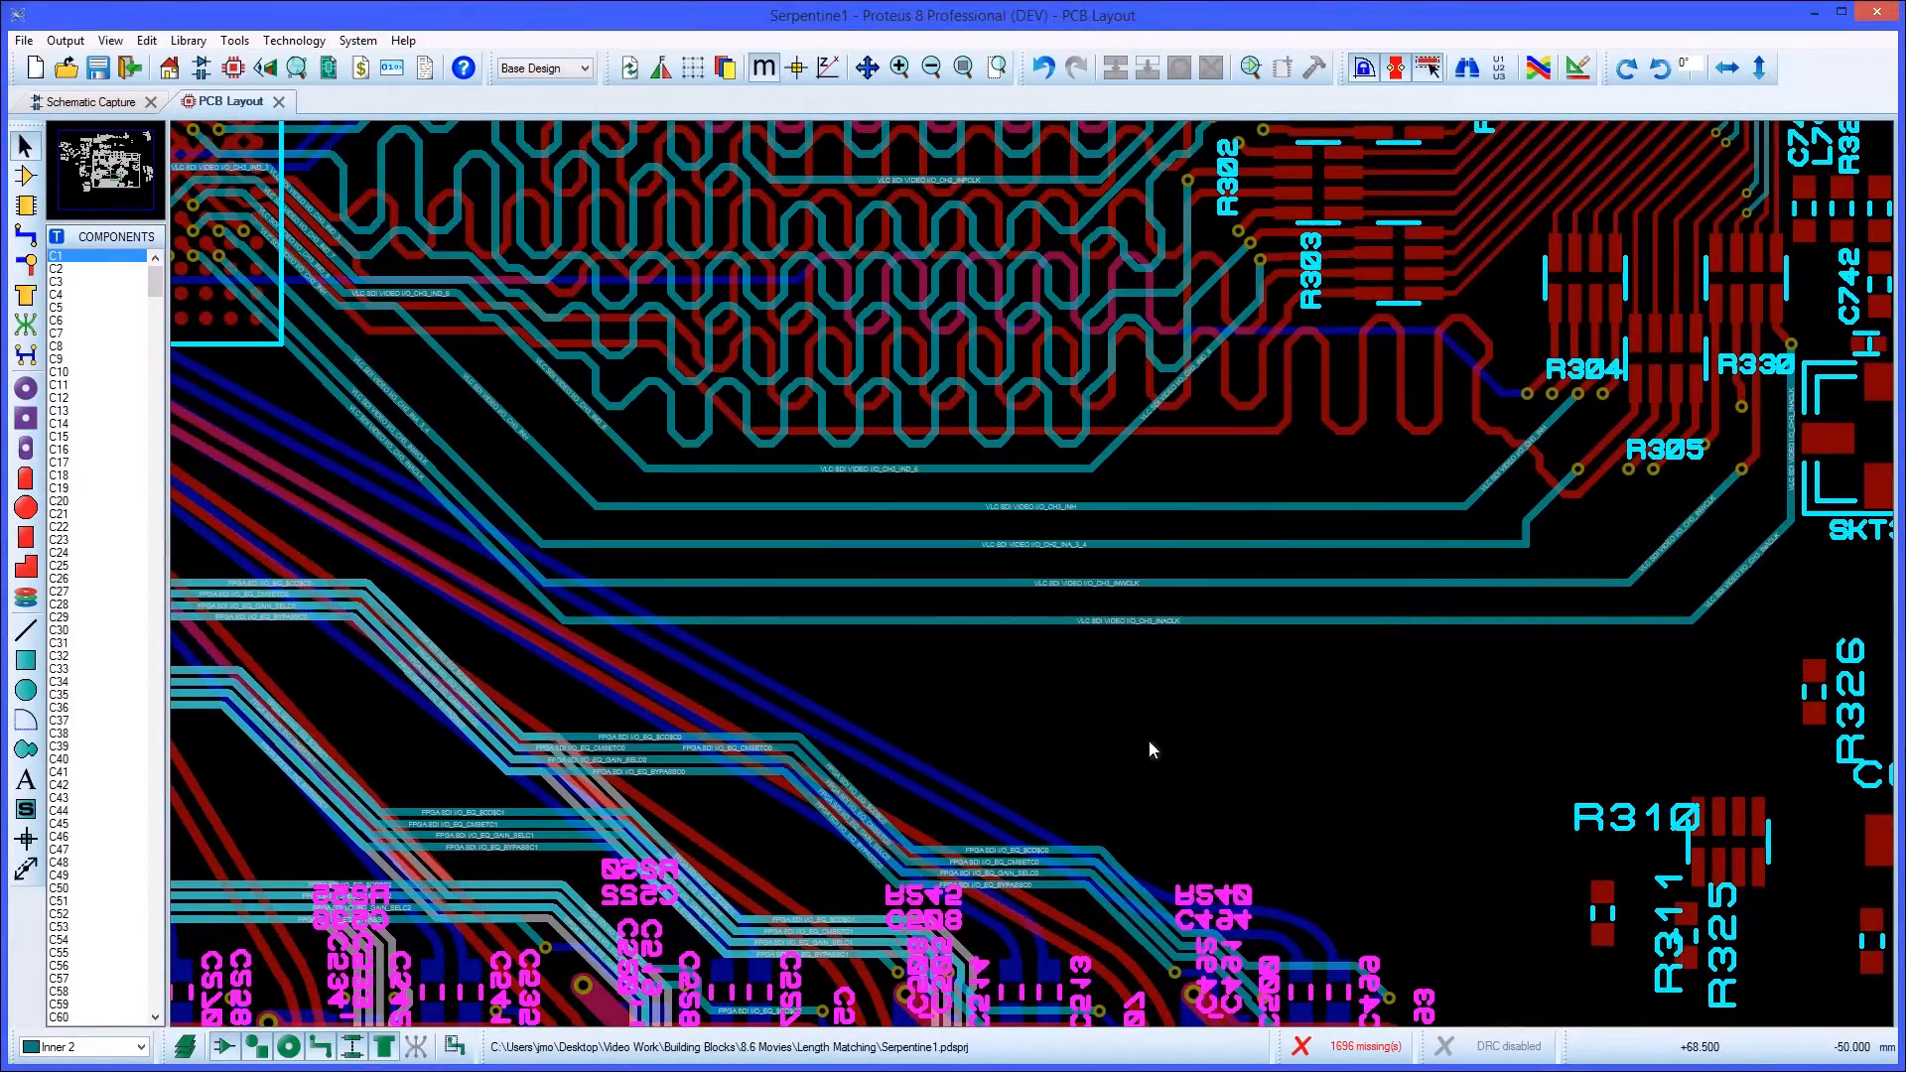
Review the Length Tuning configuration under Technology for the serpentine settings
left_click(294, 40)
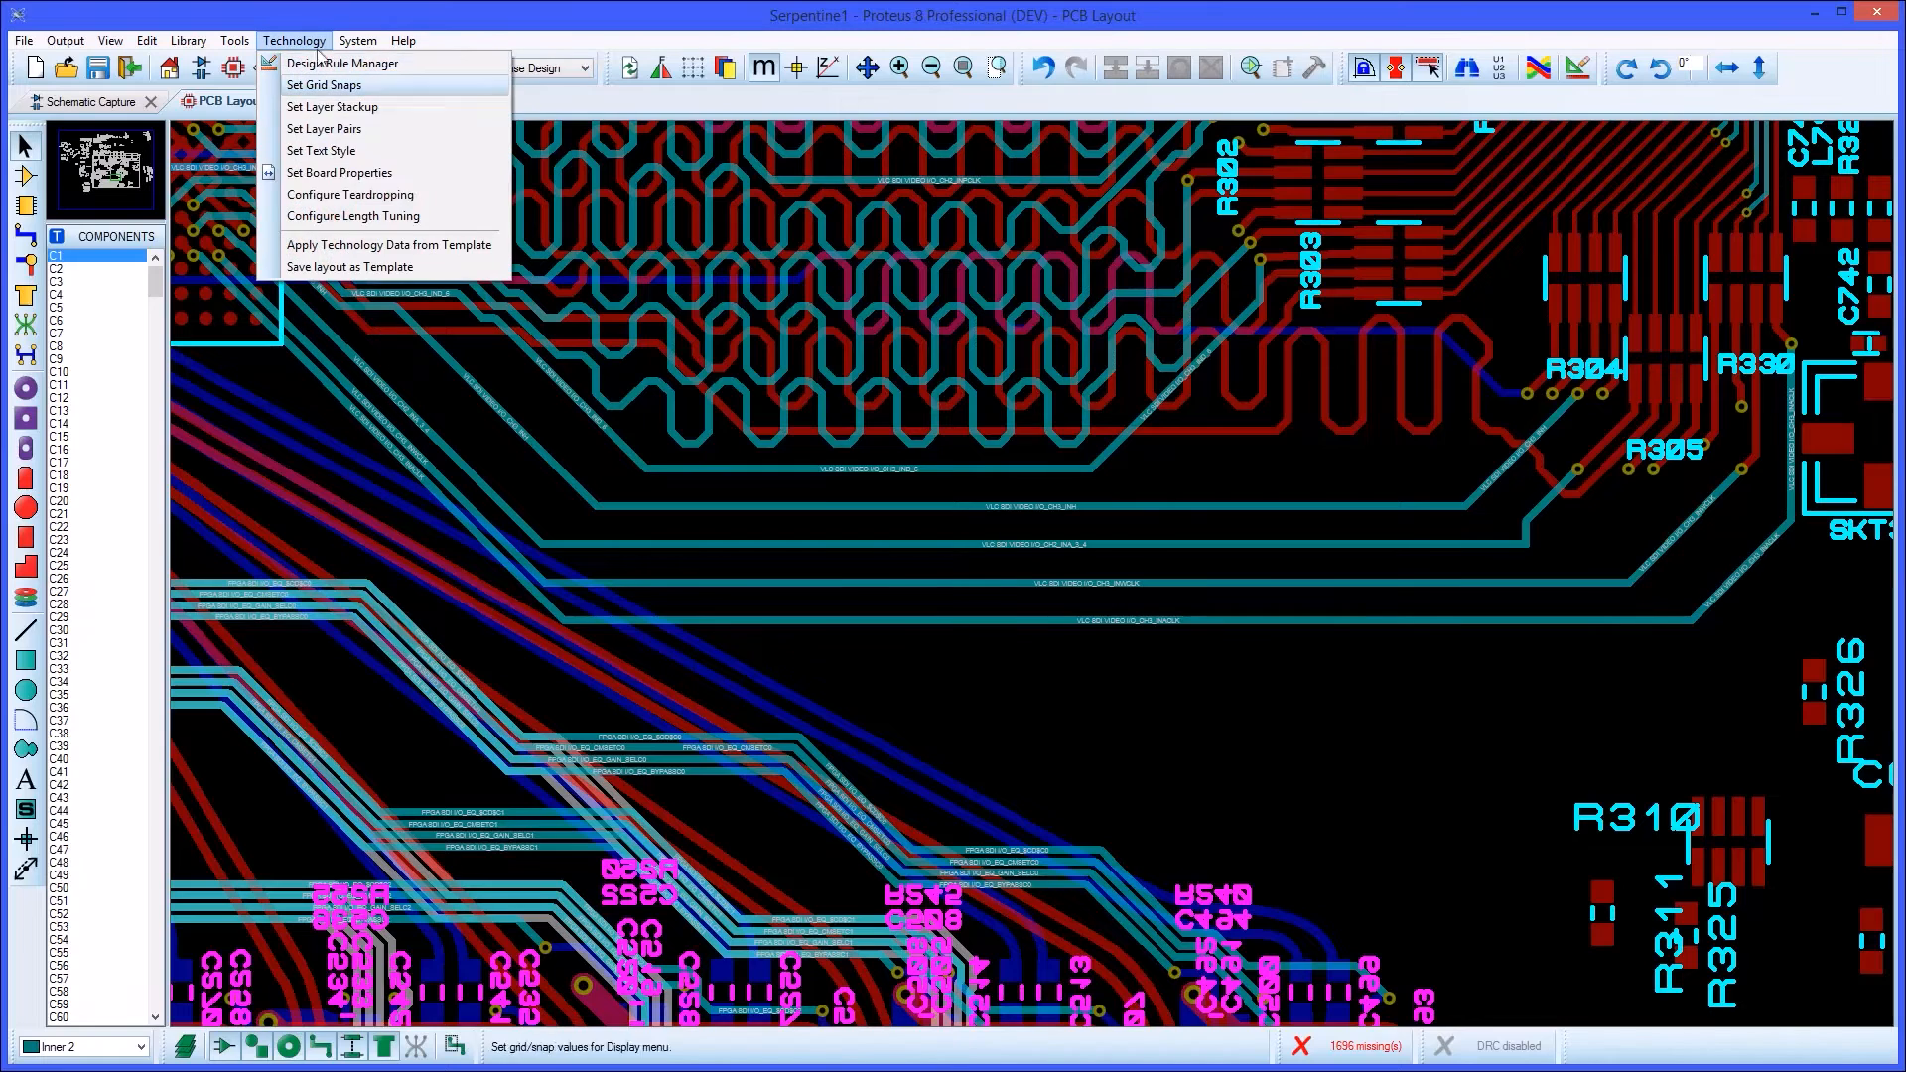
mouse_move(353, 216)
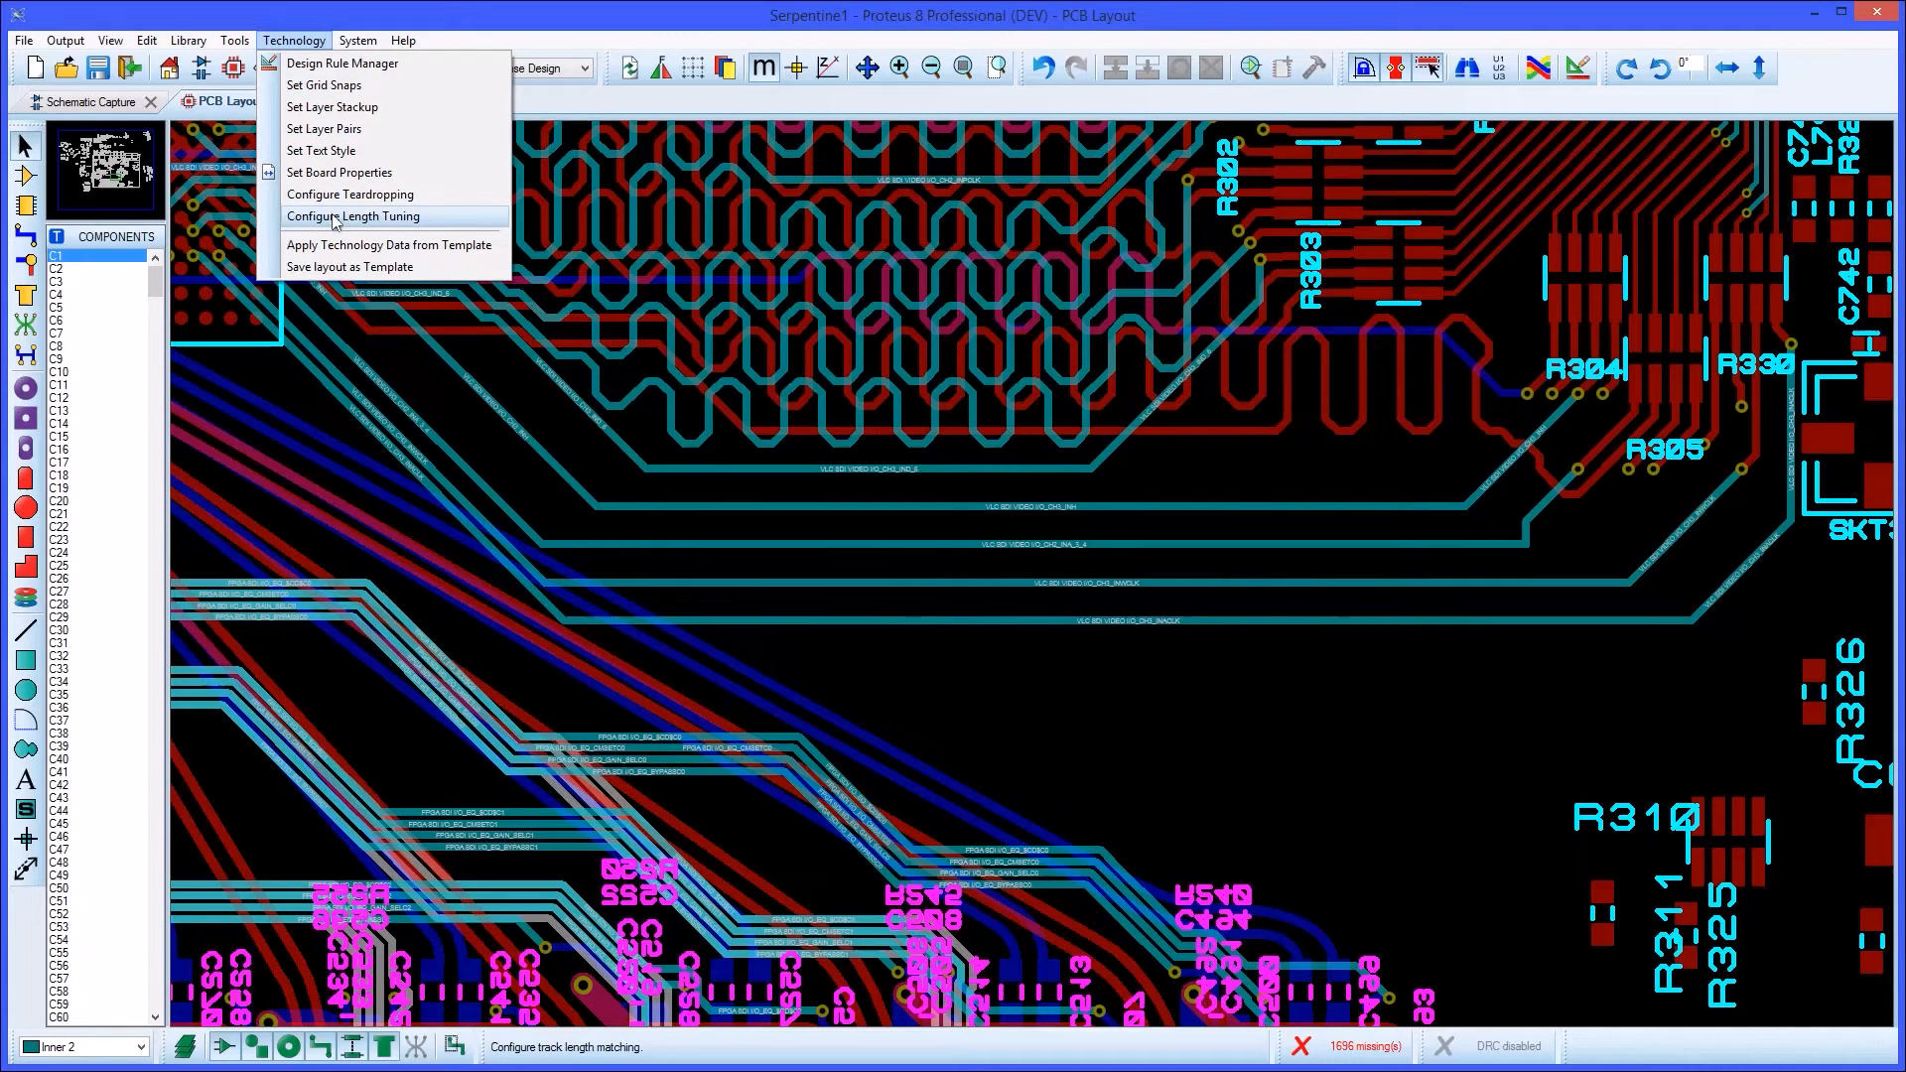
left_click(354, 214)
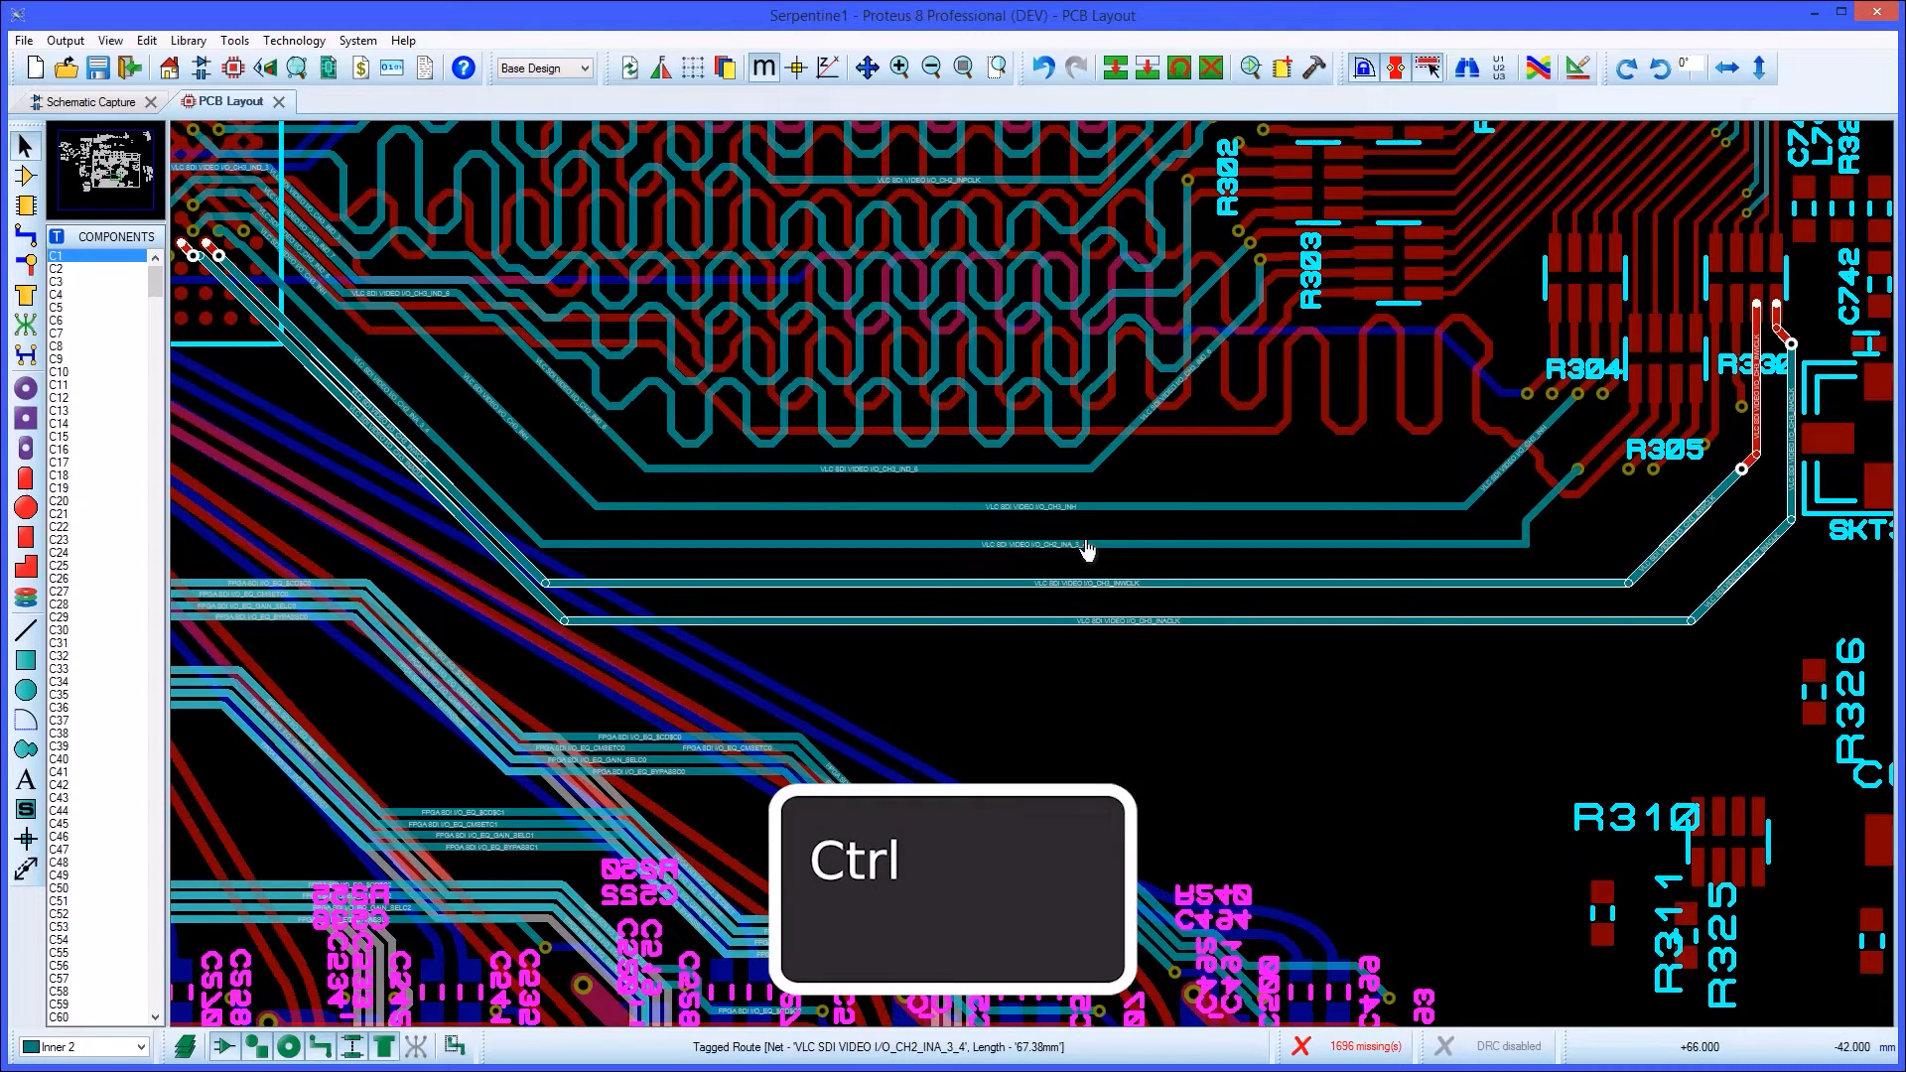
Match the lengths of the tagged SDI video routes, then re-match including already matched ones
right_click(1086, 550)
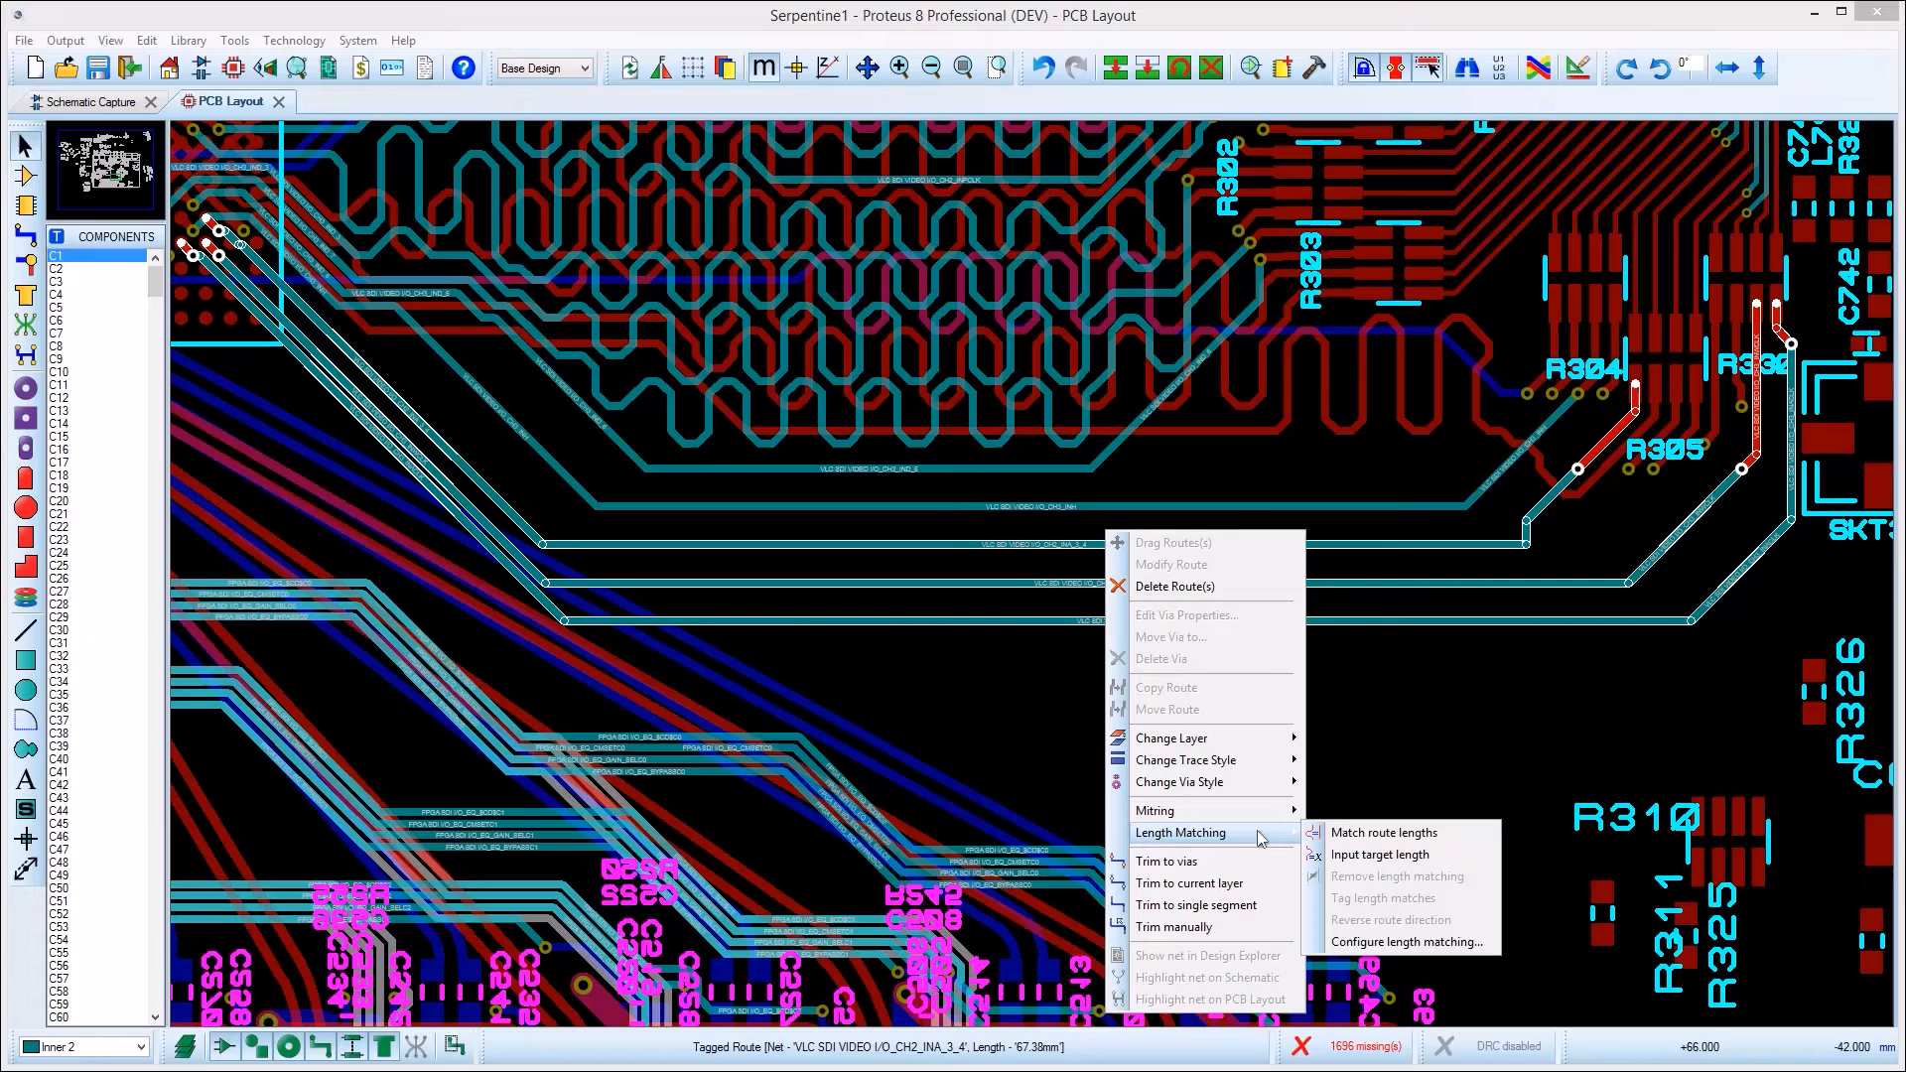
left_click(1382, 831)
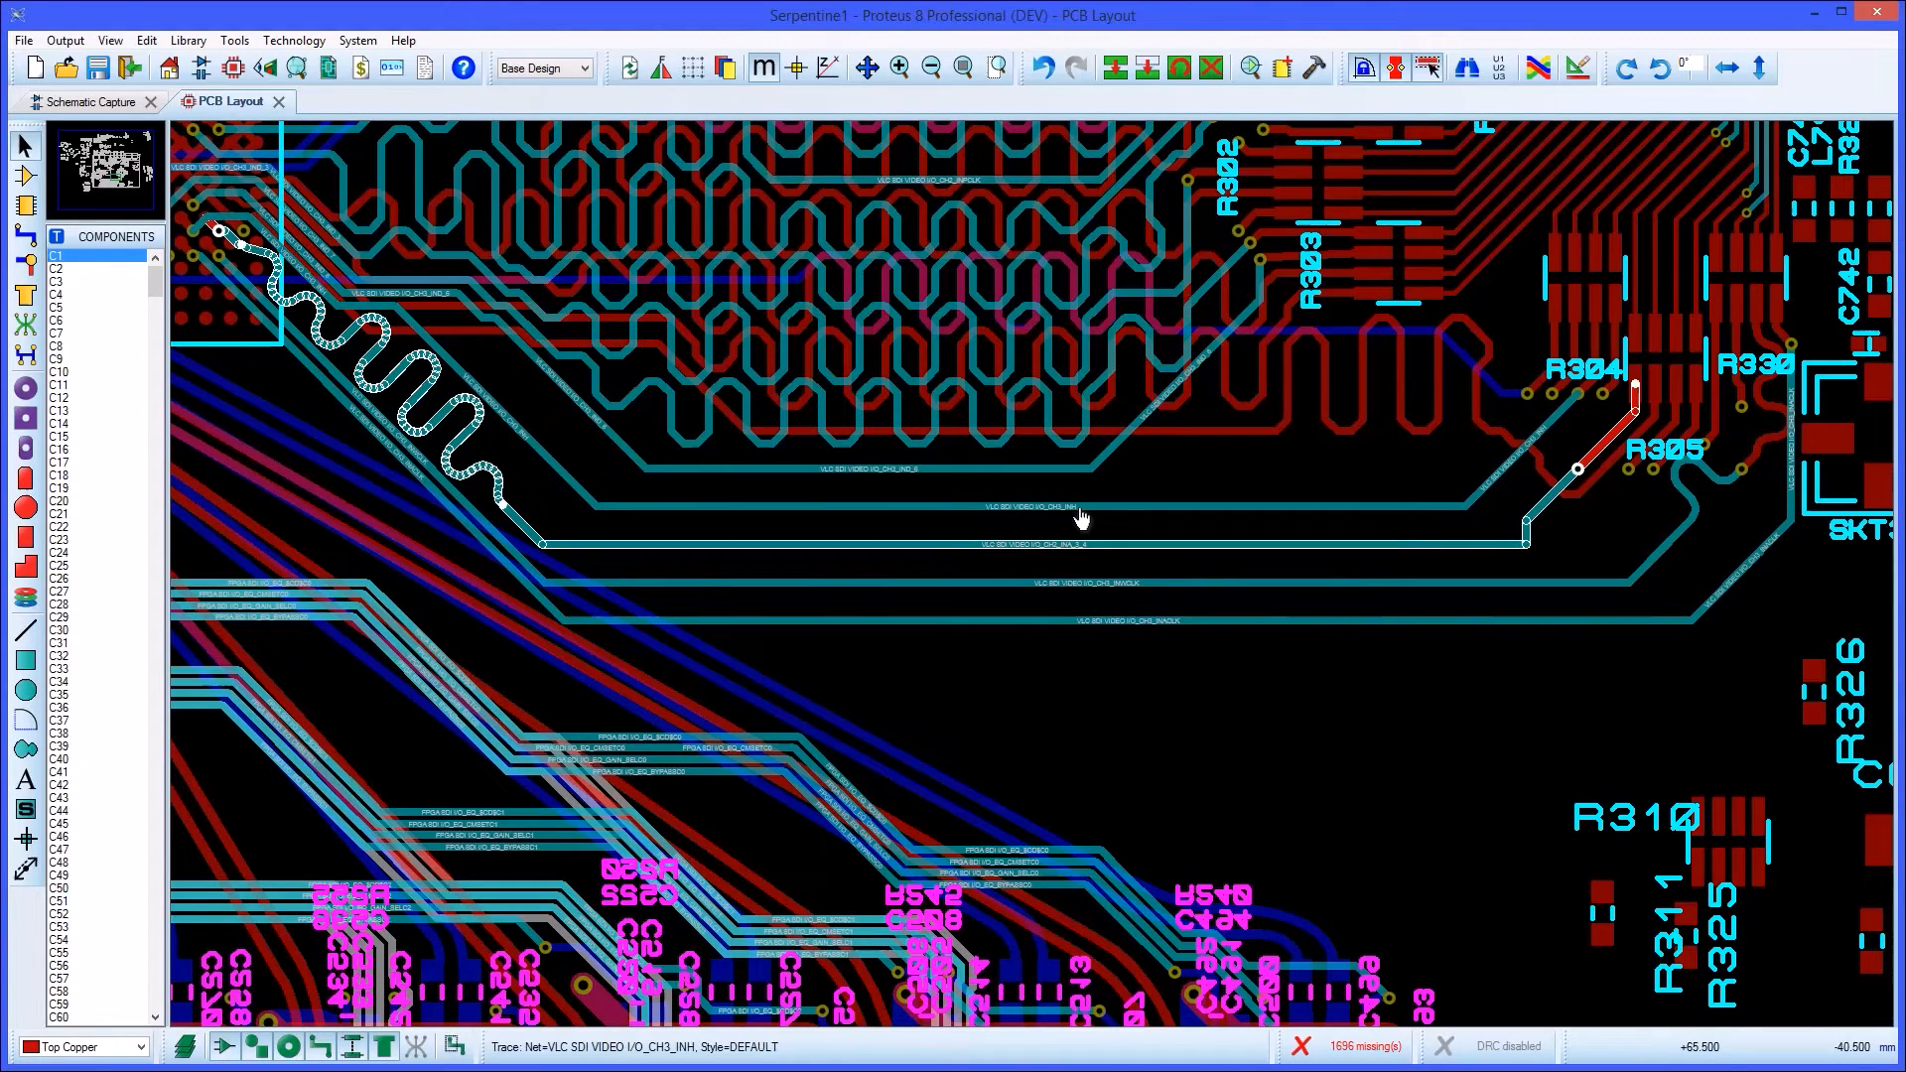
right_click(1080, 516)
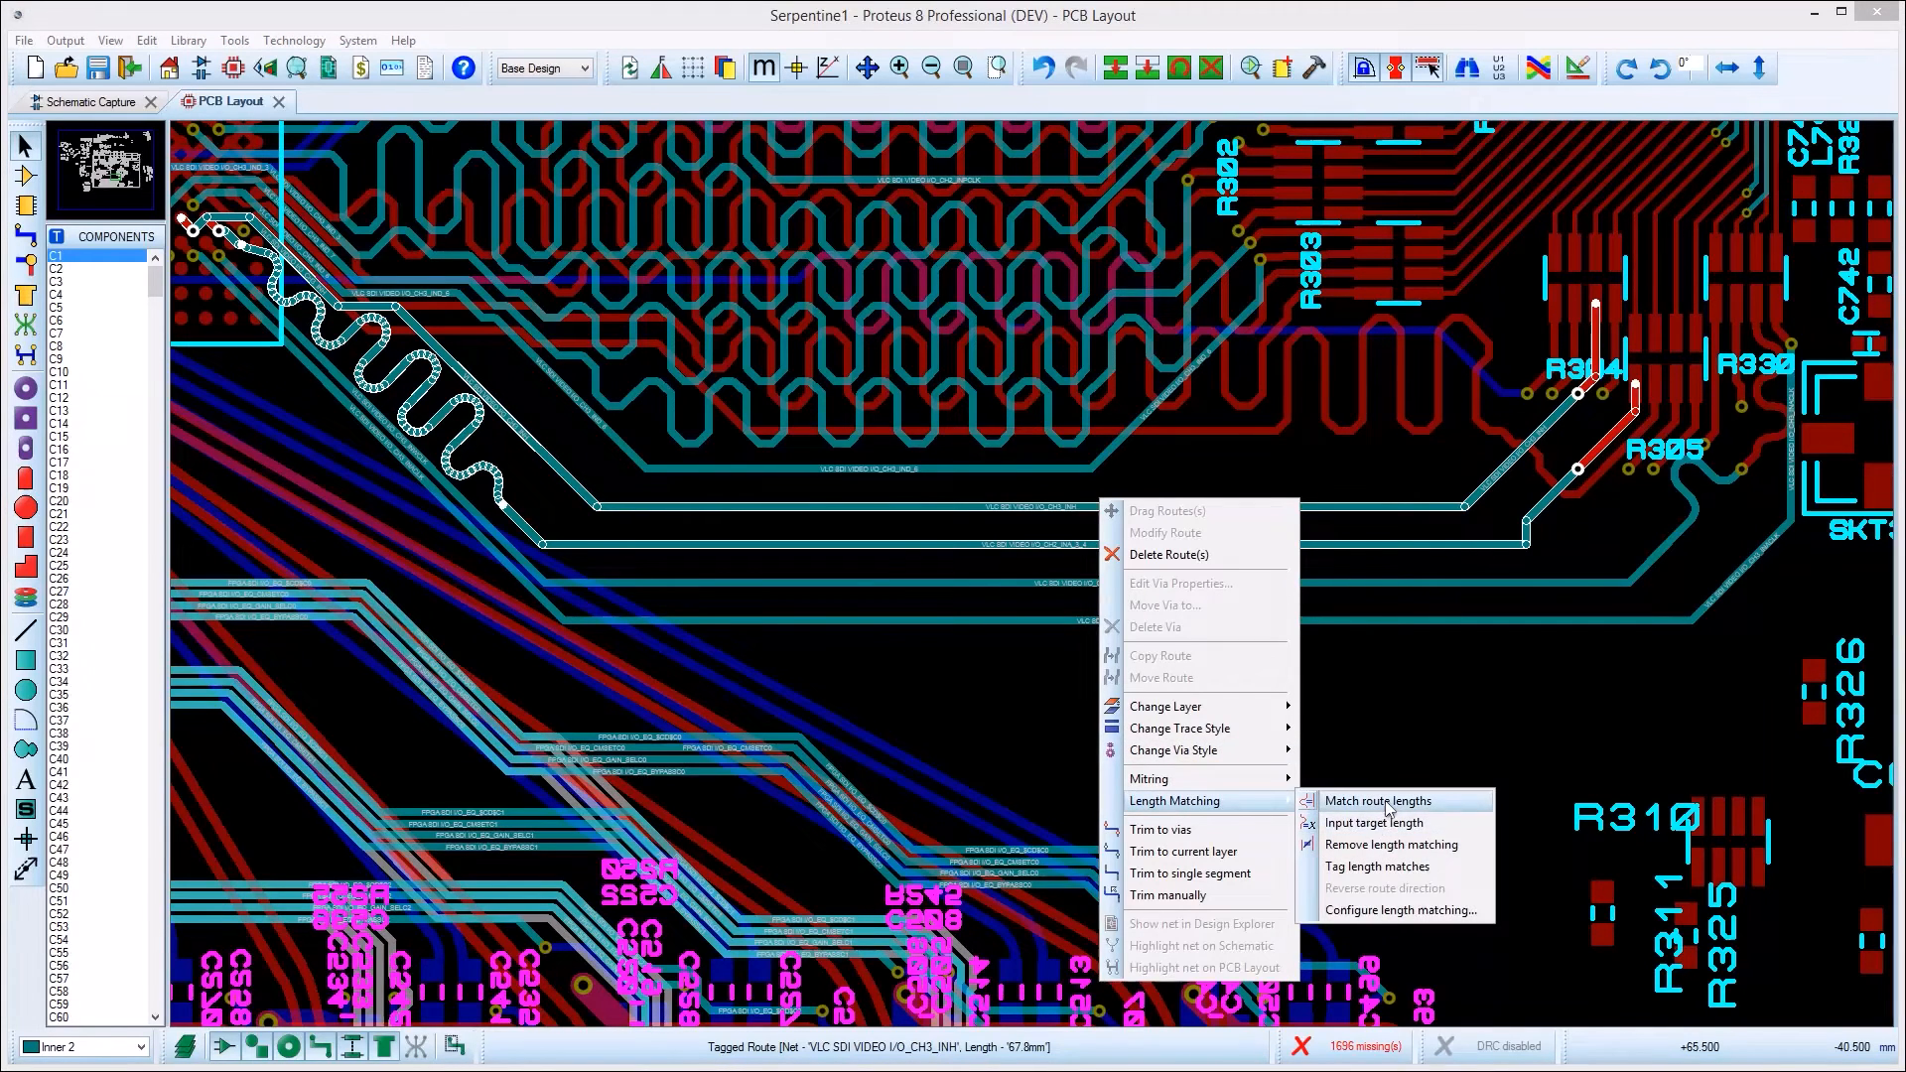
left_click(1378, 800)
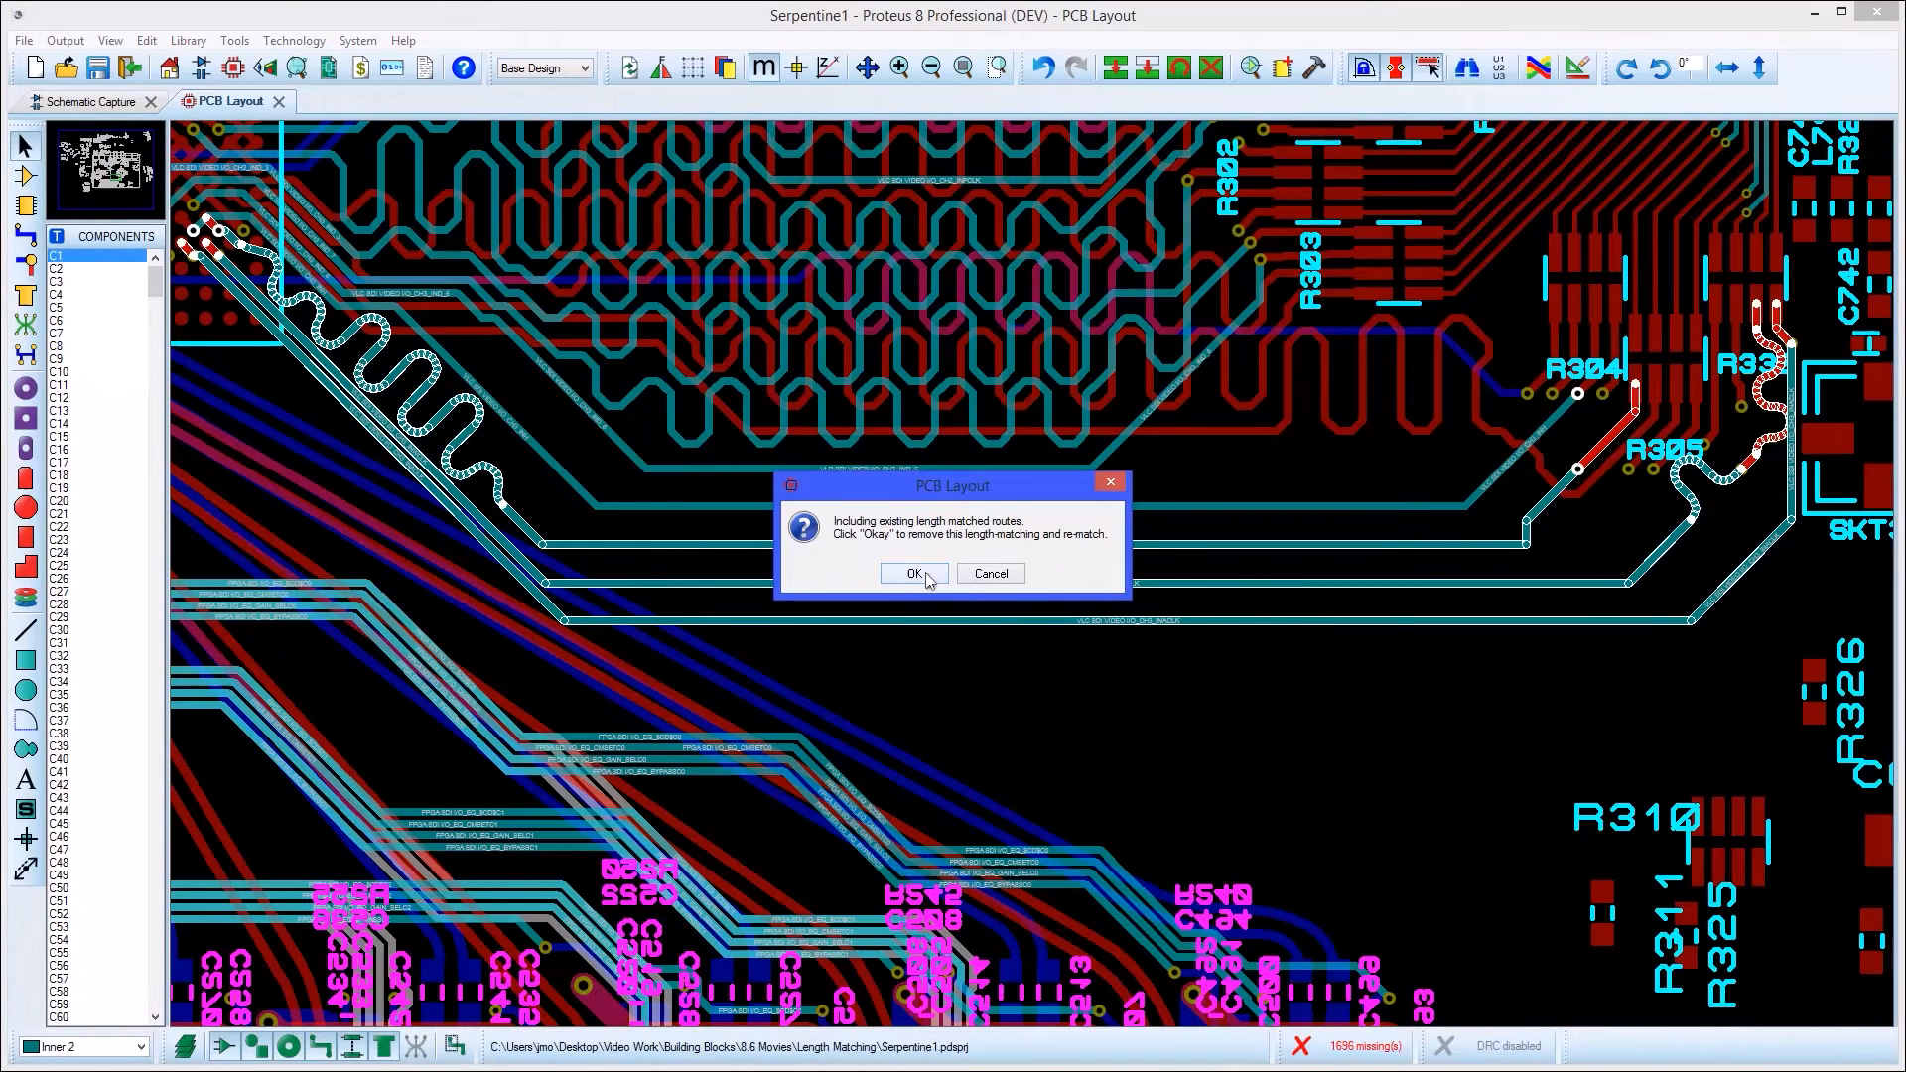
left_click(911, 572)
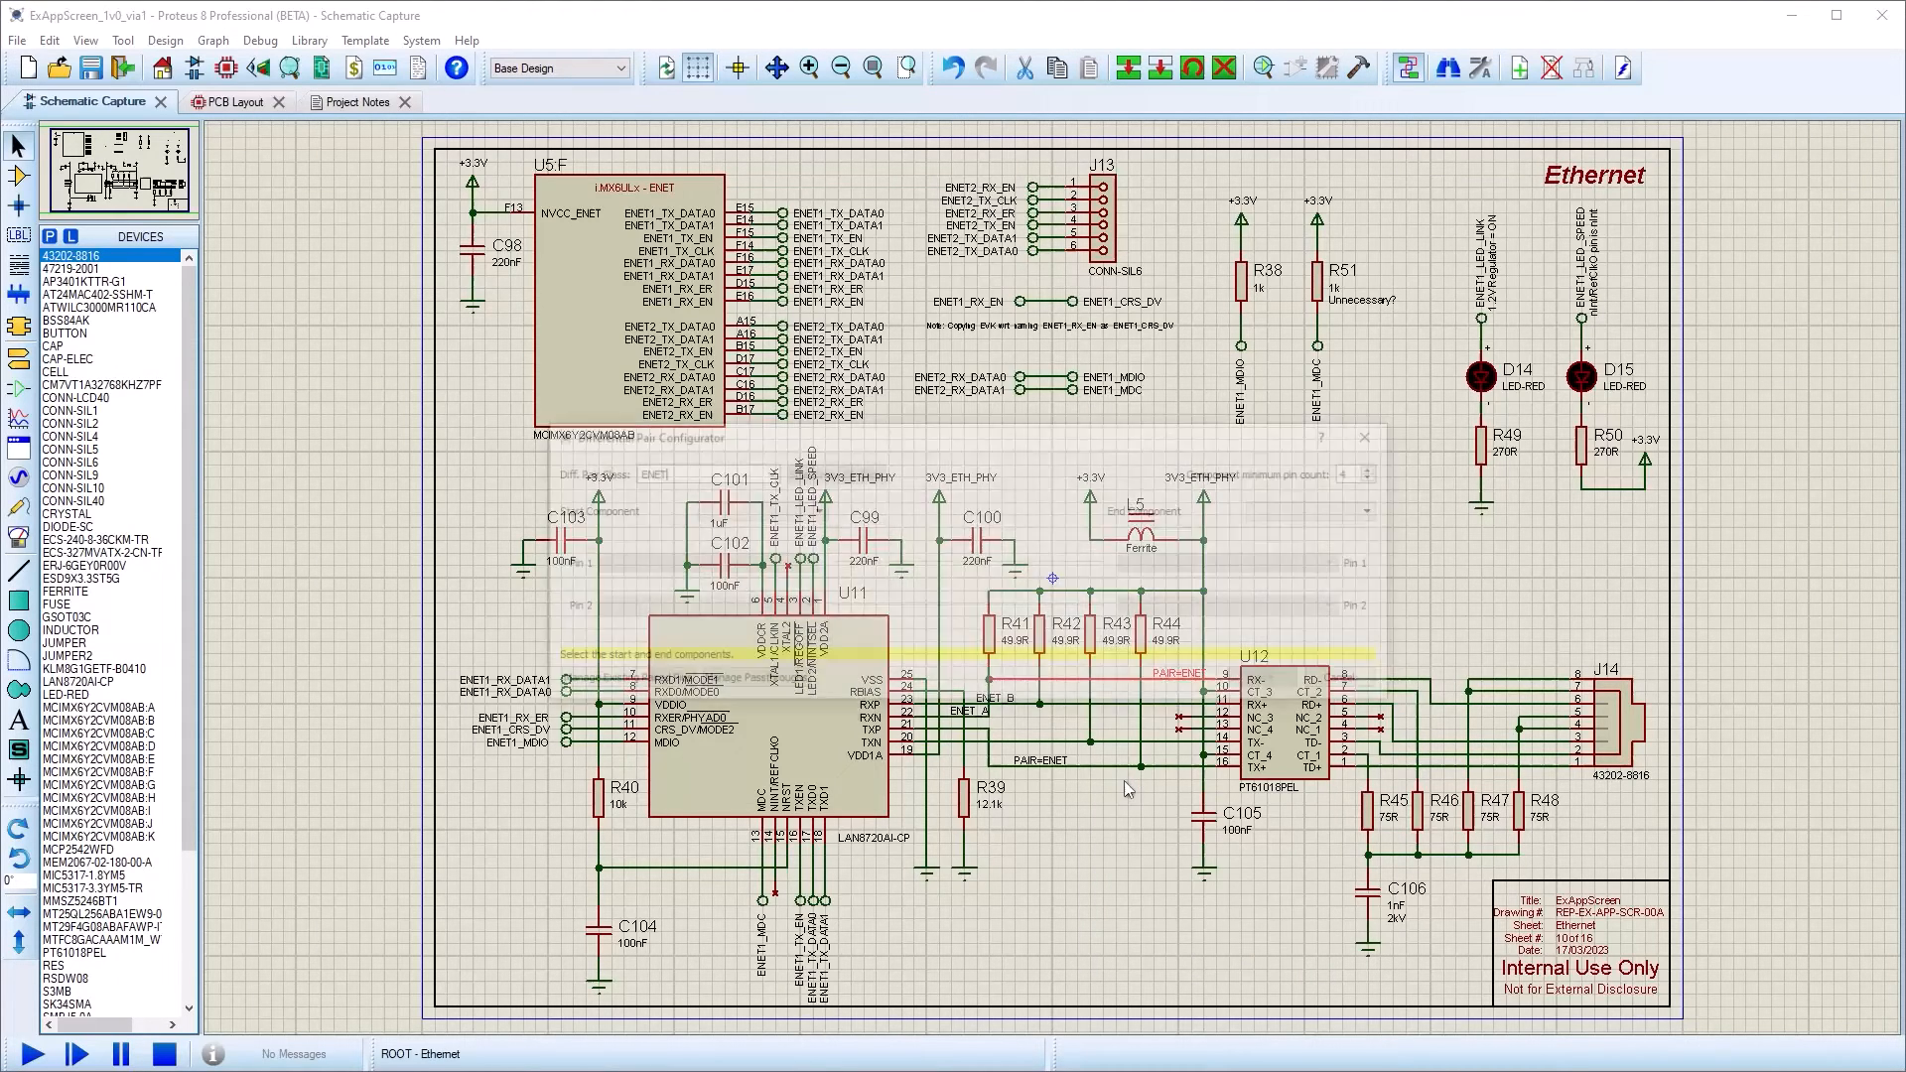
Define the ENET pair from U11 to U12 on RX+/RX− and save it
left_click(810, 511)
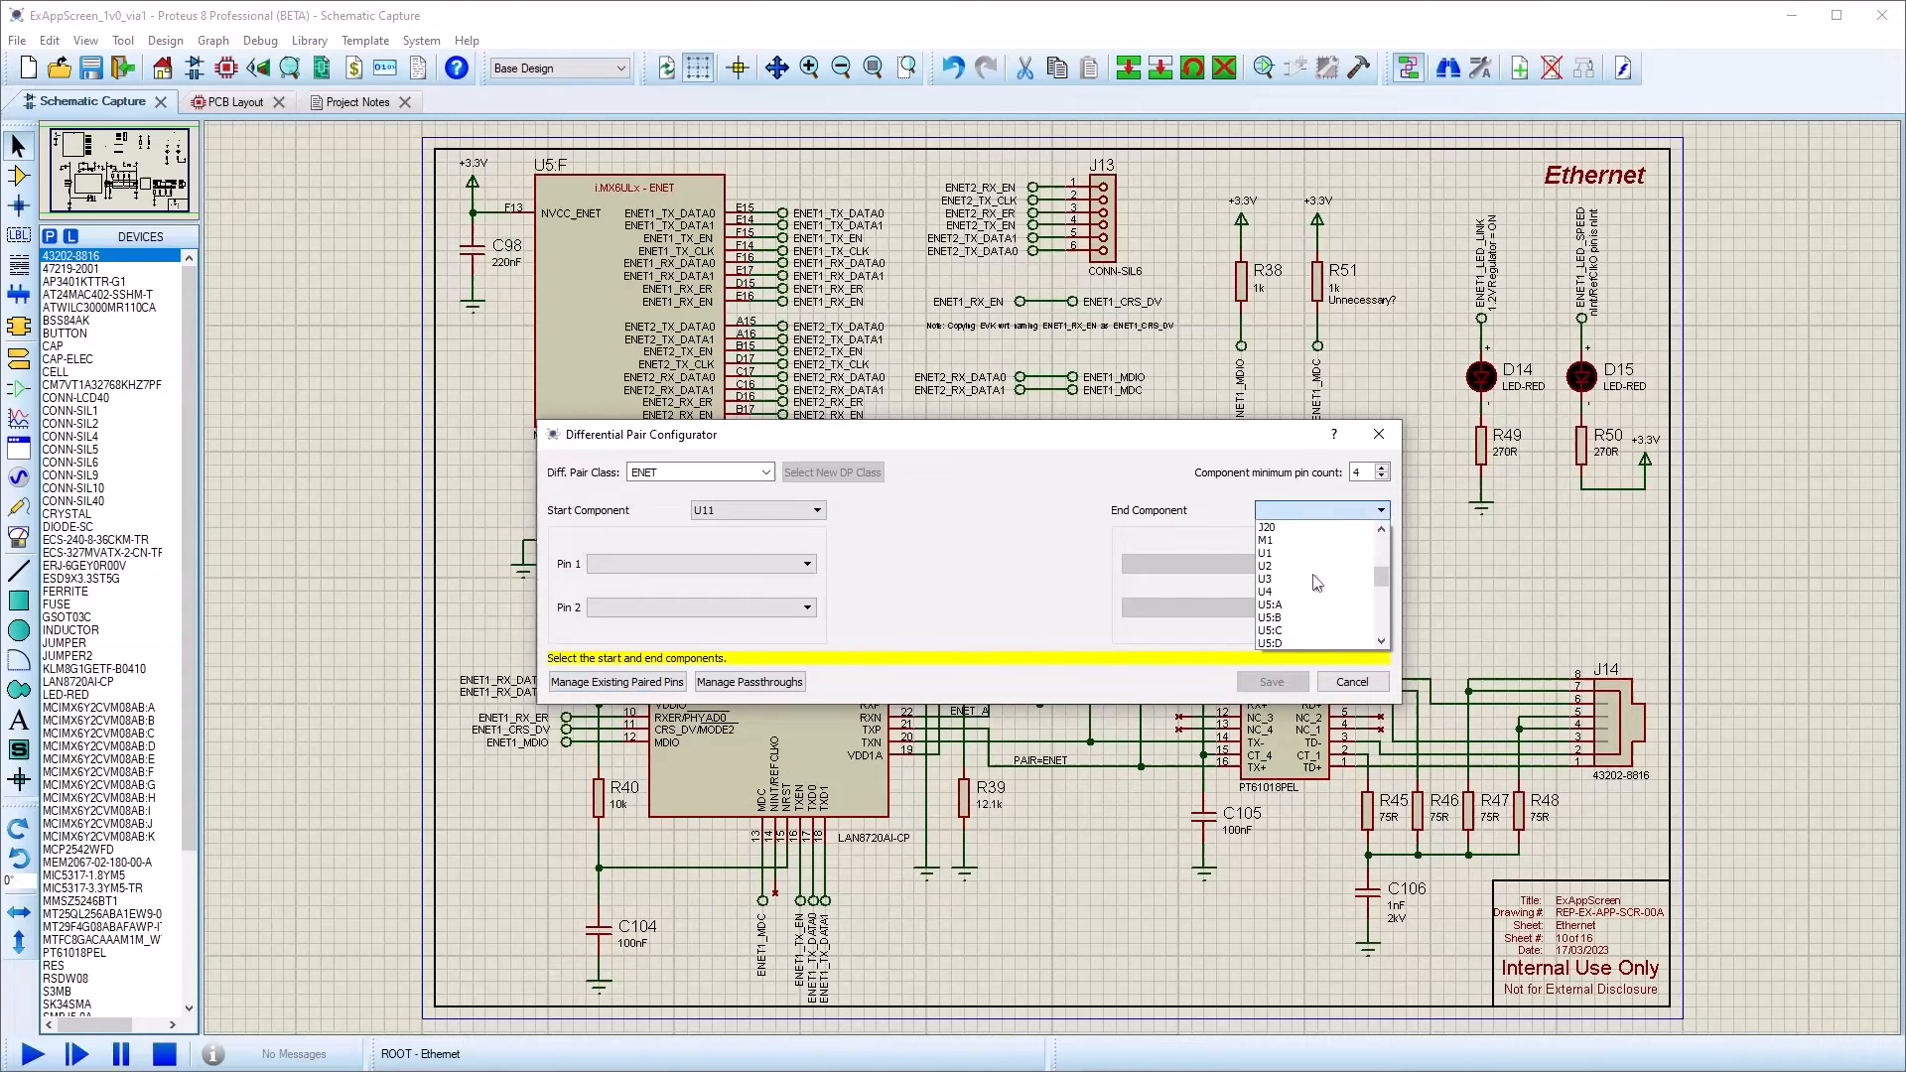
left_click(1264, 566)
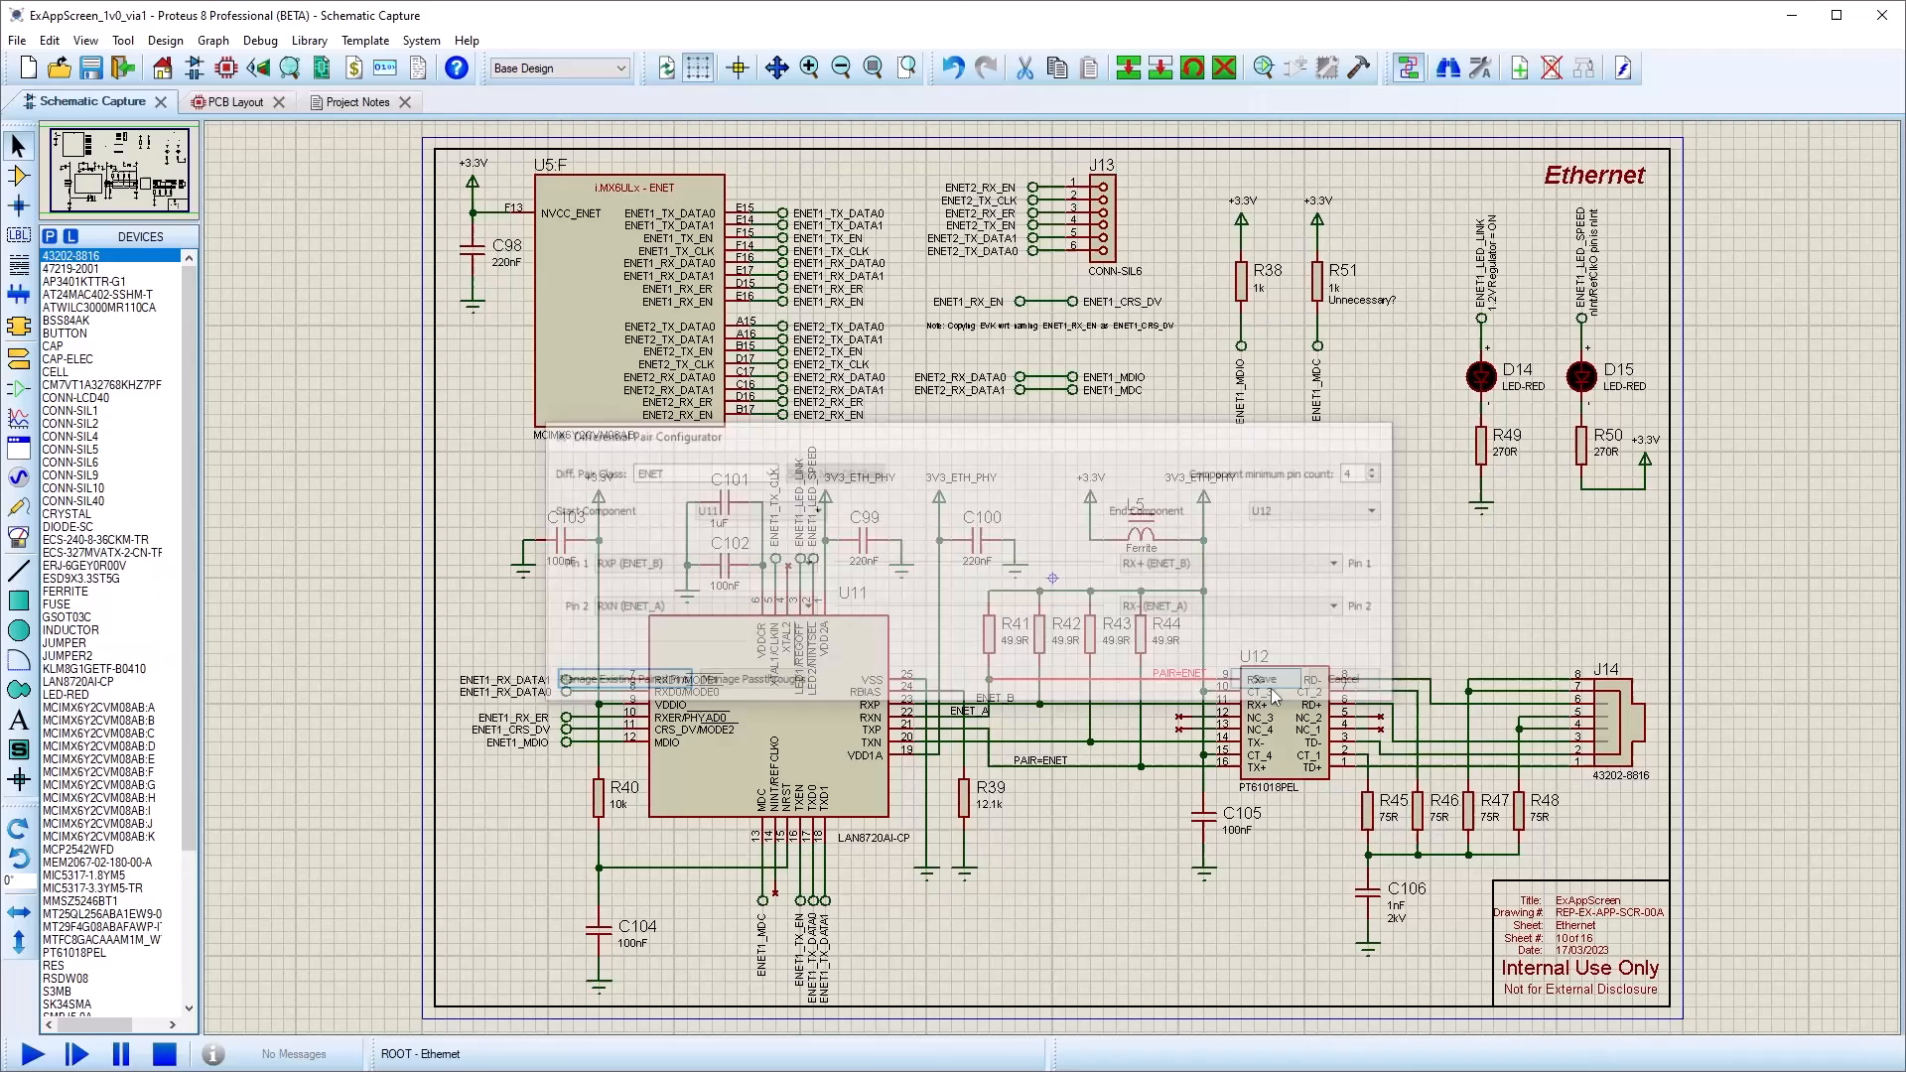
left_click(225, 101)
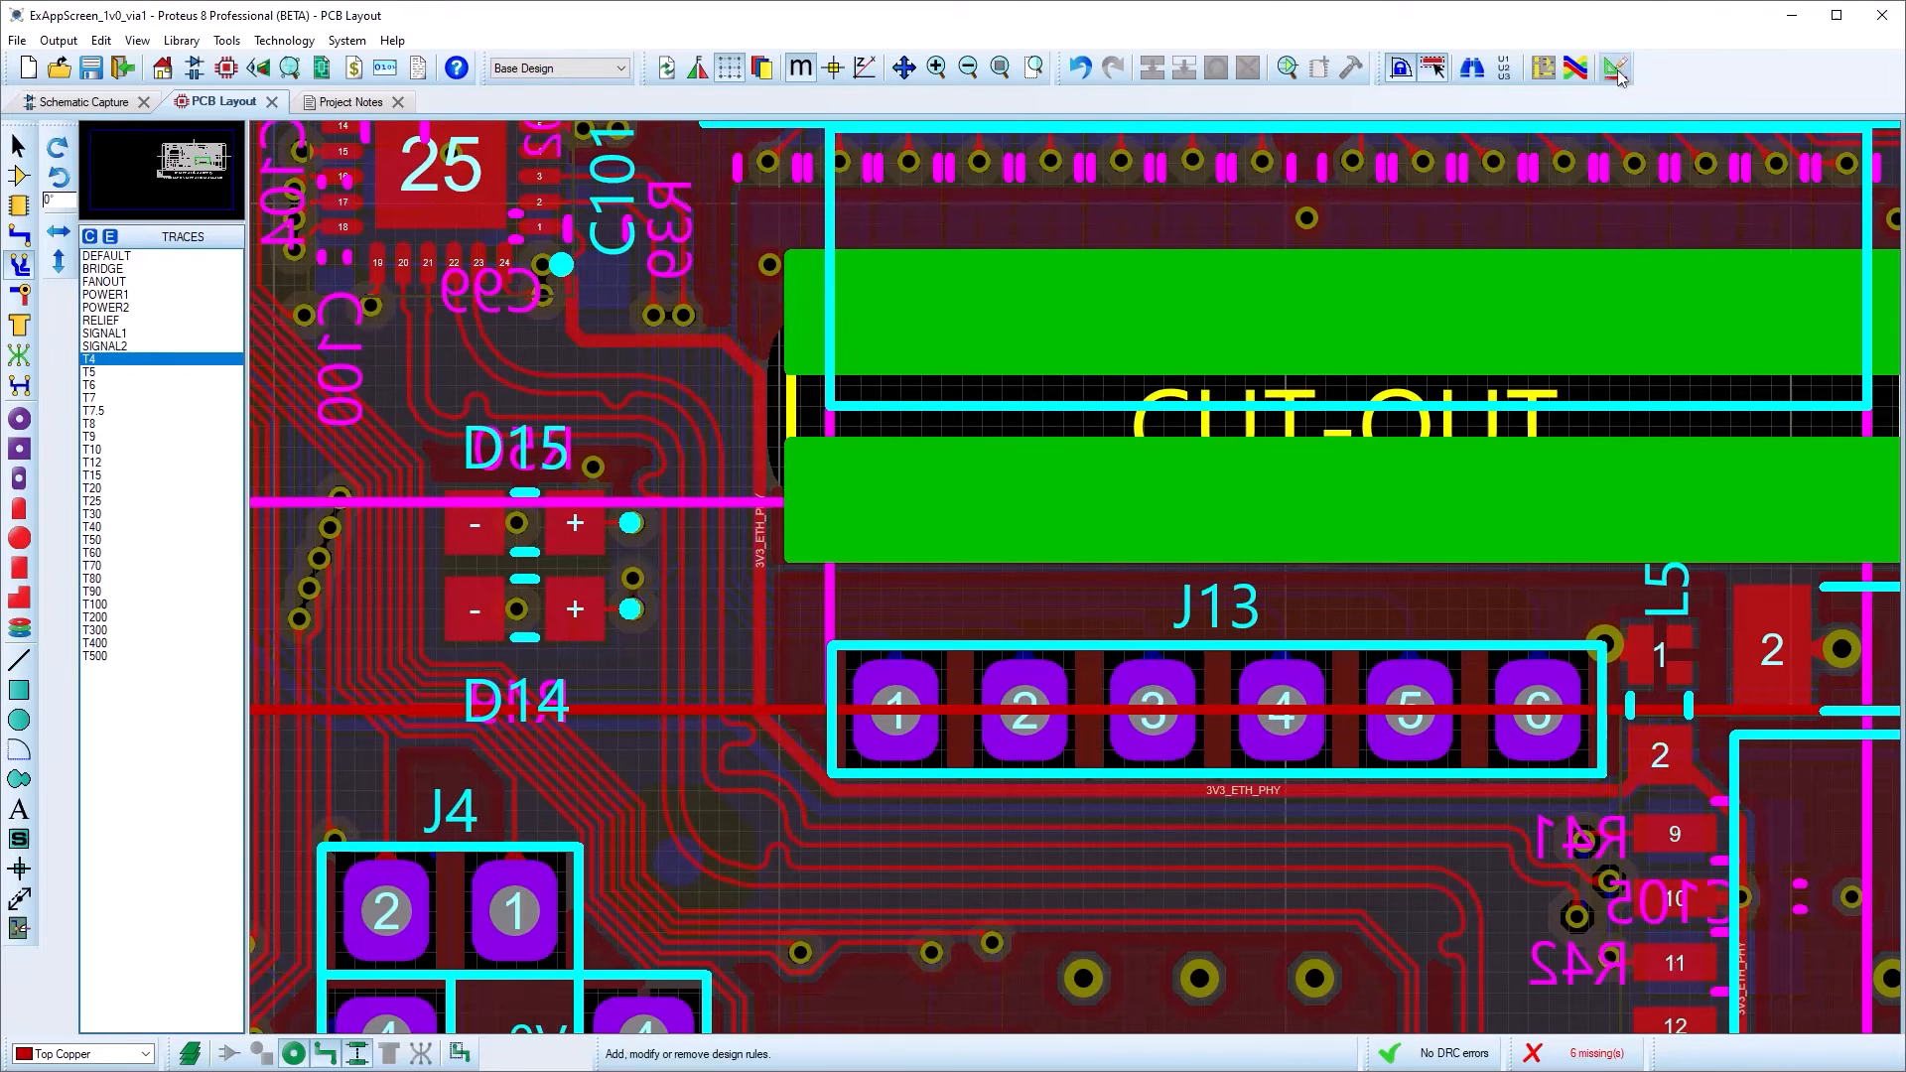
Review the Ethernet board's rules in the Design Rule Manager
left_click(1616, 67)
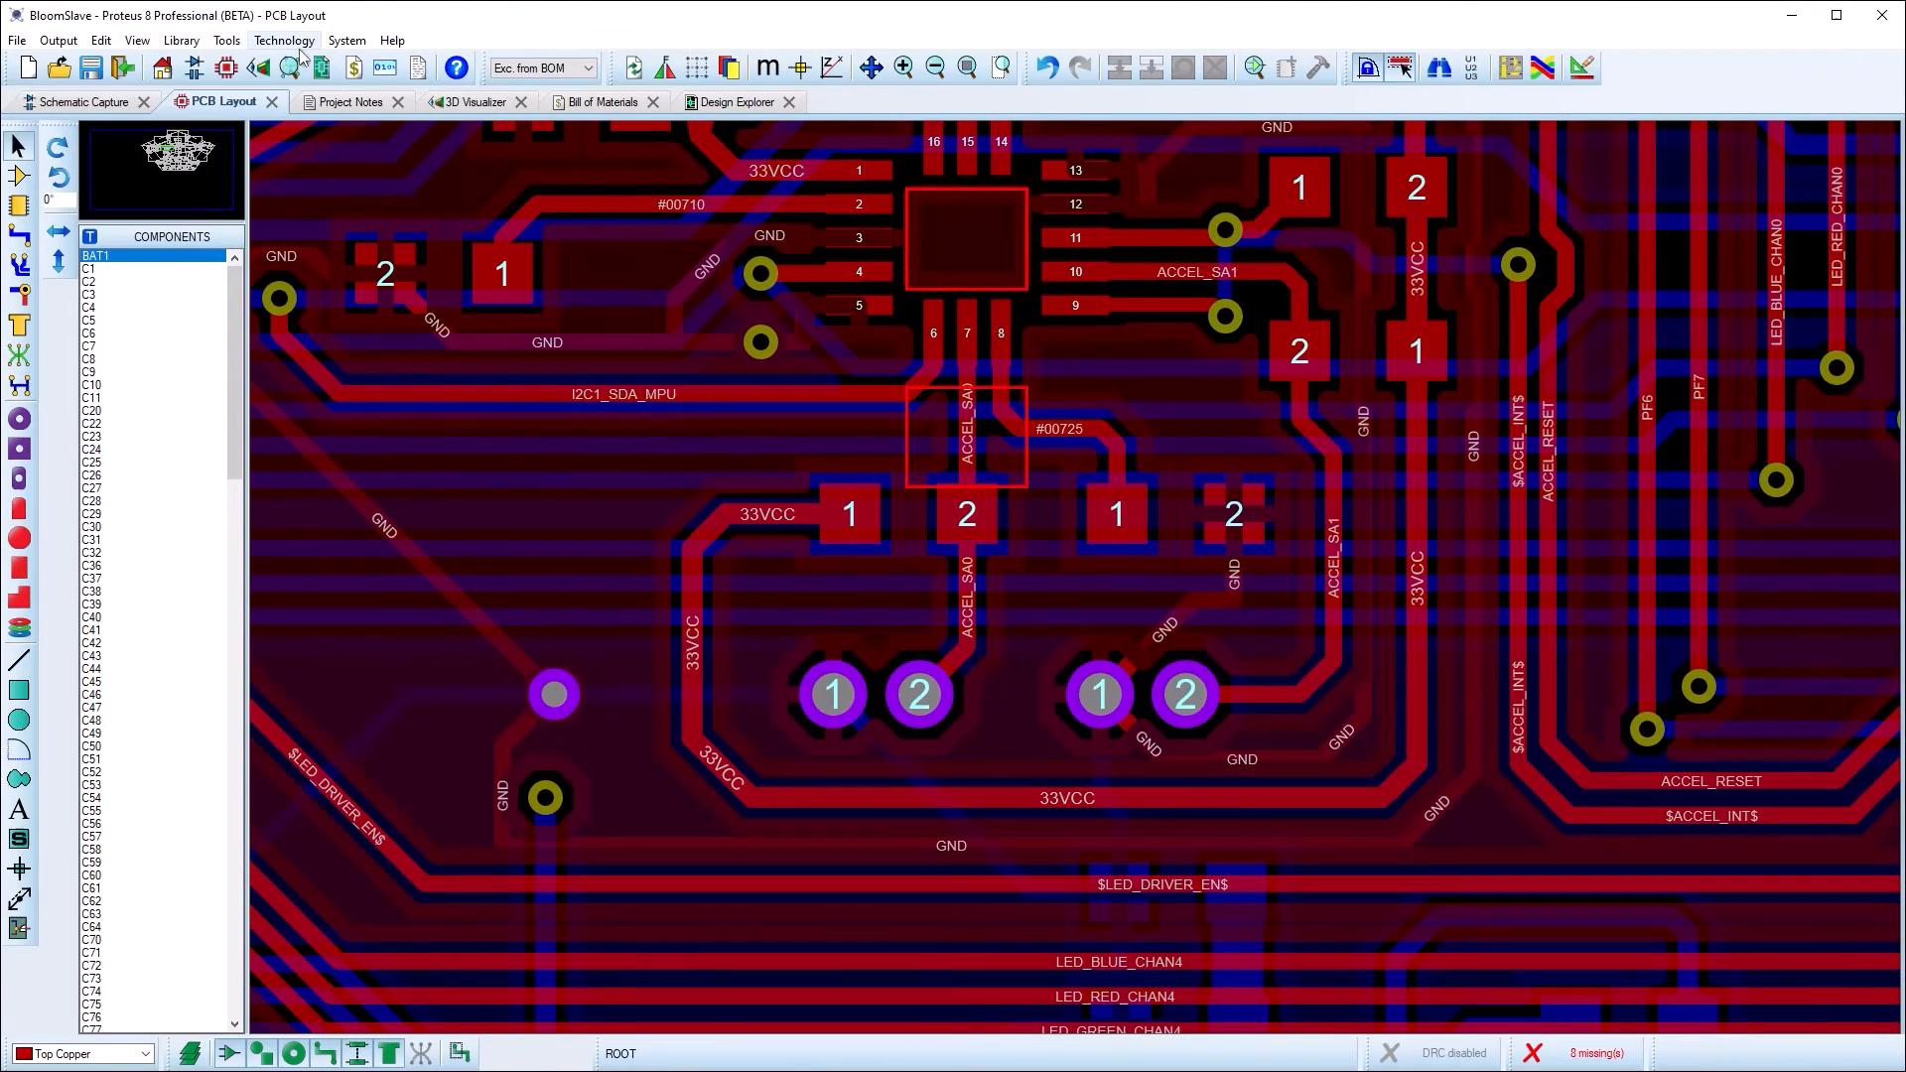
Enable teardropping including undrilled pads, keeping track tapering on, and confirm
left_click(340, 193)
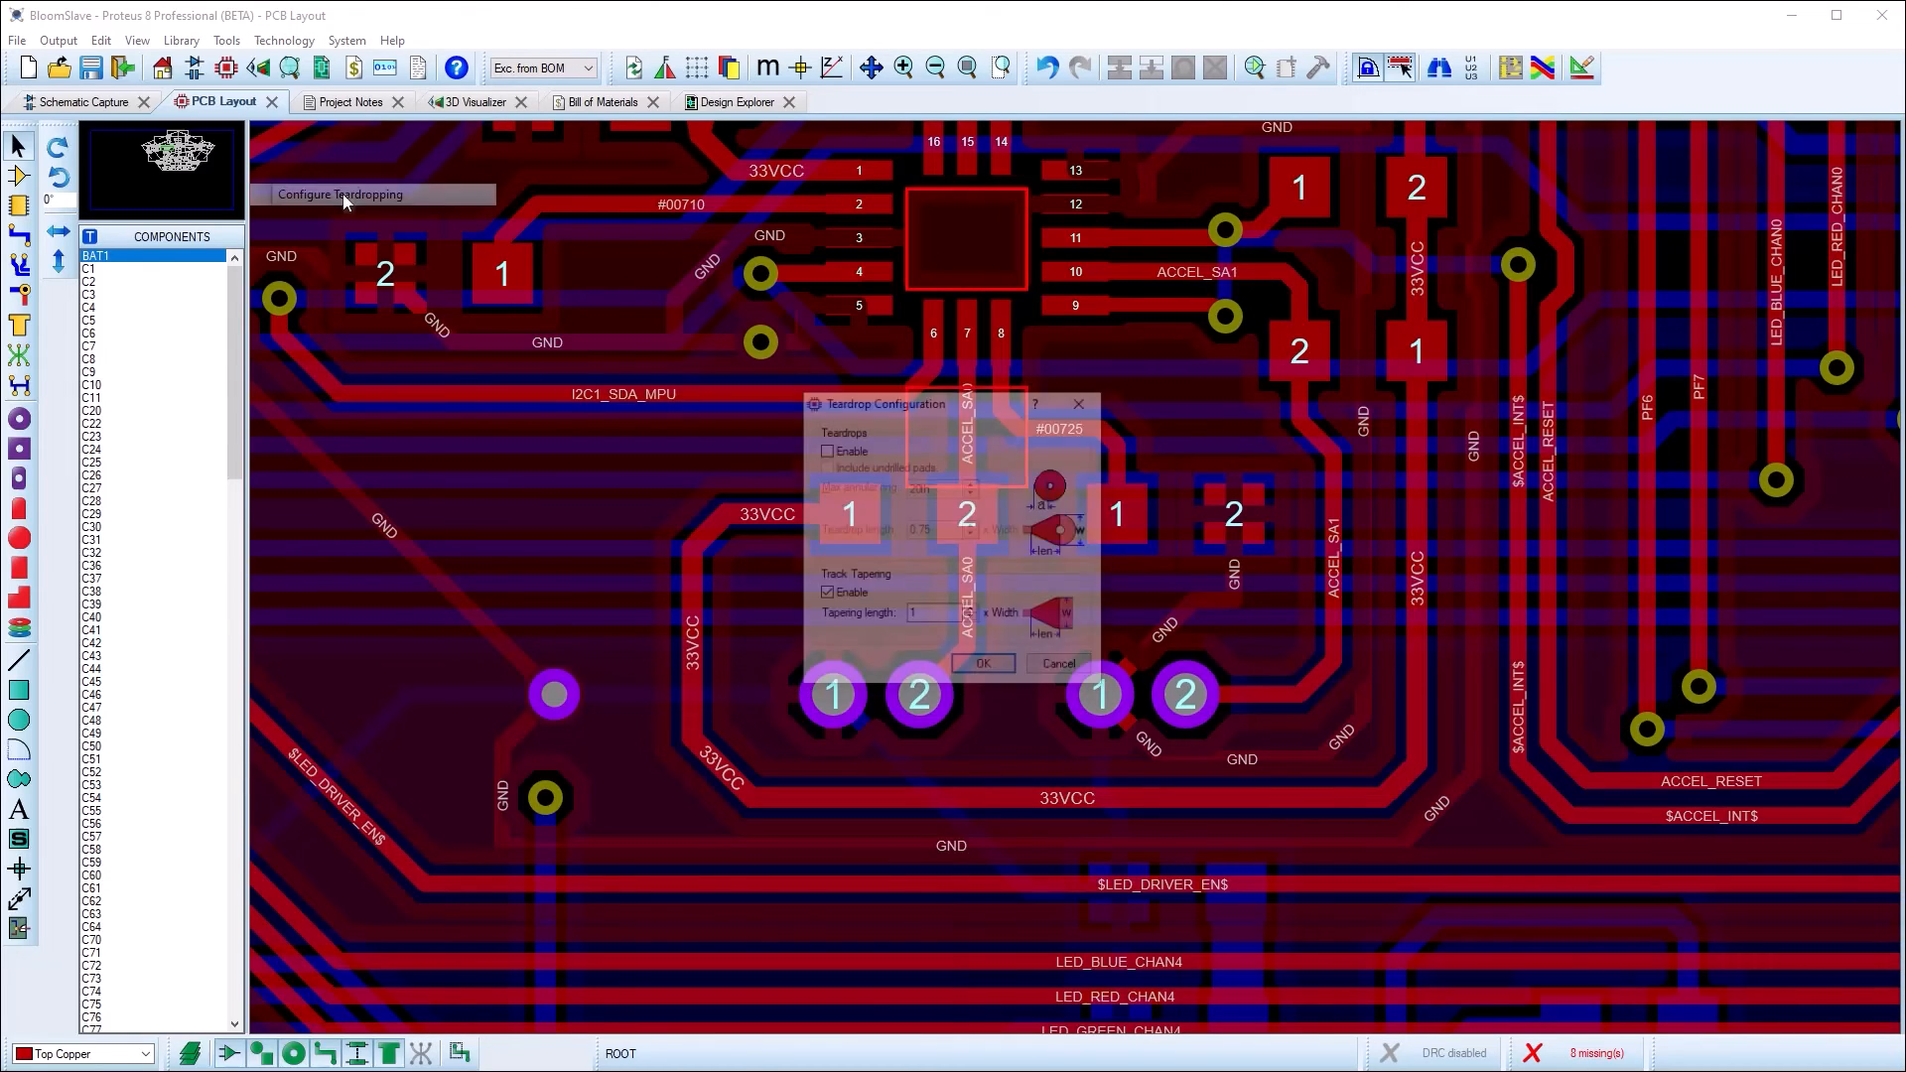
left_click(826, 451)
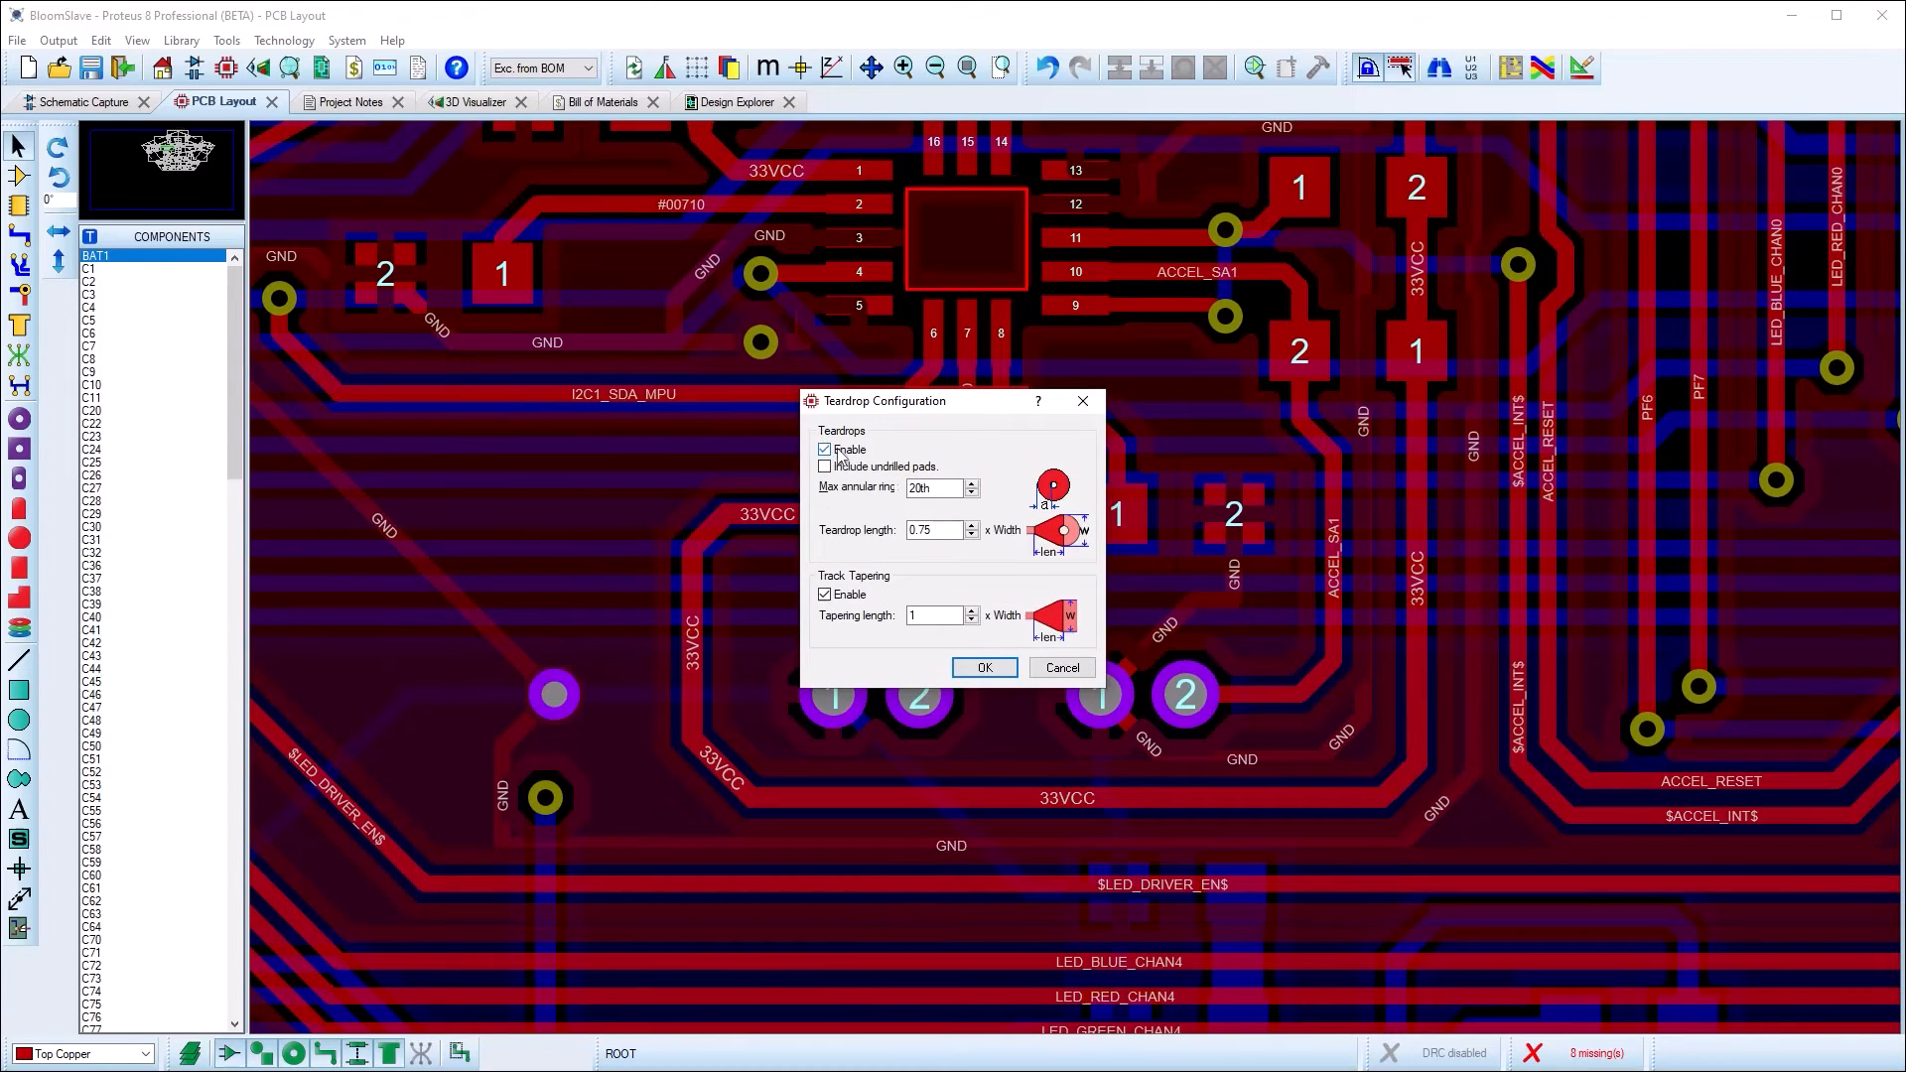
left_click(826, 465)
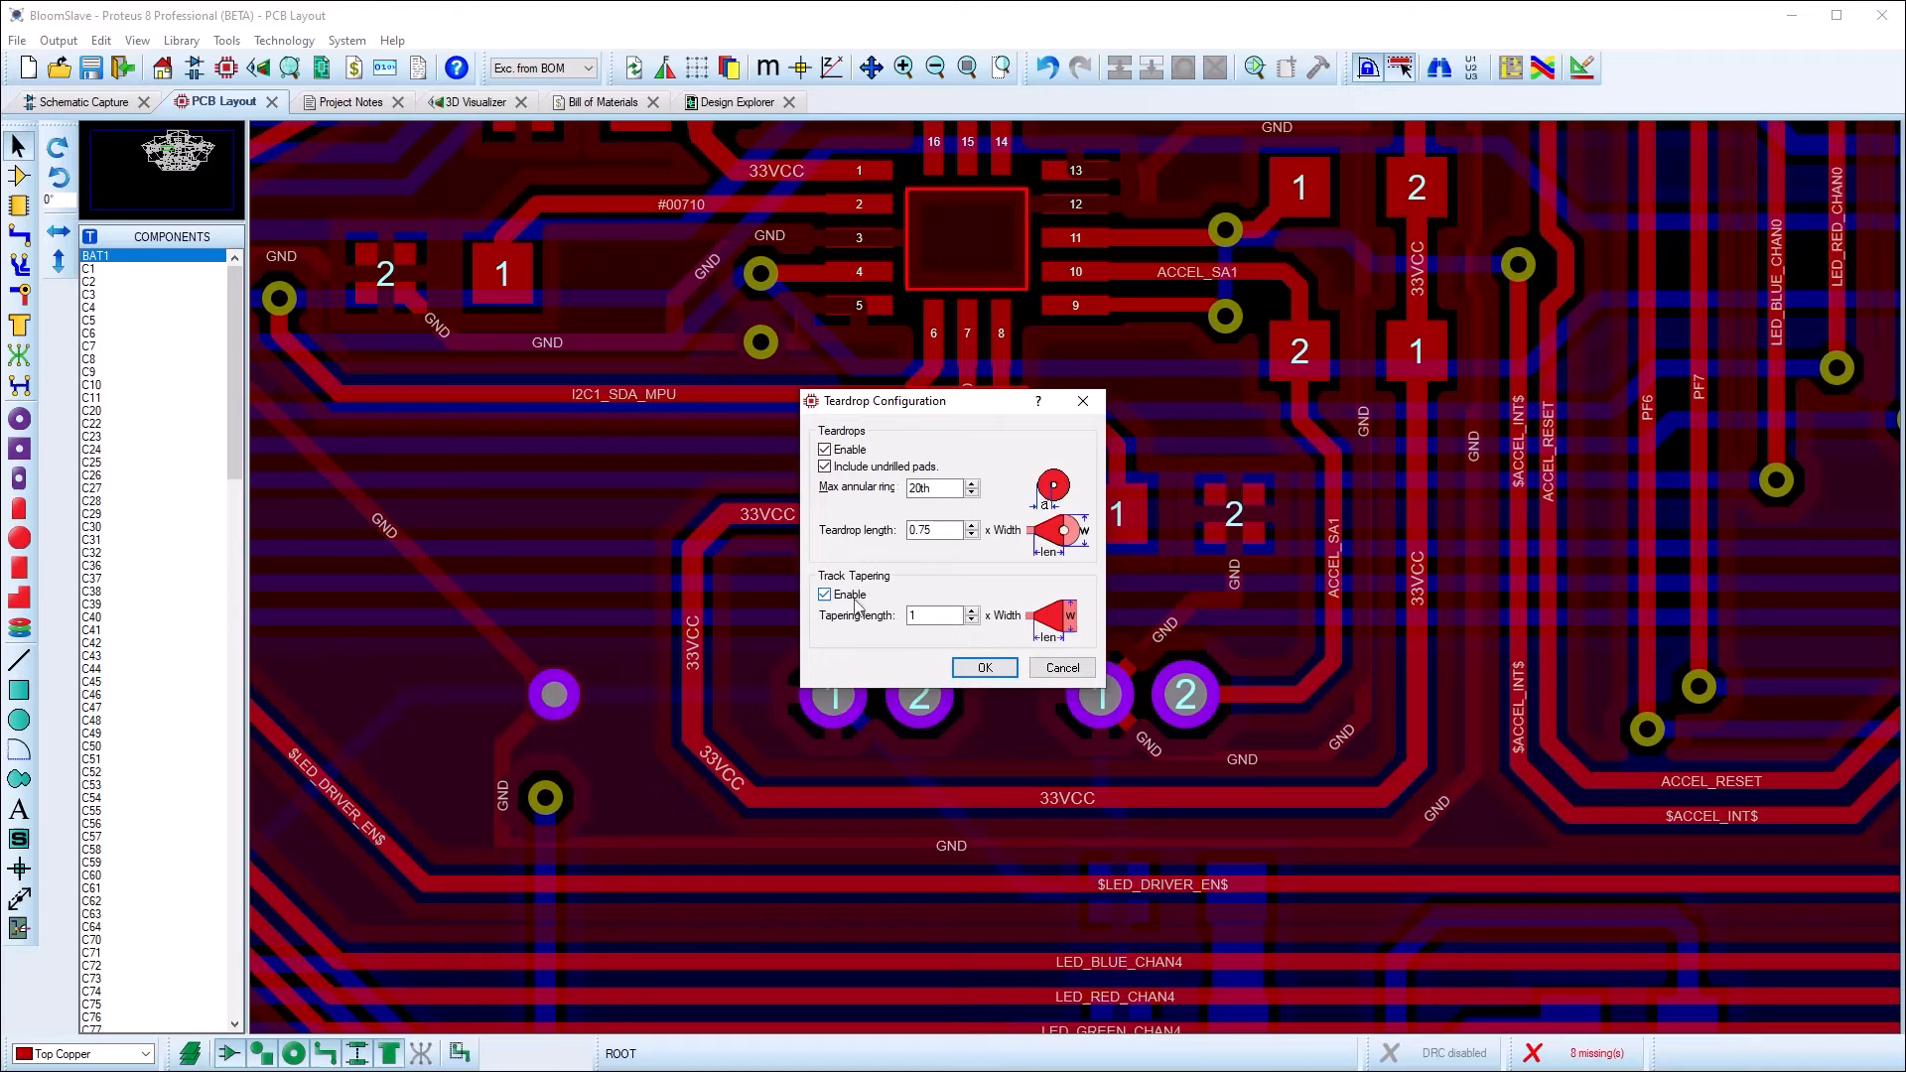
left_click(983, 668)
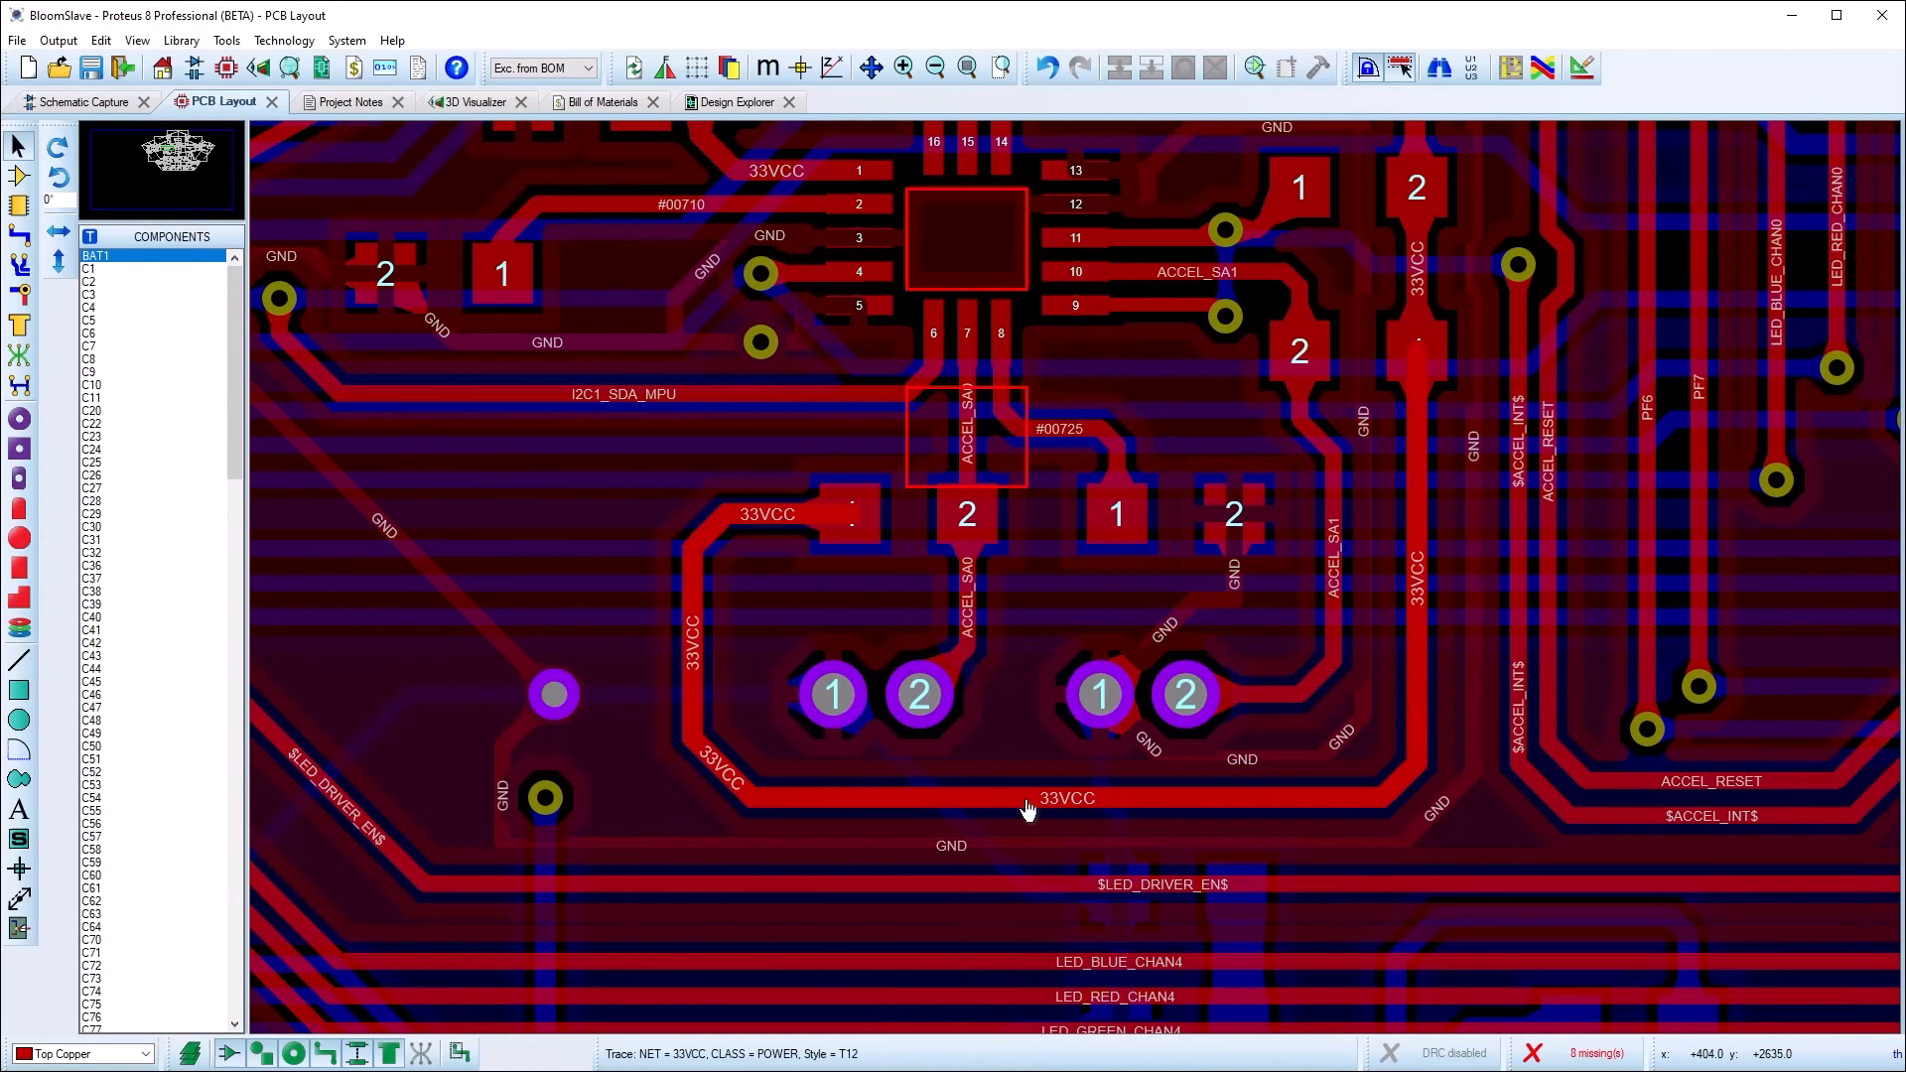
Give the 33VCC route Curved cornering and convert its existing corners
right_click(1027, 808)
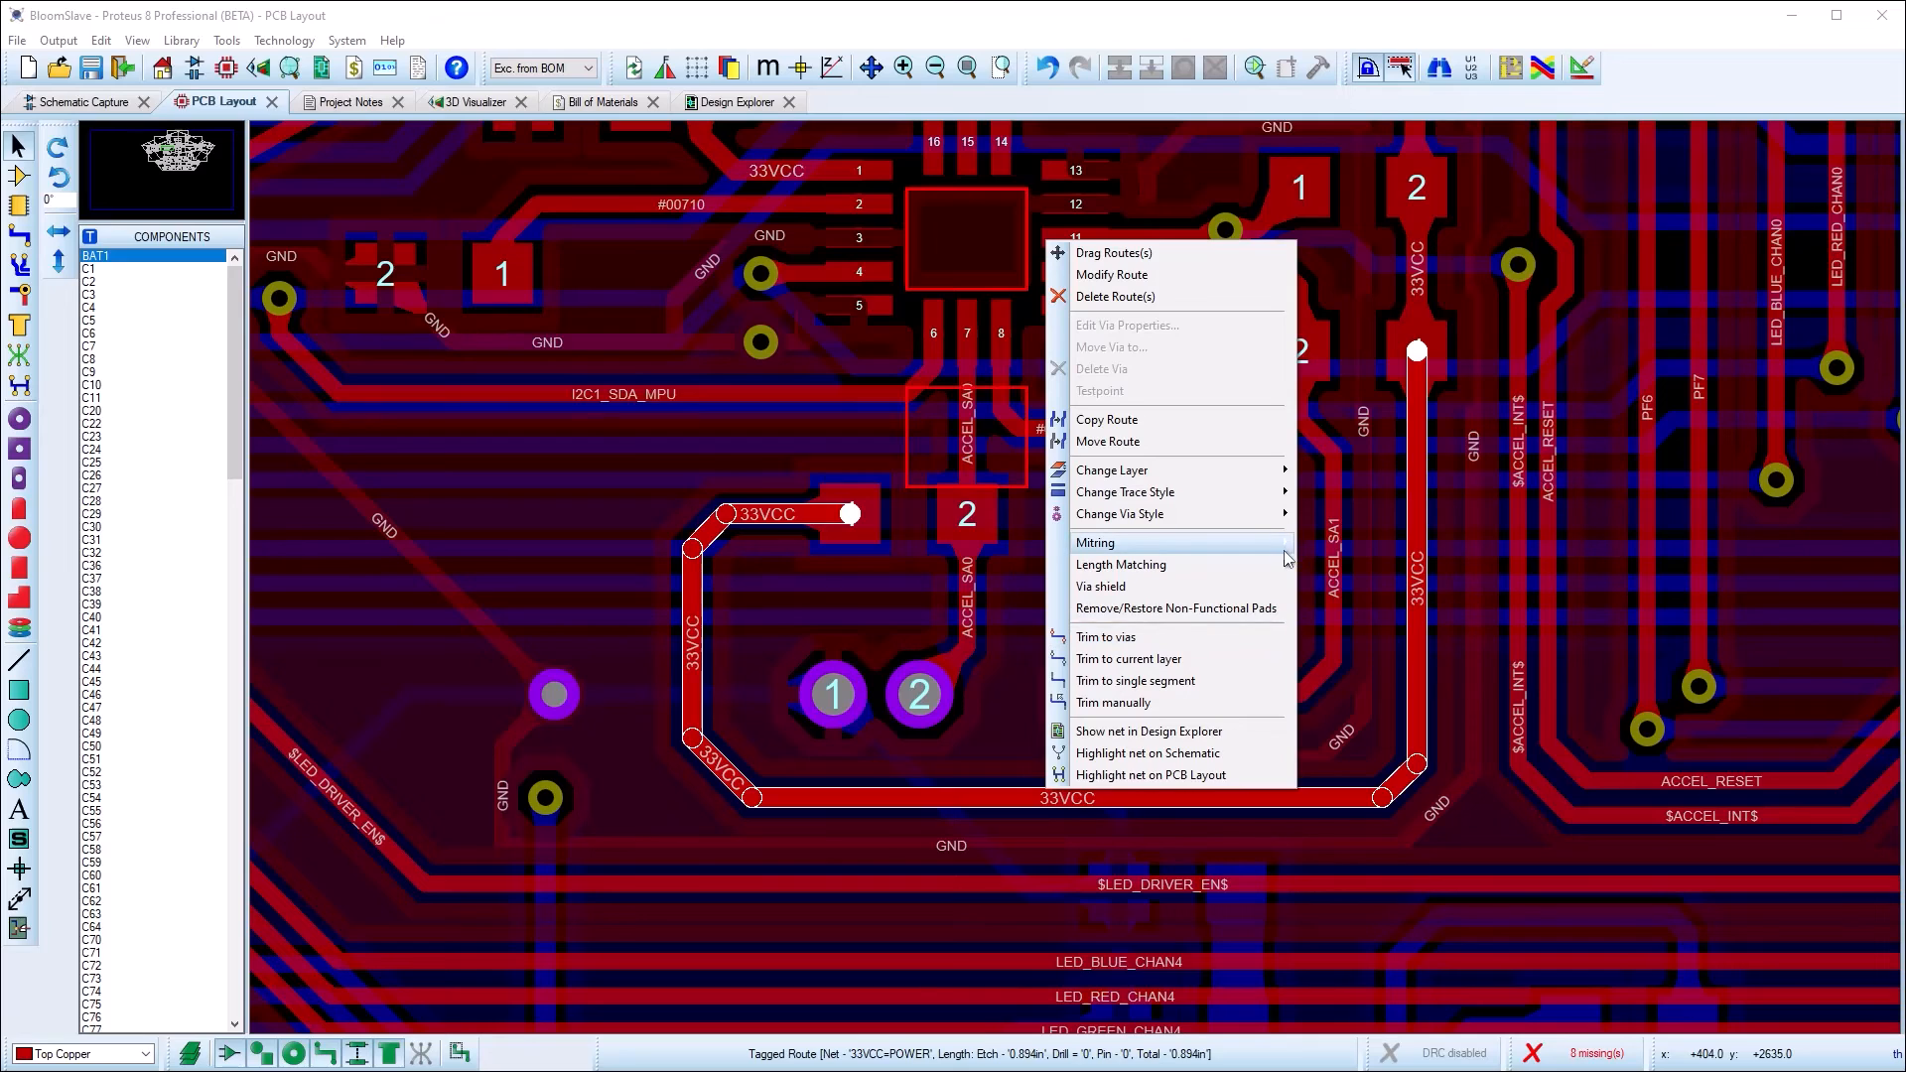
left_click(1092, 543)
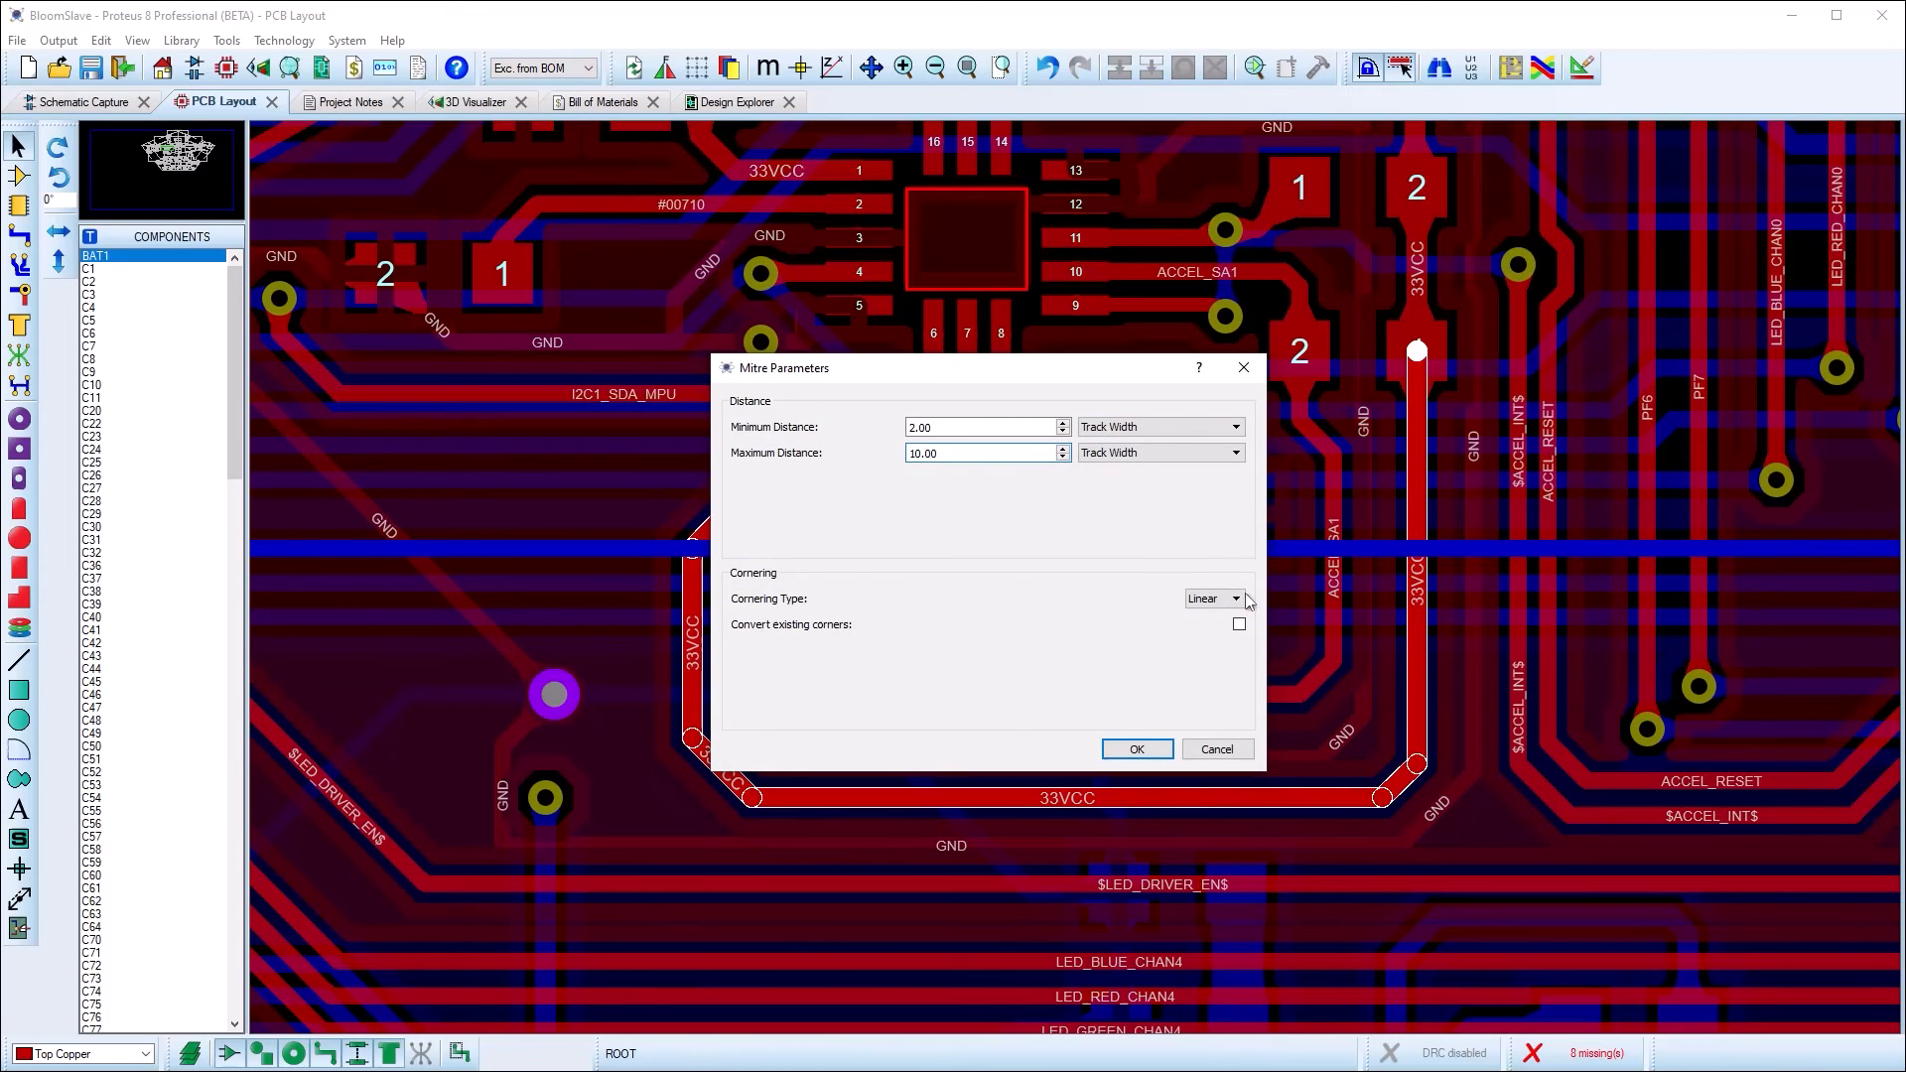
left_click(1235, 597)
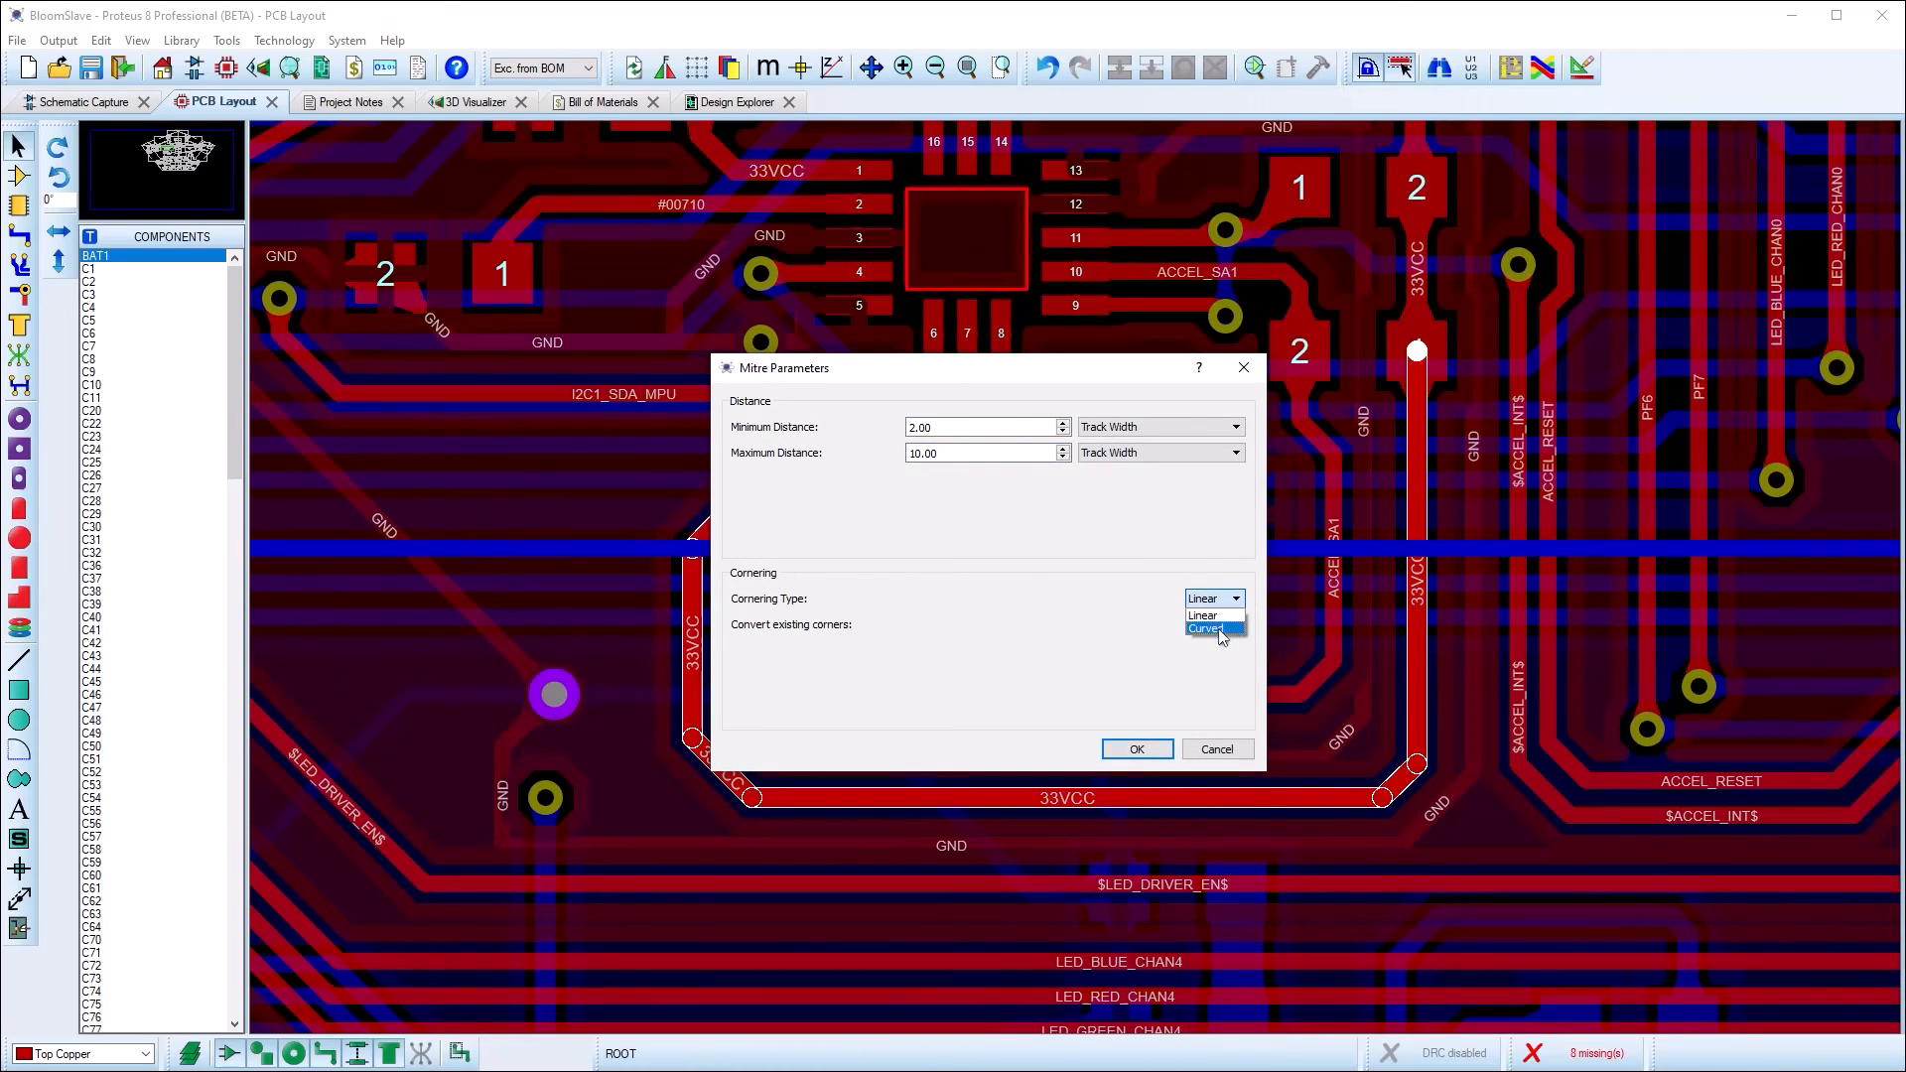
left_click(1205, 630)
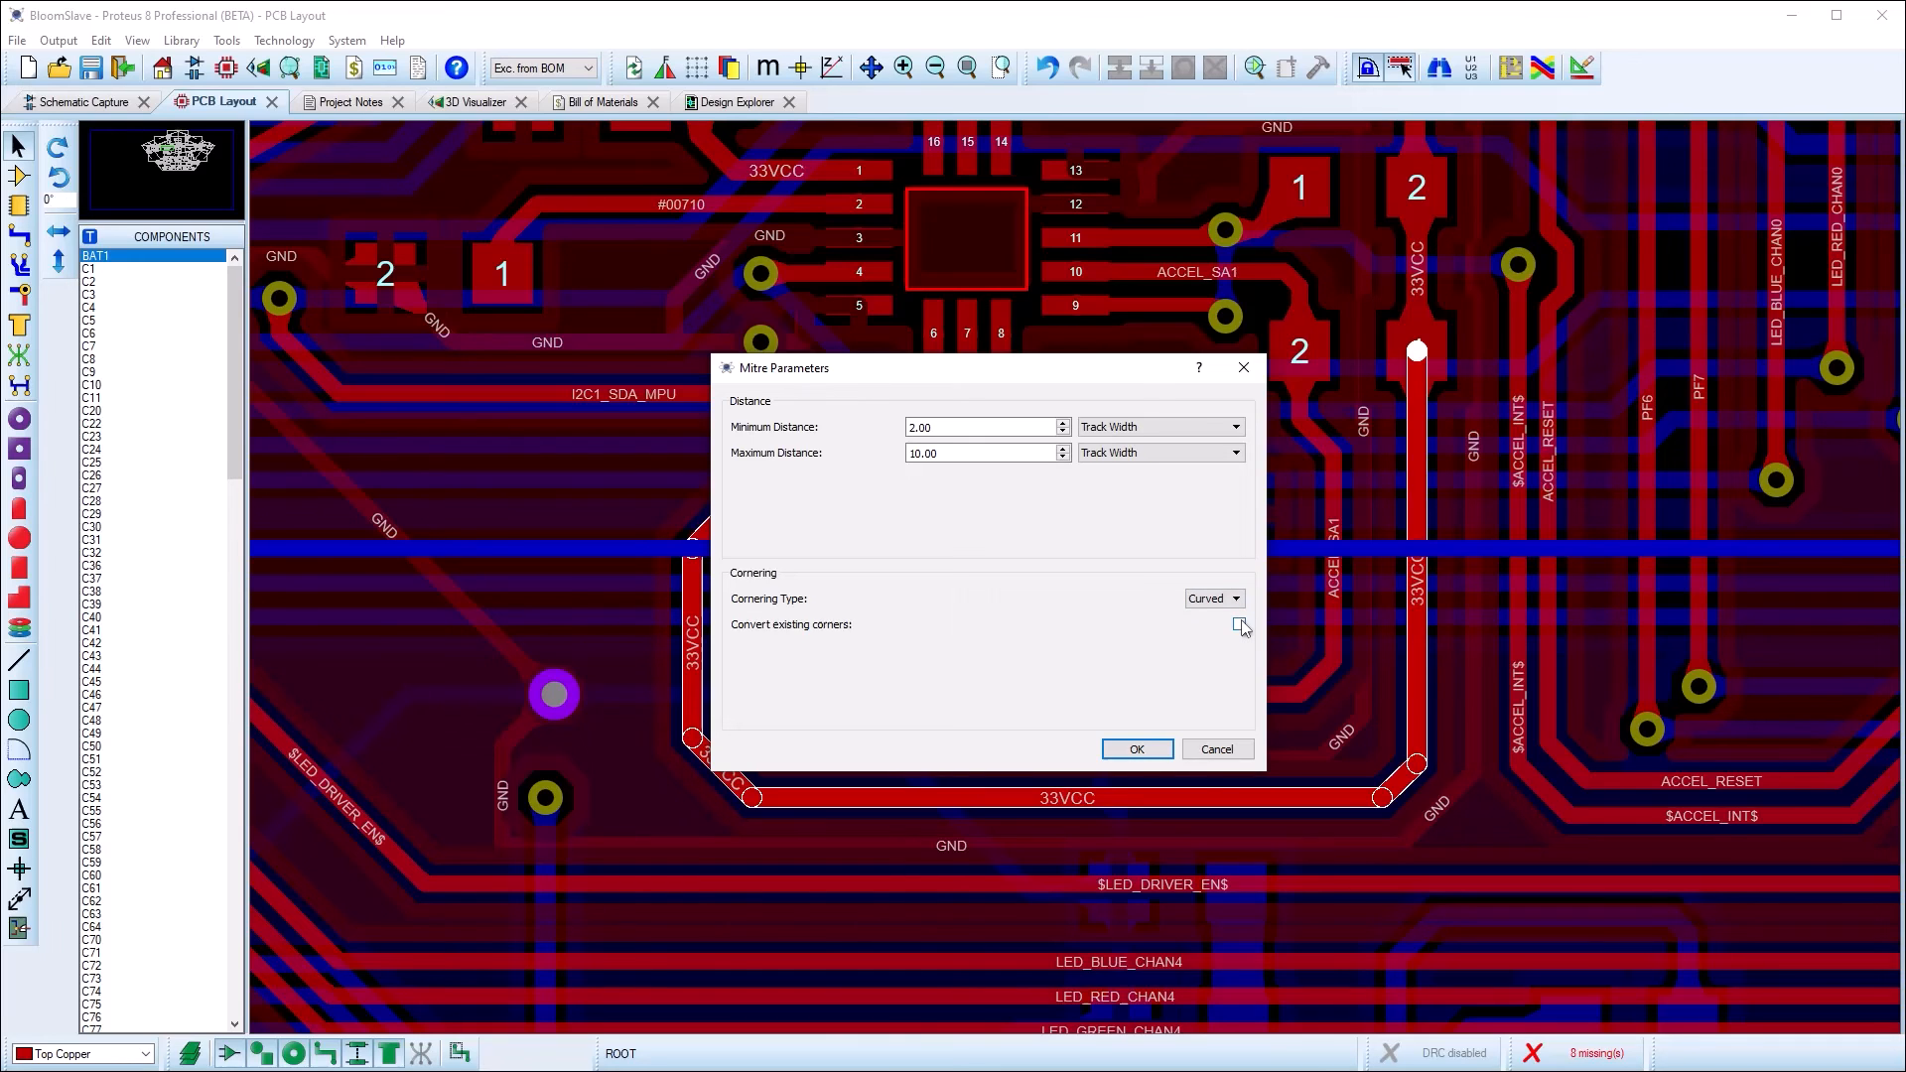
left_click(1136, 749)
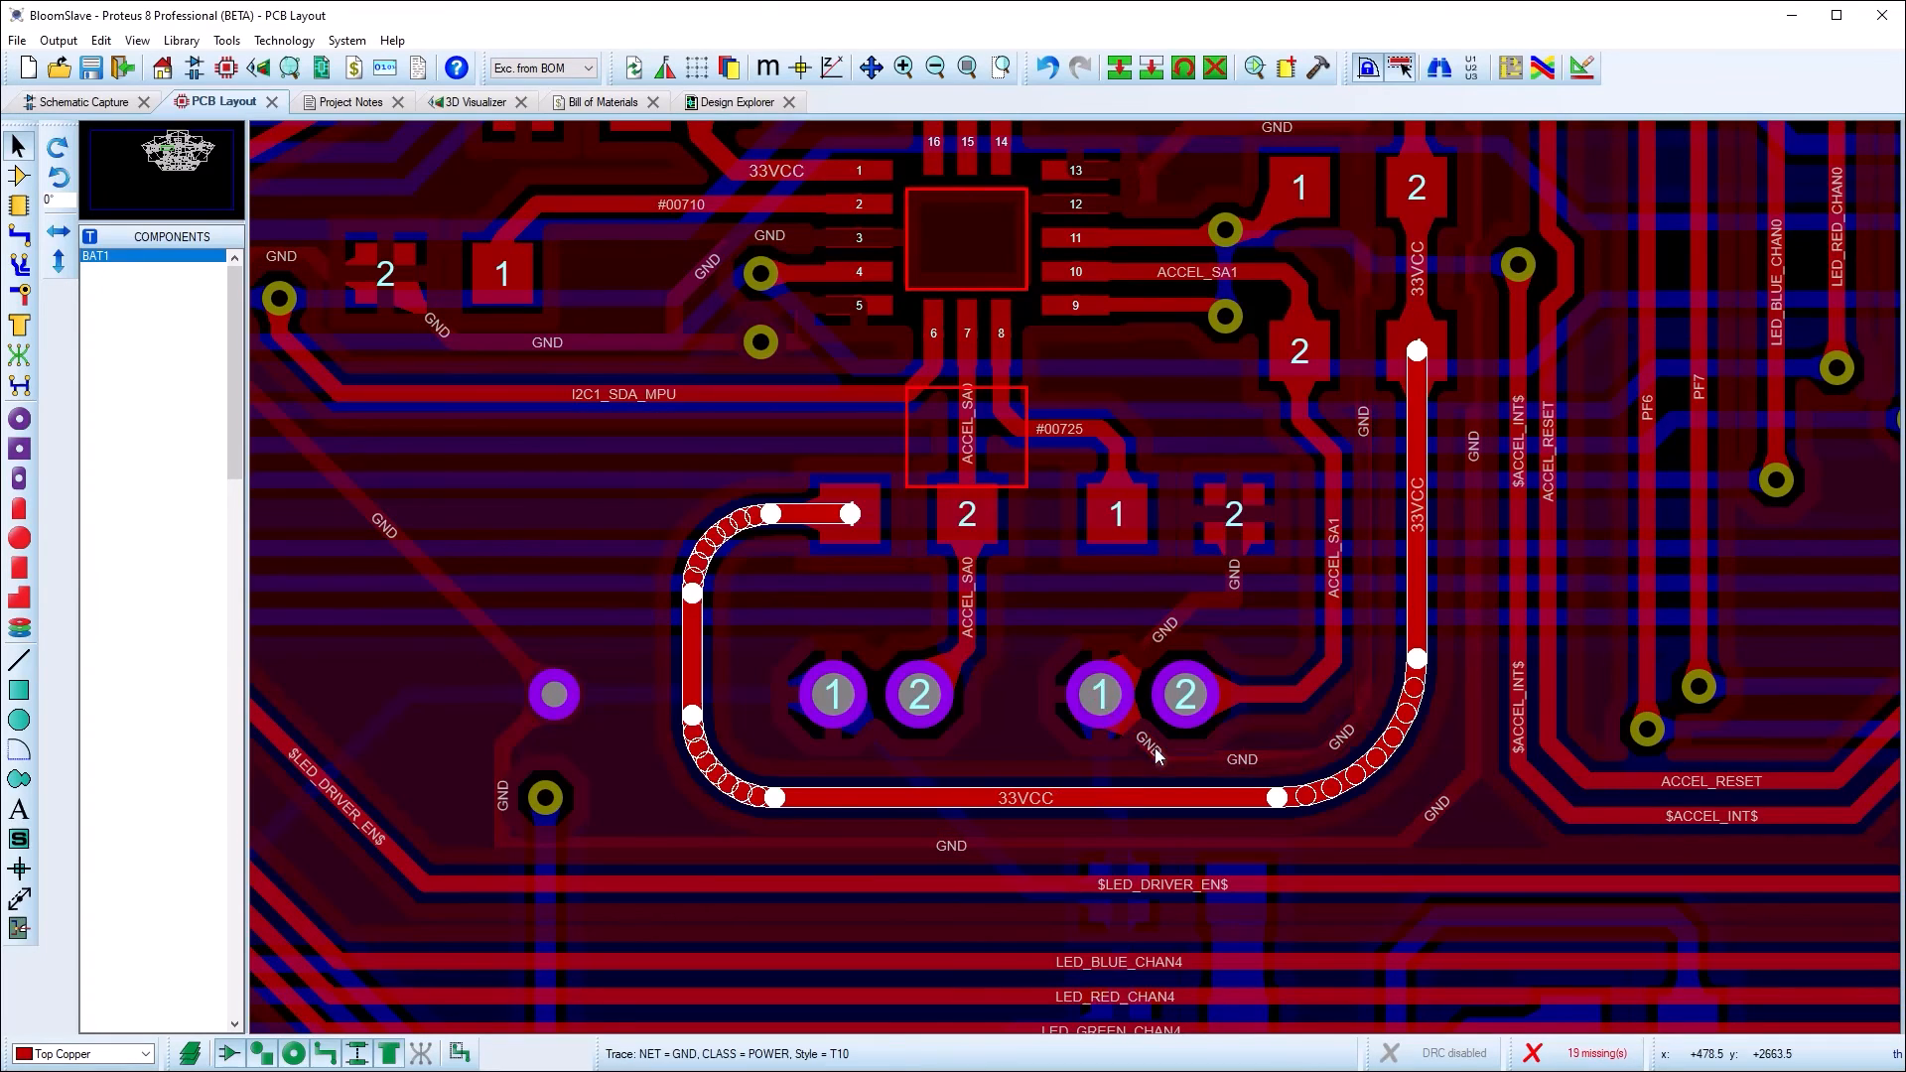
Start Mitre All Tracks on Layout and choose the cornering type for all tracks
left_click(102, 40)
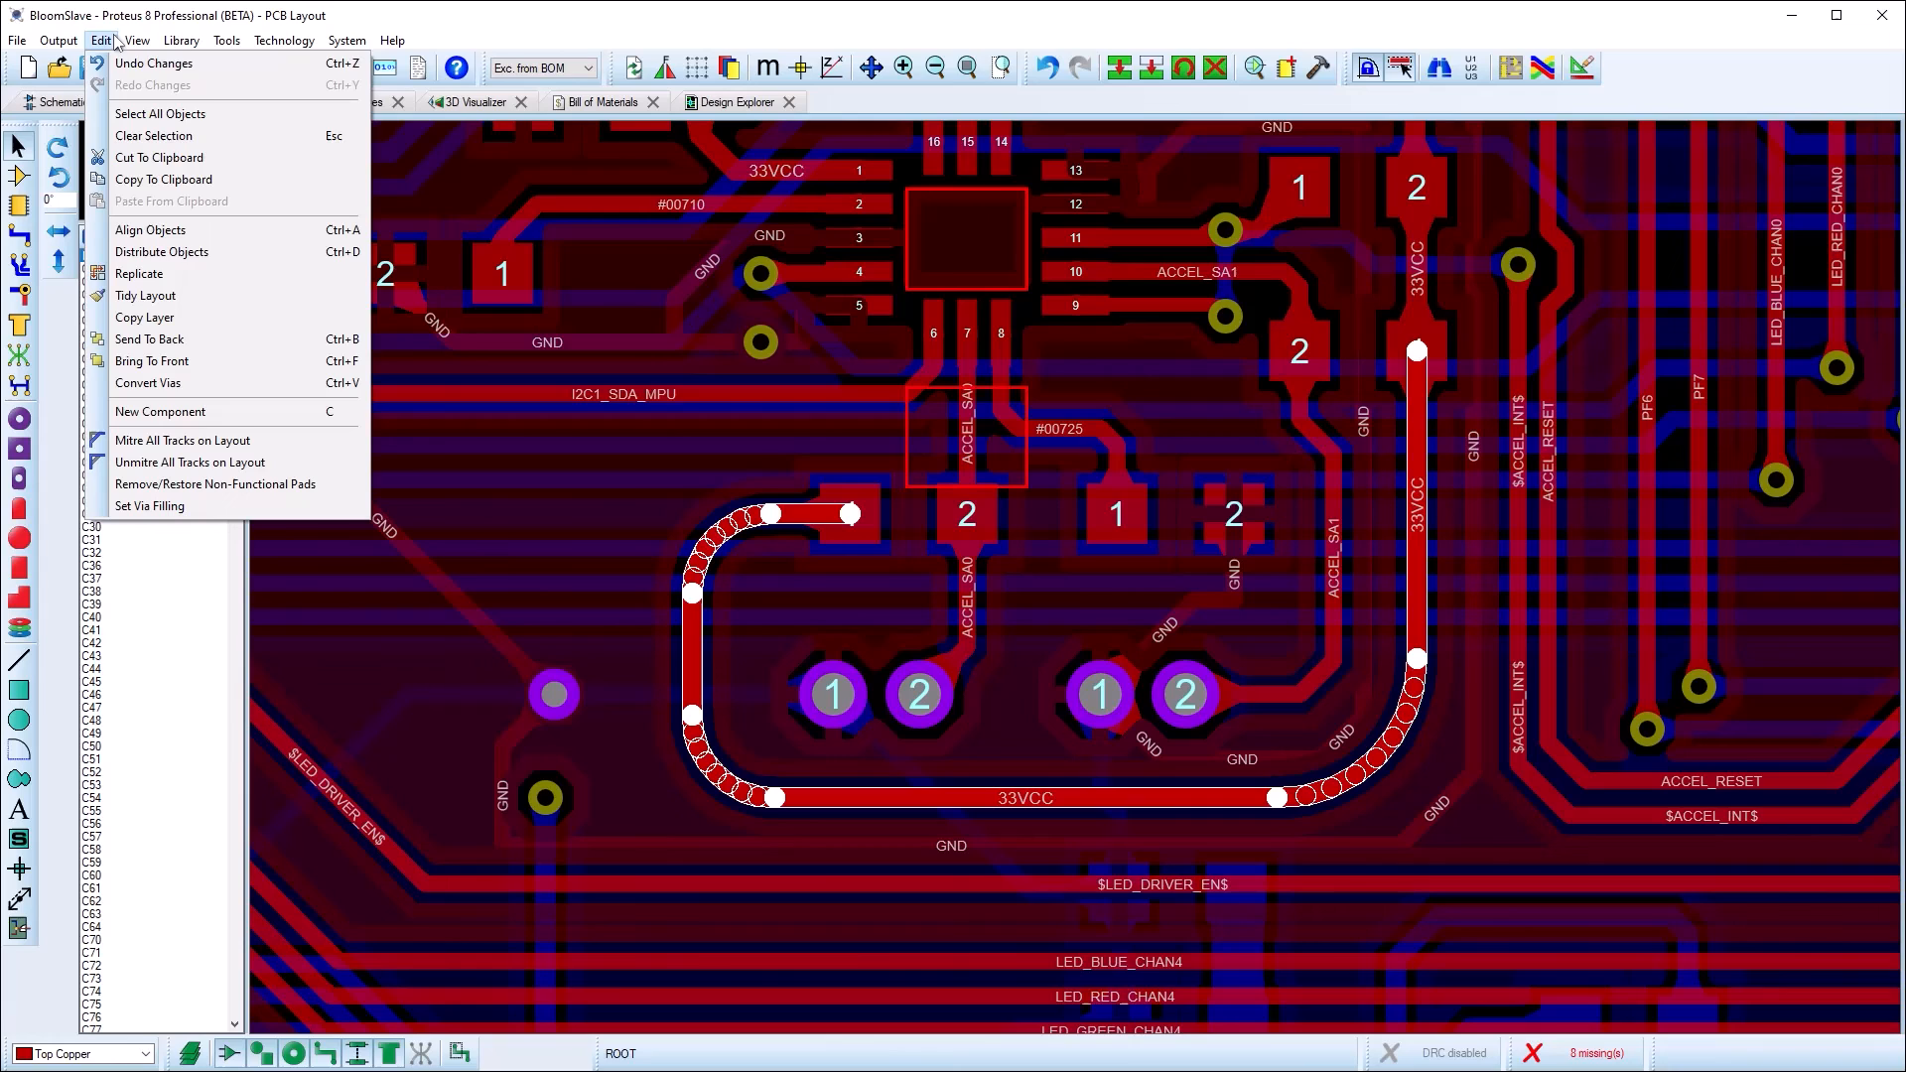
left_click(182, 441)
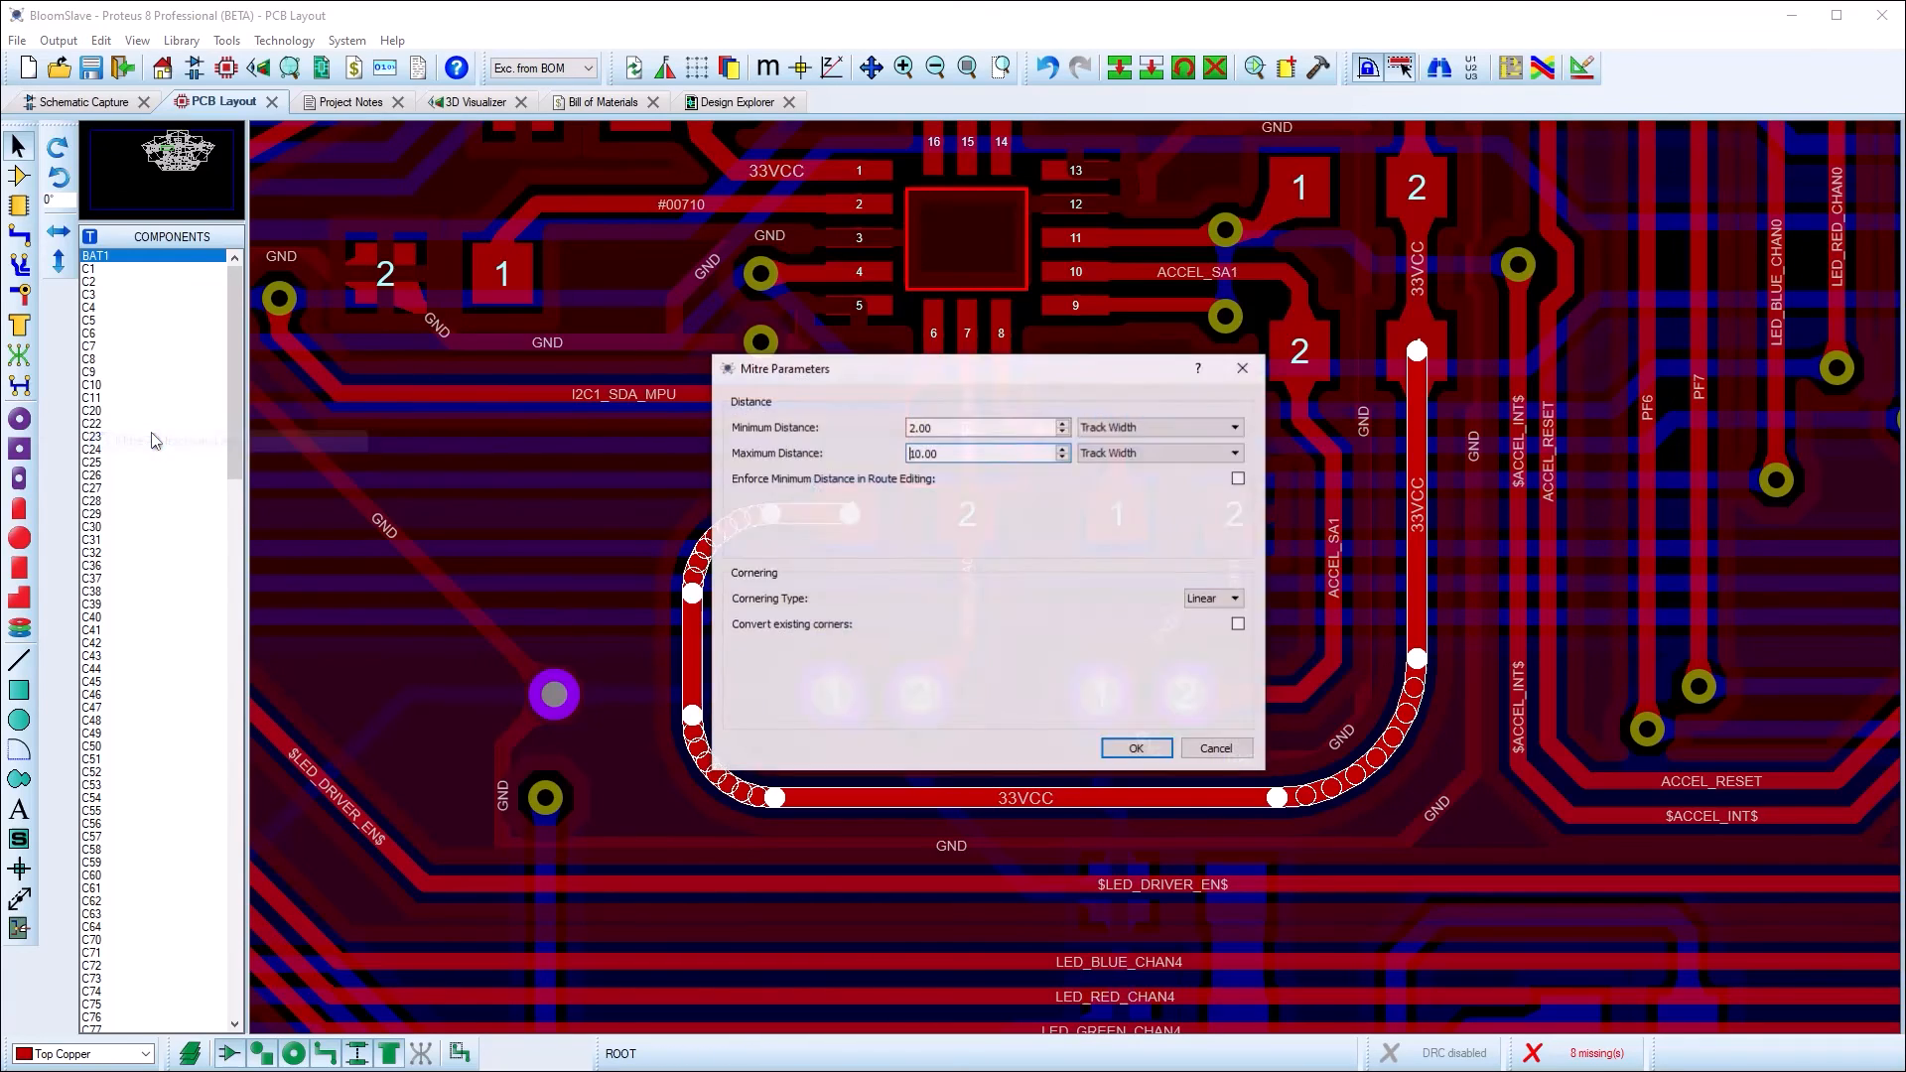
left_click(1231, 598)
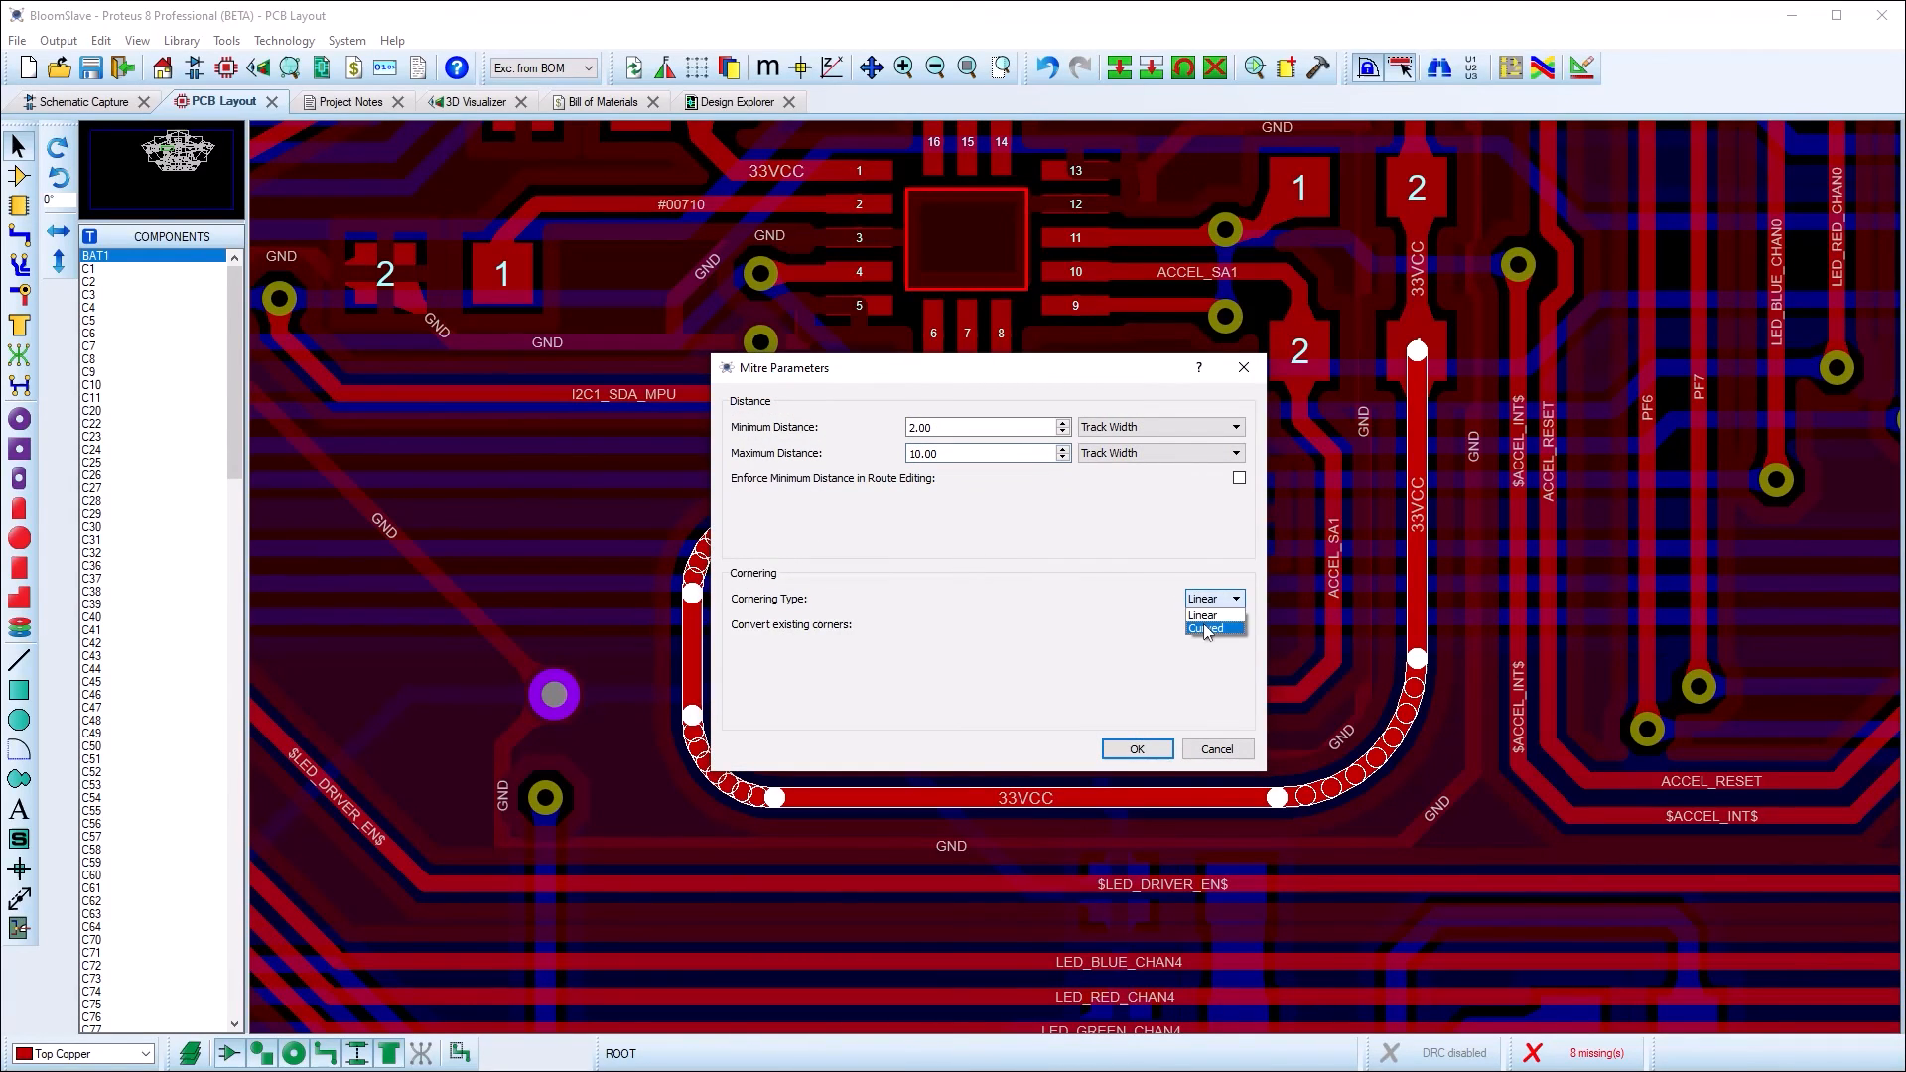